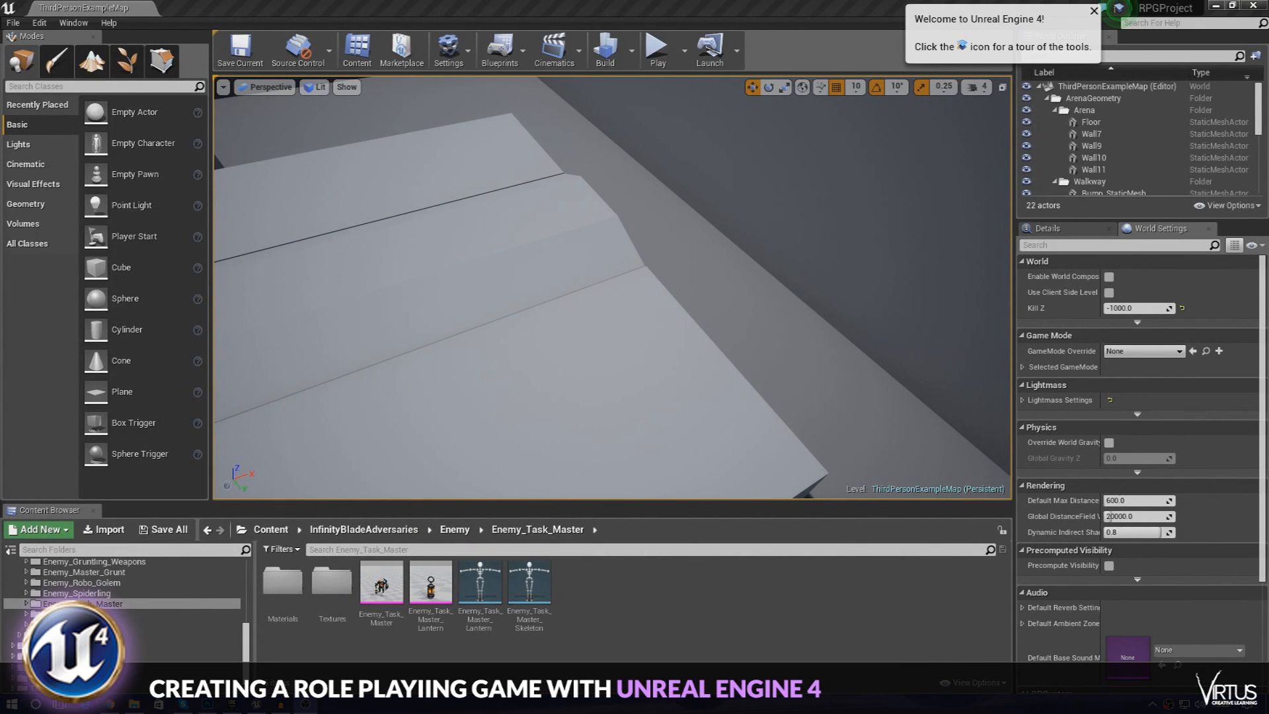
mouse_move(235, 179)
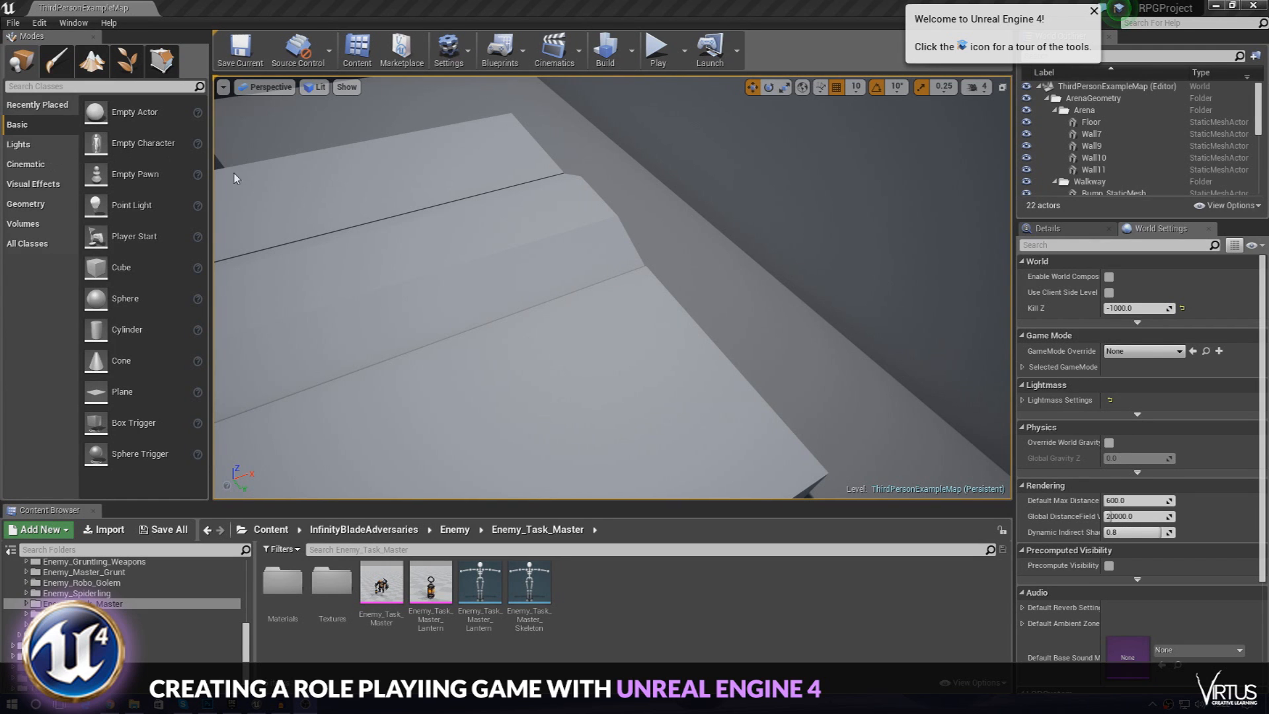
- Play-test the third-person example level, then stop the session
click(657, 48)
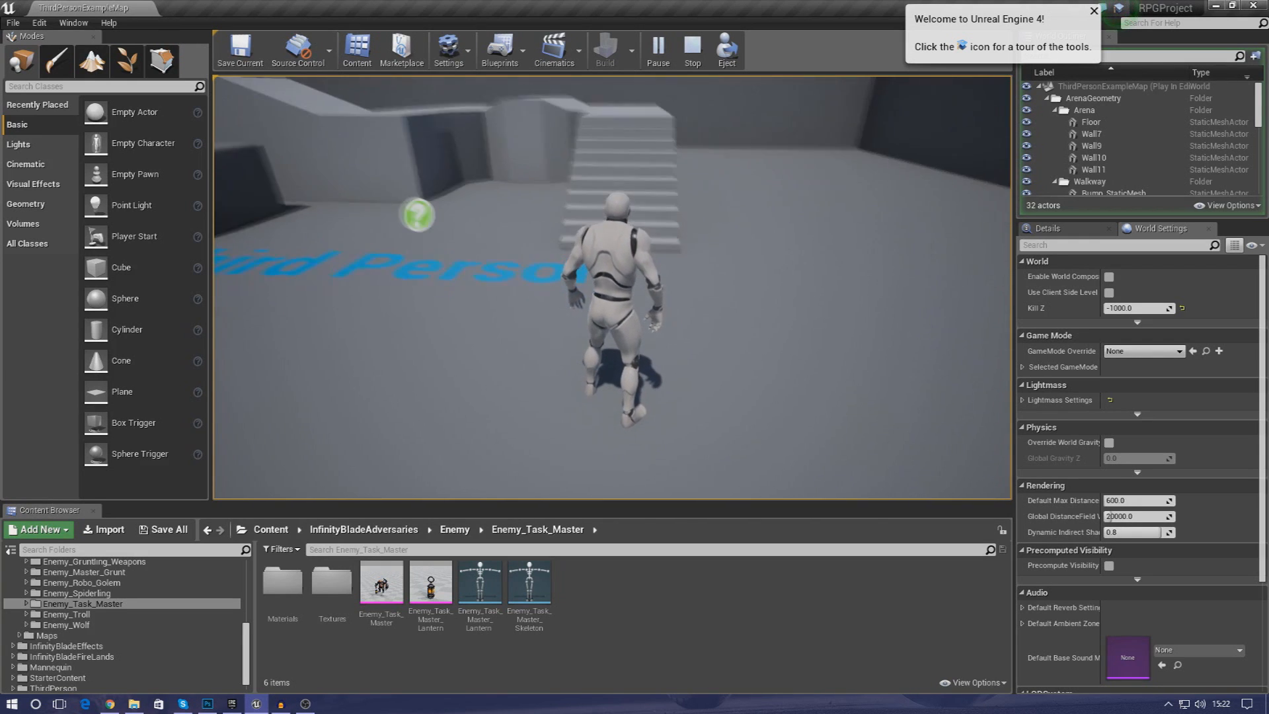
click(690, 48)
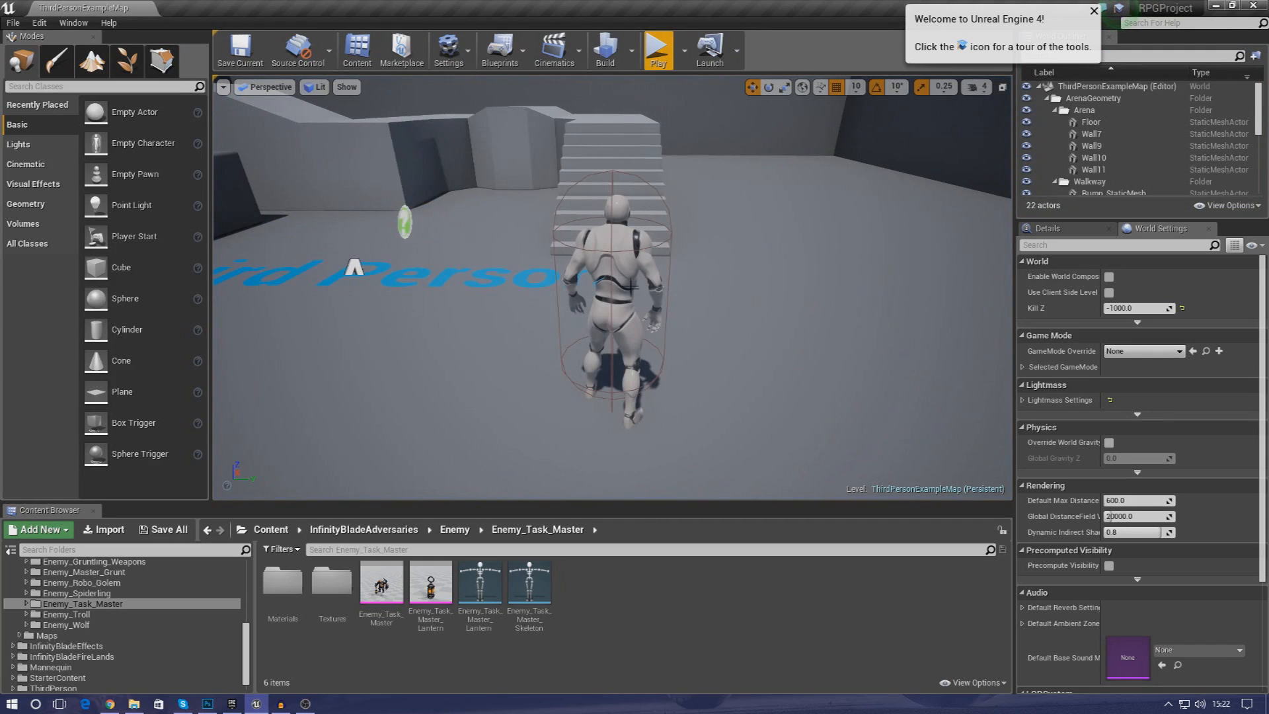
mouse_move(646, 119)
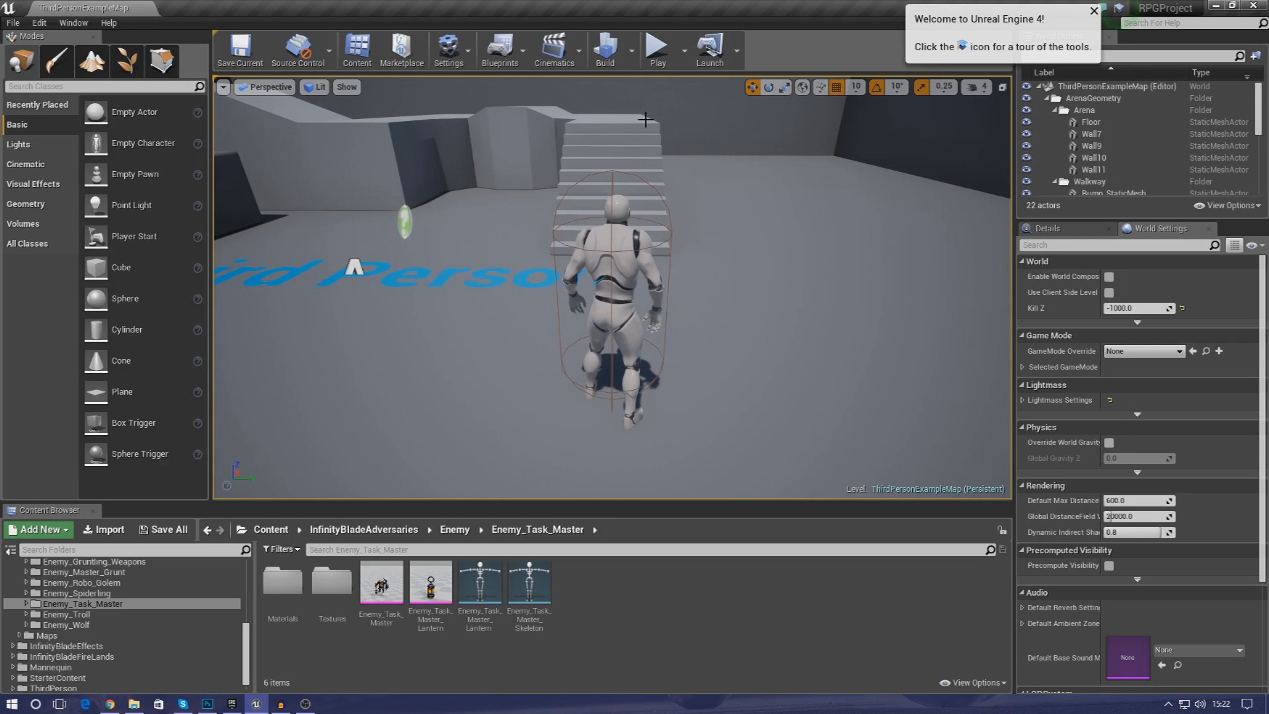
mouse_move(660, 134)
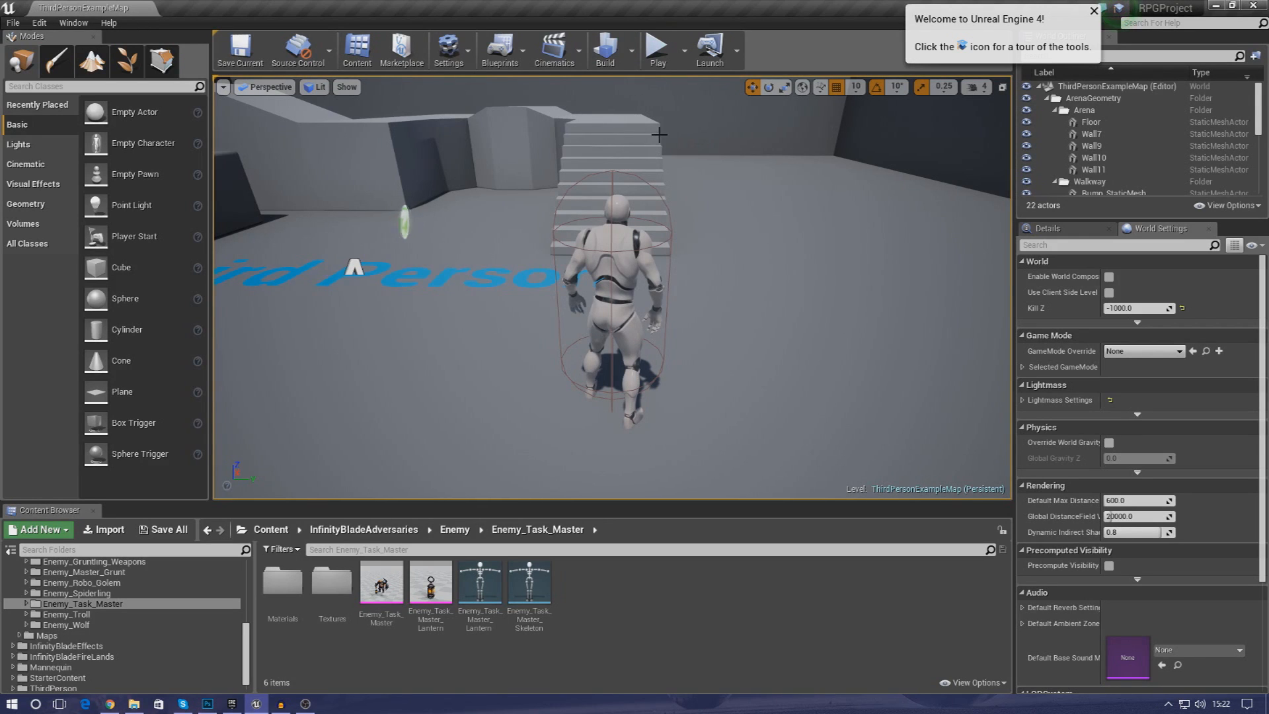
mouse_move(311, 461)
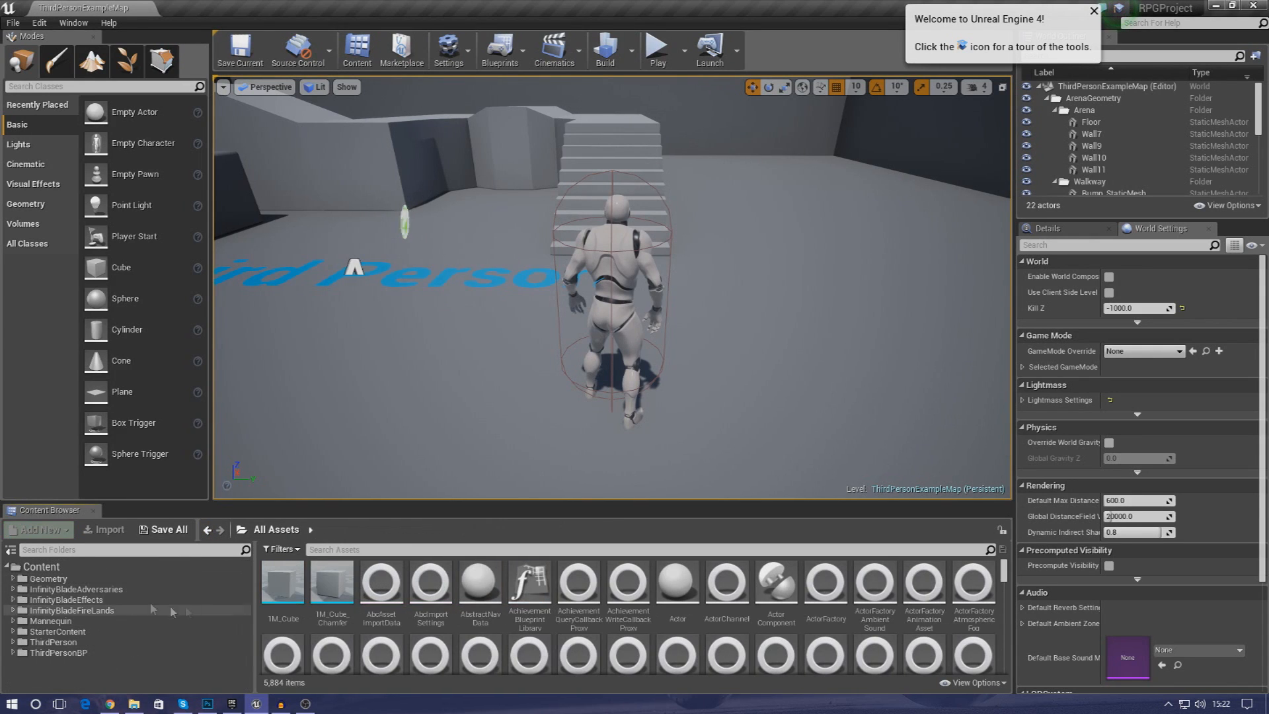
- Open the ThirdPersonCharacter blueprint from ThirdPersonBP's Blueprints folder
click(55, 653)
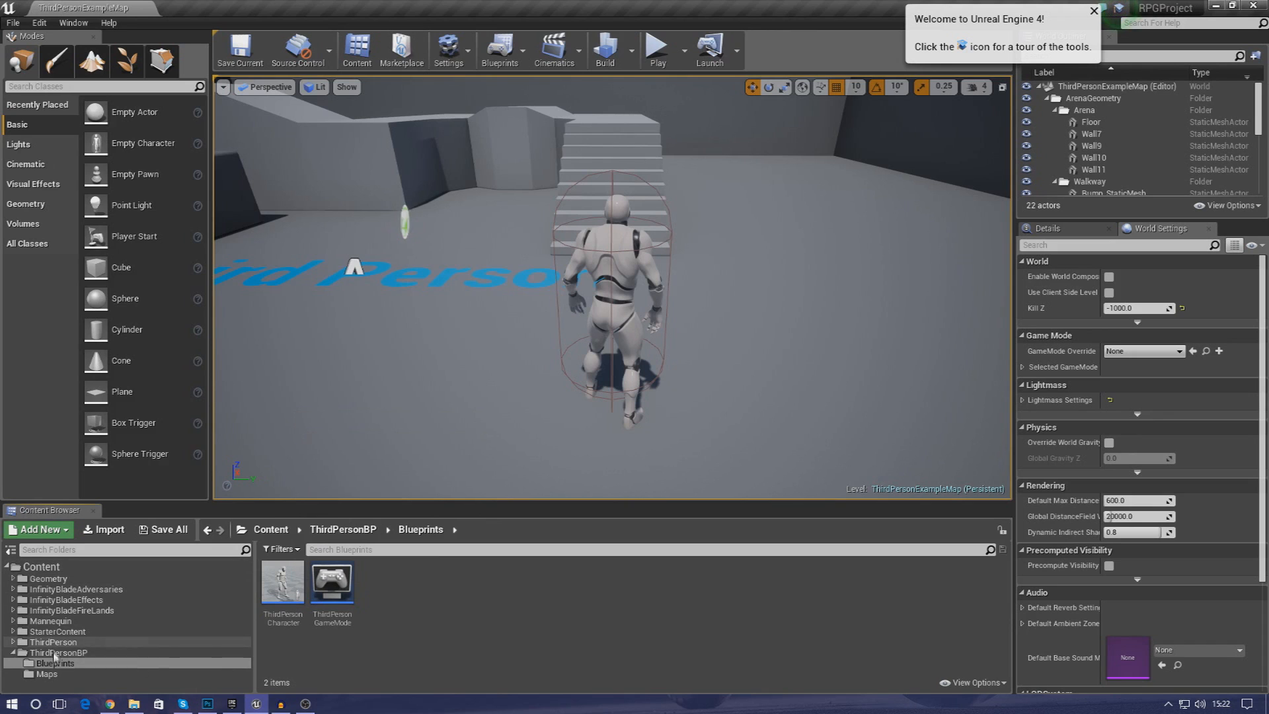
mouse_move(282, 581)
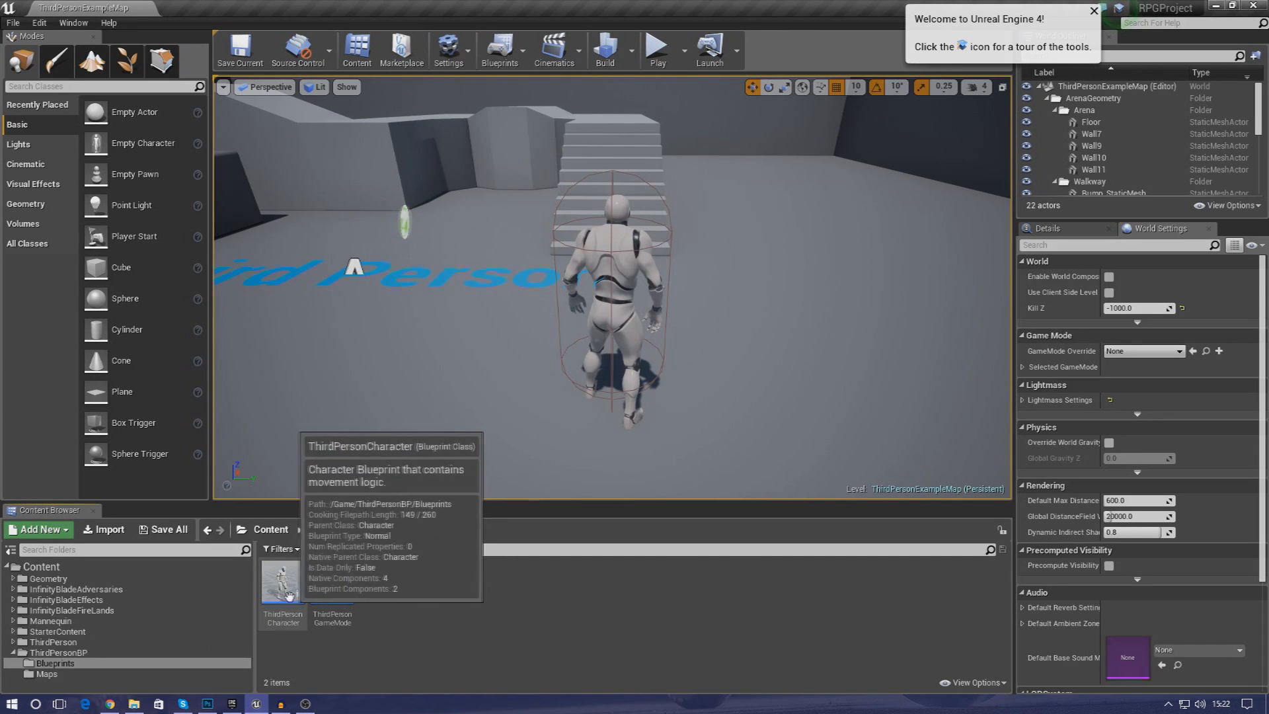
double_click(283, 579)
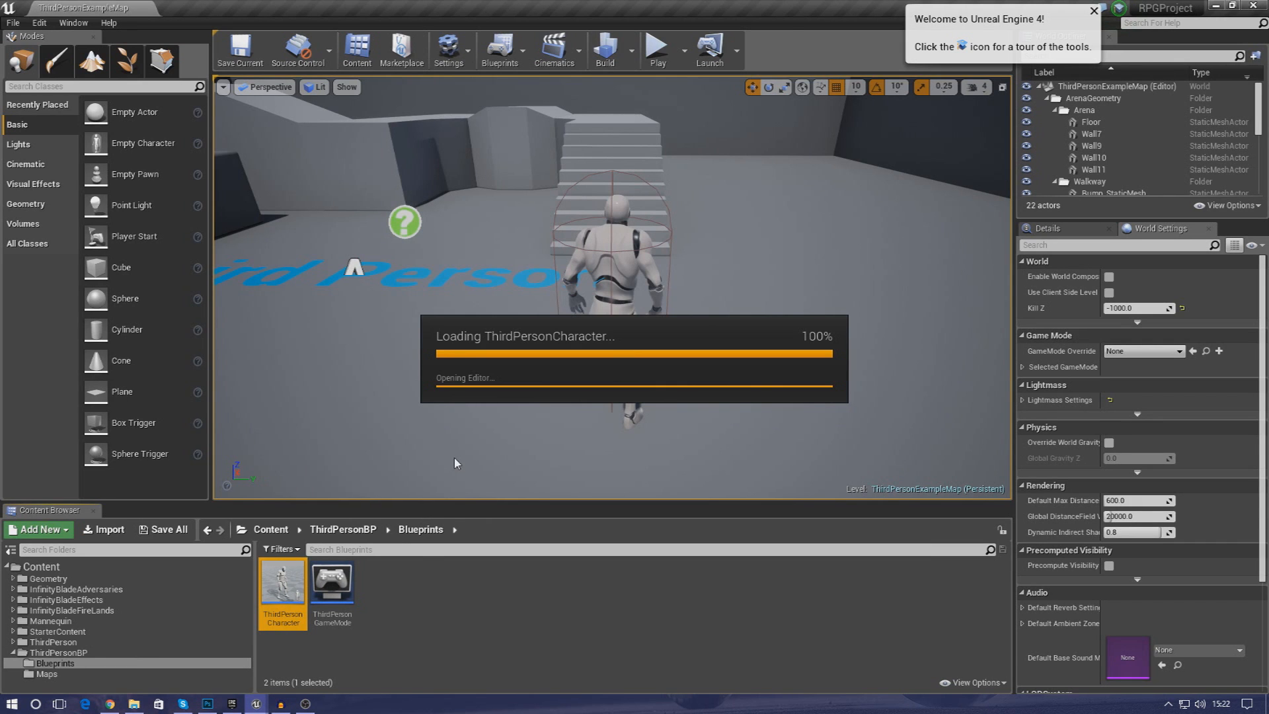
- Add a variable named Health to ThirdPersonCharacter and set its type to Float
double_click(282, 579)
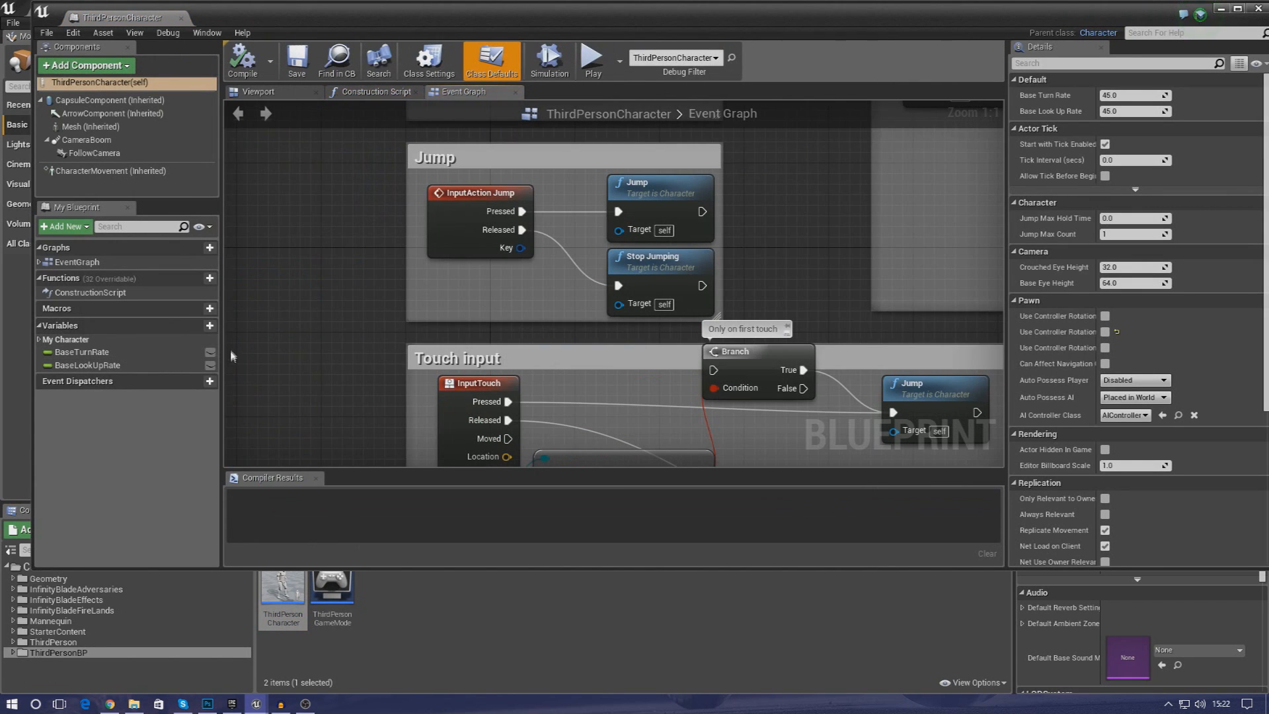
scroll(down, 3)
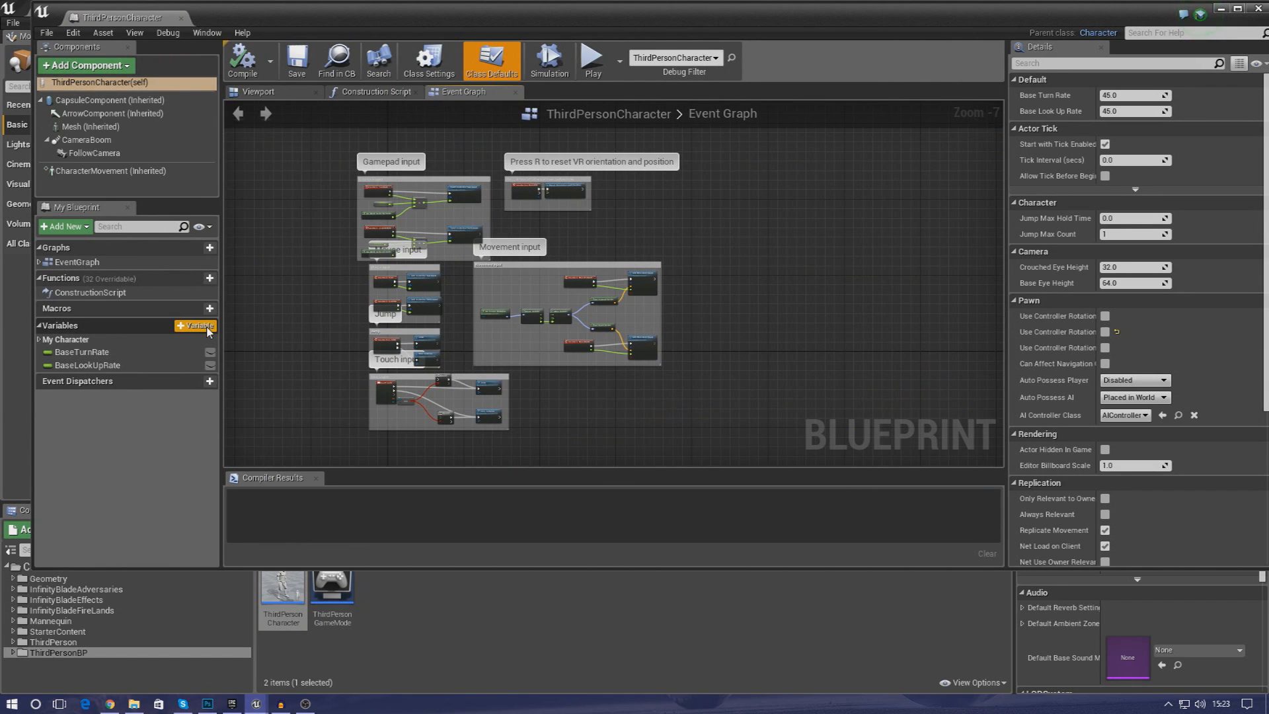
click(198, 325)
text(Health)
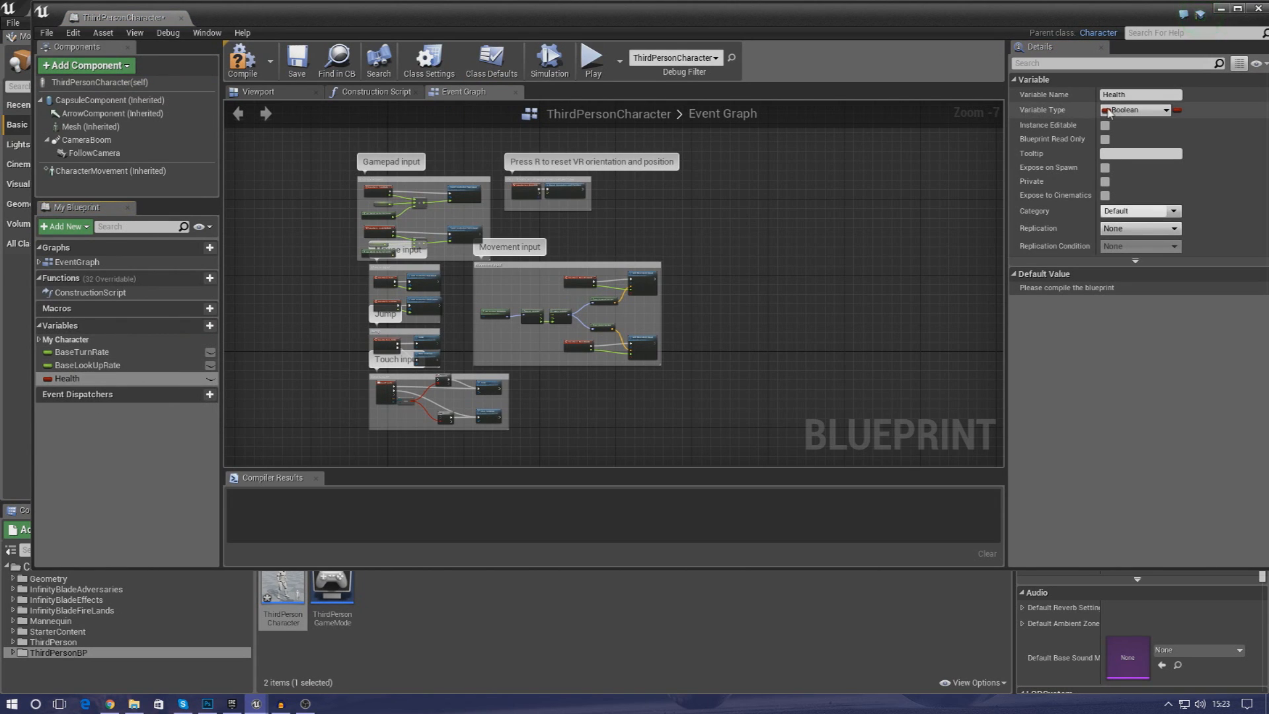
click(1137, 110)
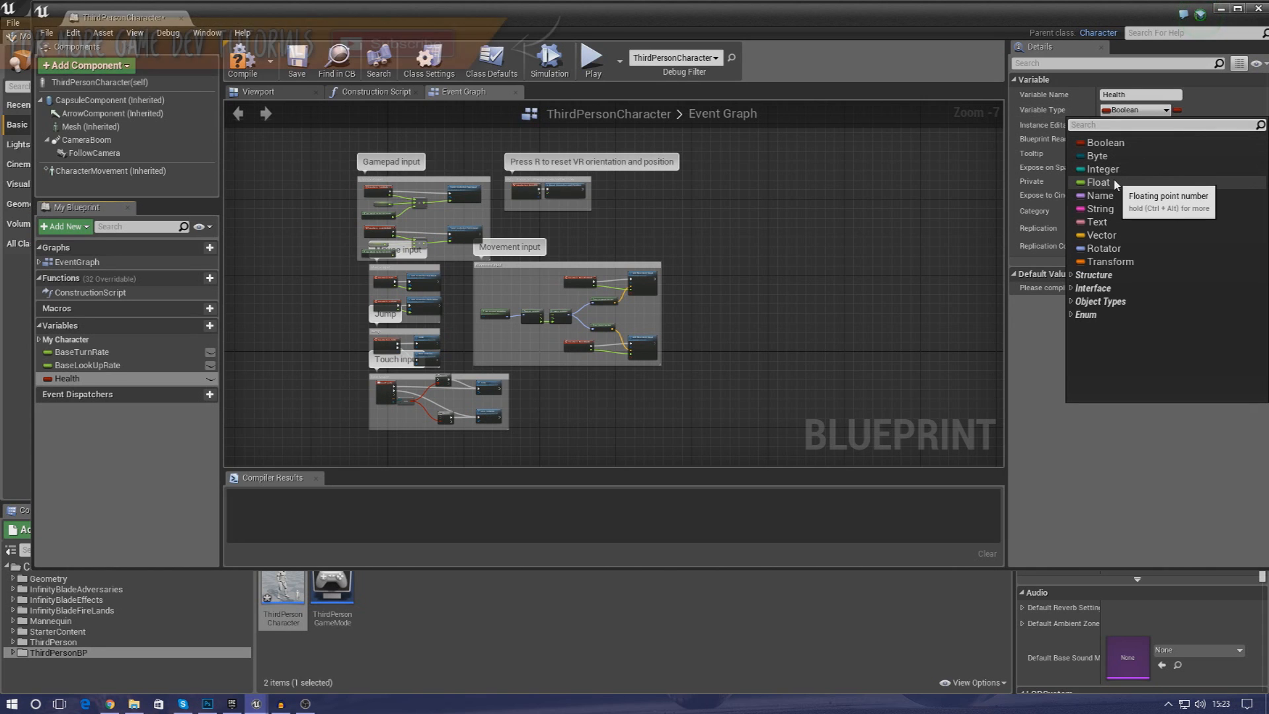
click(1100, 182)
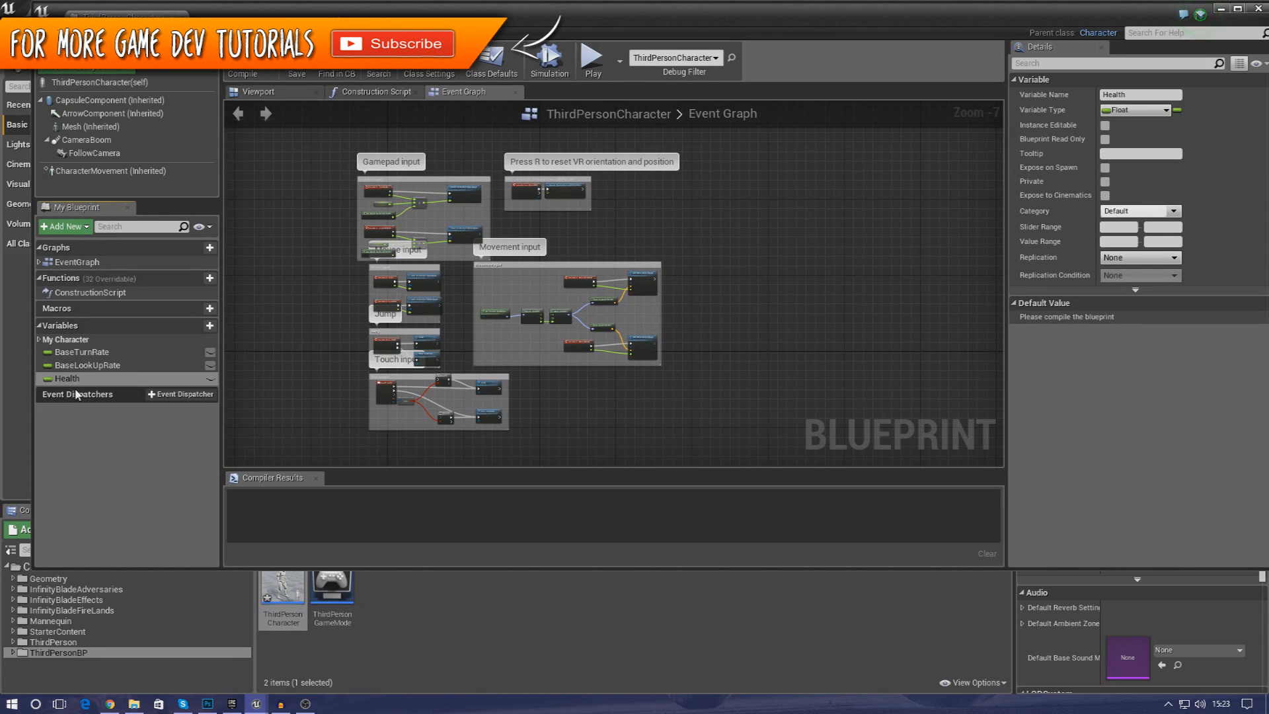
mouse_move(76, 378)
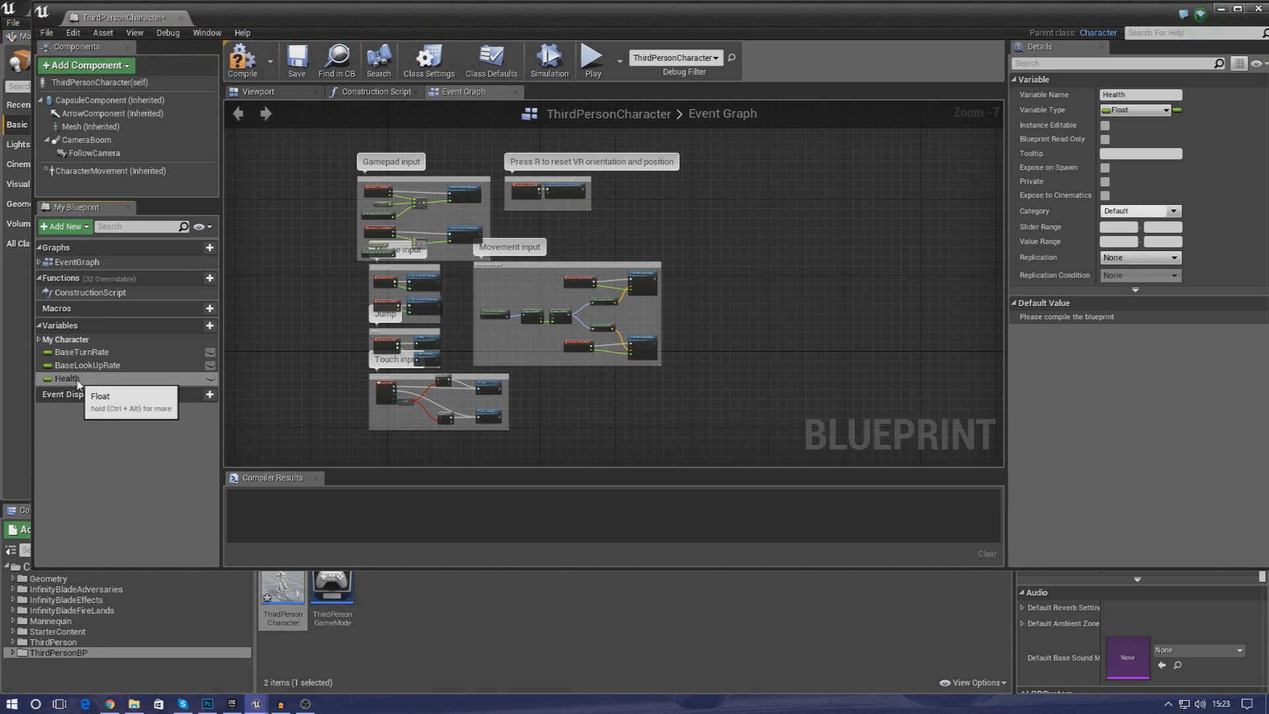
- Add a second Float variable named Mana and compile the blueprint
click(201, 326)
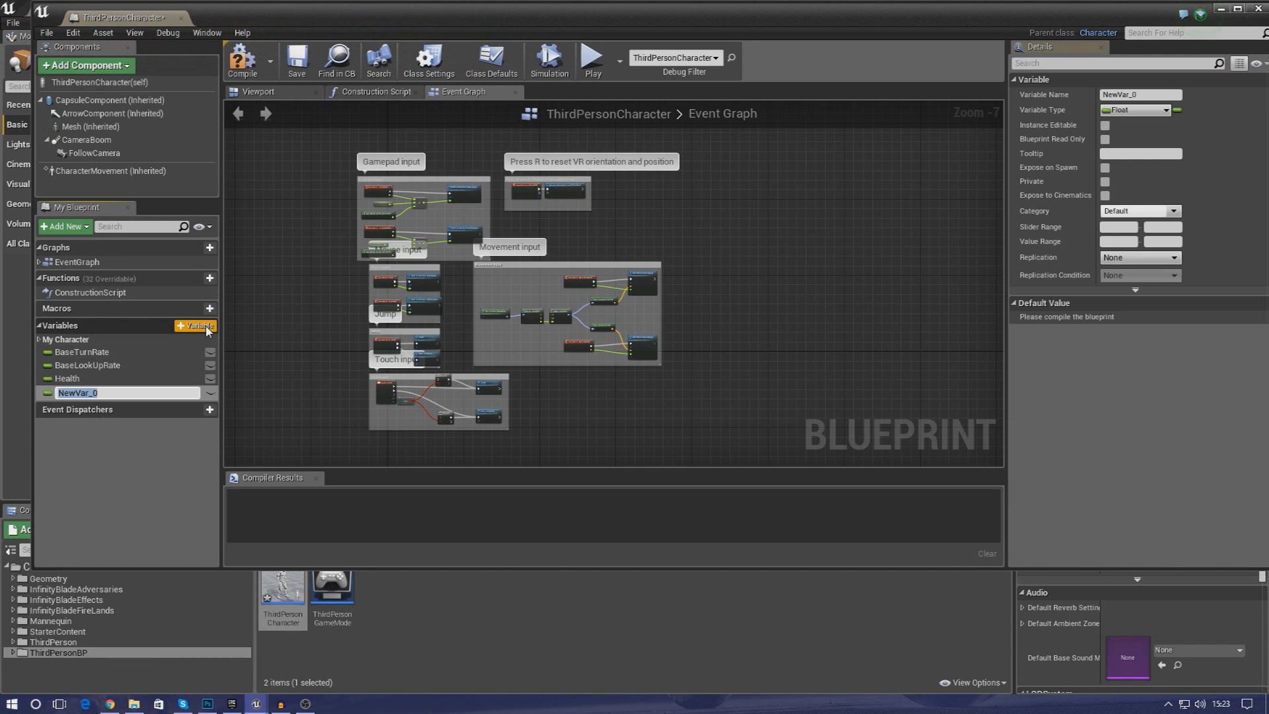
text(Manag)
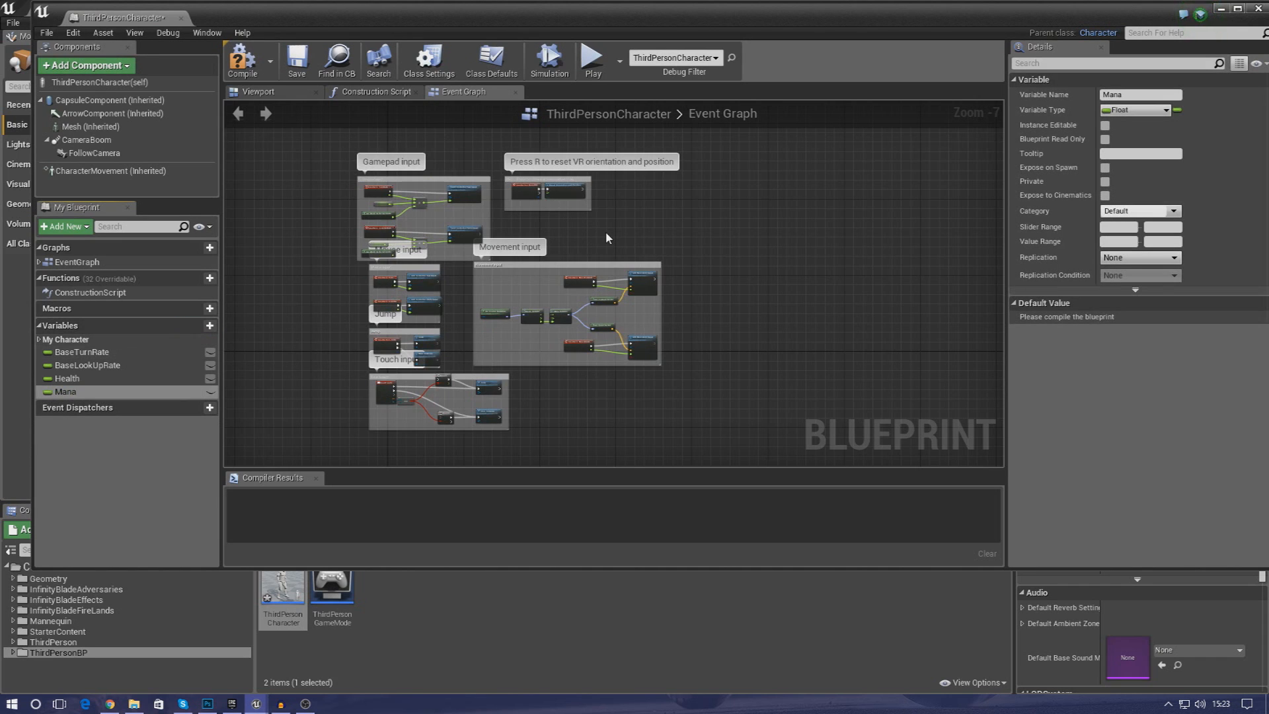
mouse_move(1144, 130)
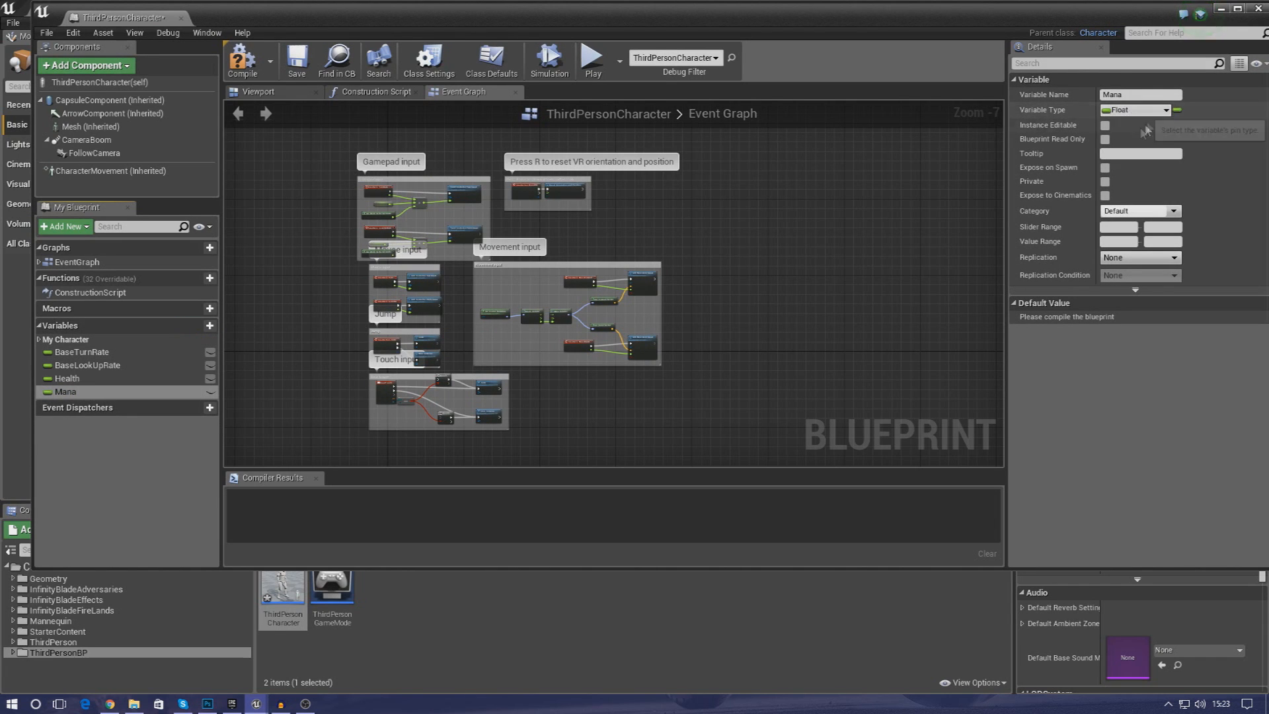
mouse_move(111, 358)
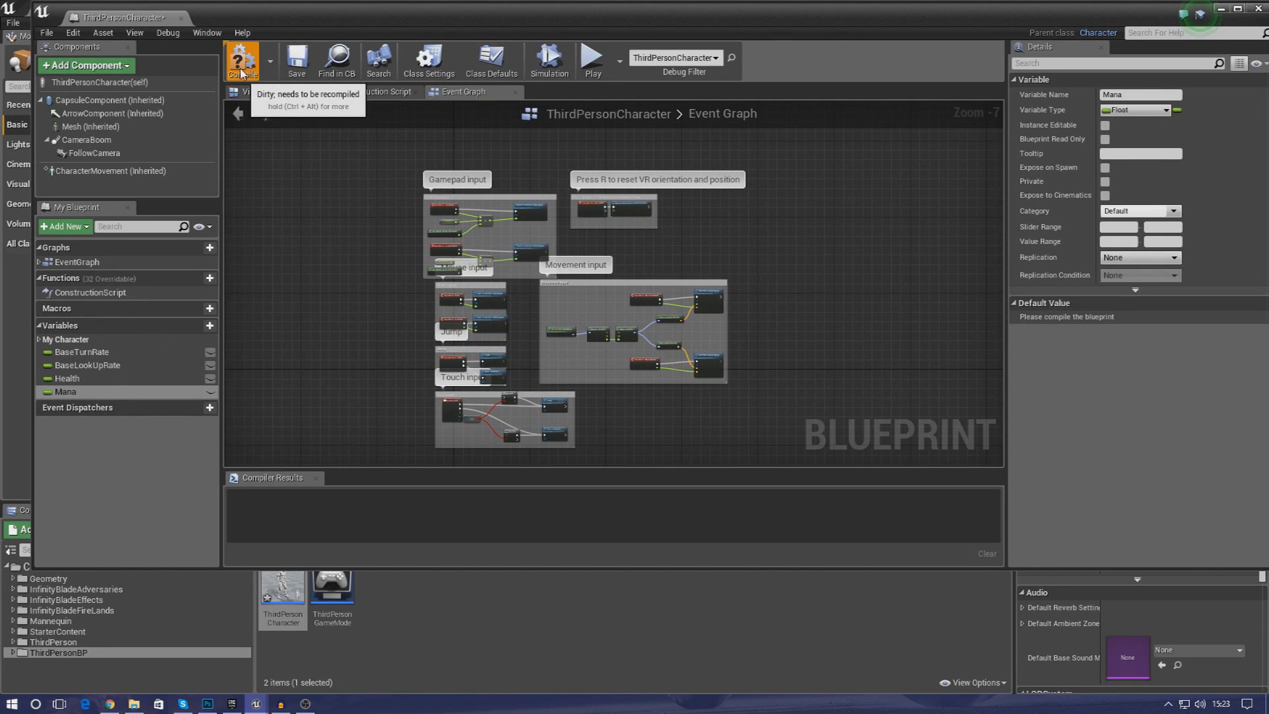
click(241, 58)
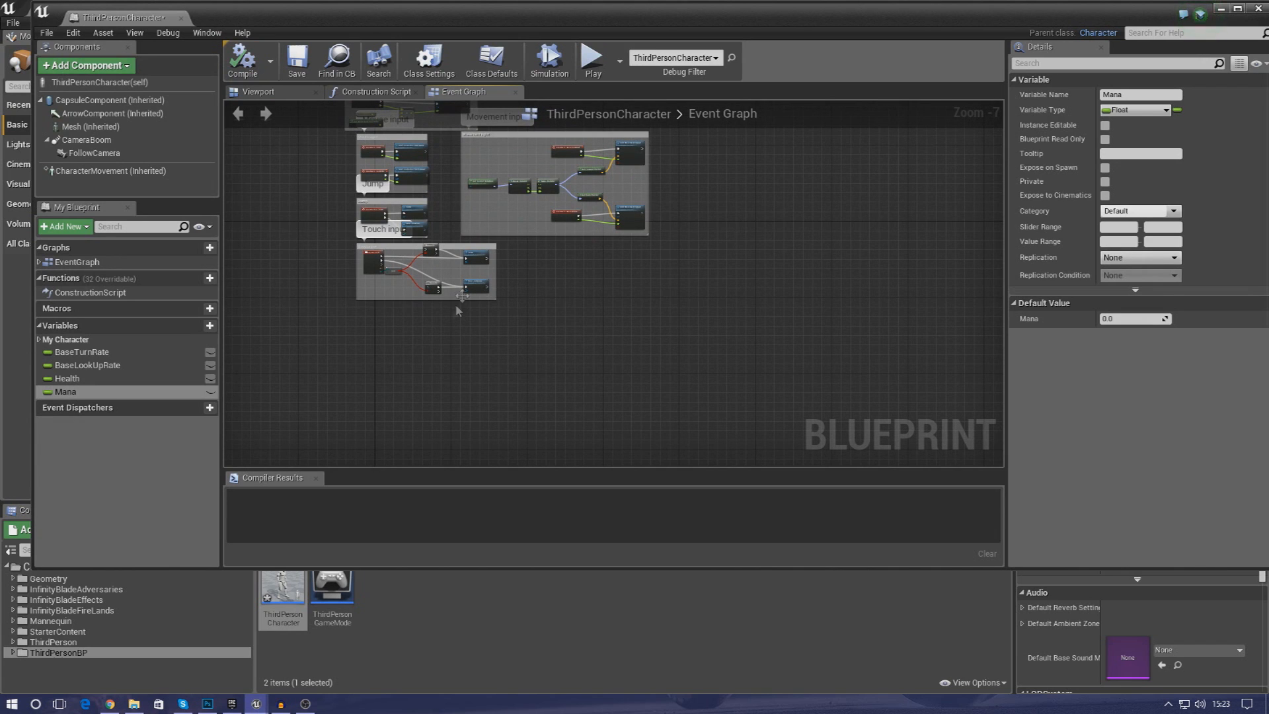
mouse_move(414, 330)
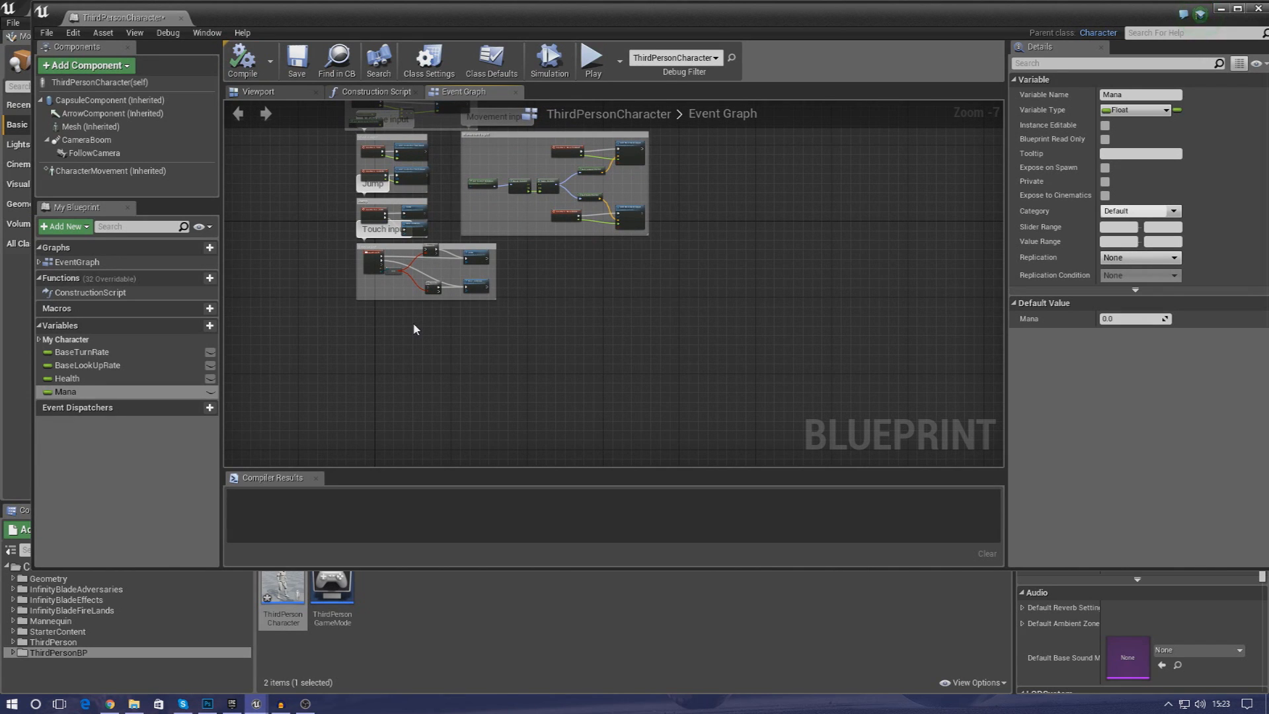
mouse_move(396, 321)
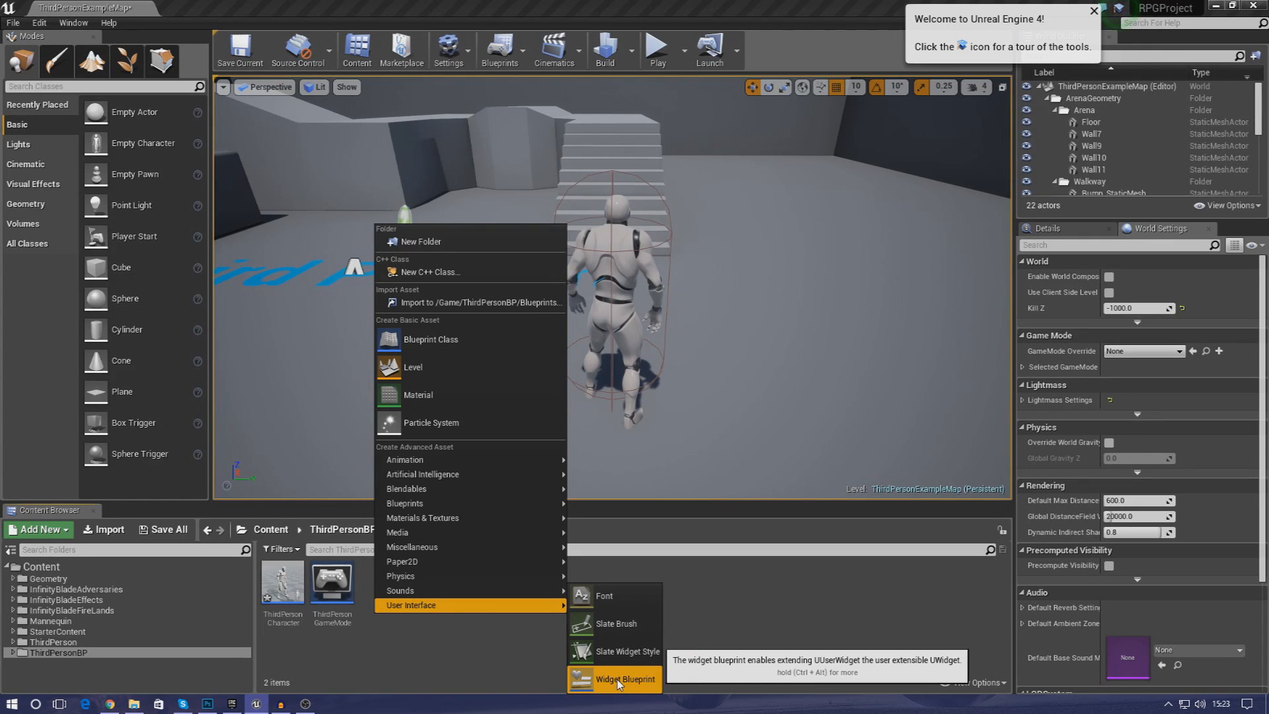
- Create the RPGHUD widget blueprint and open it in the designer
click(628, 679)
text(RPGHUD)
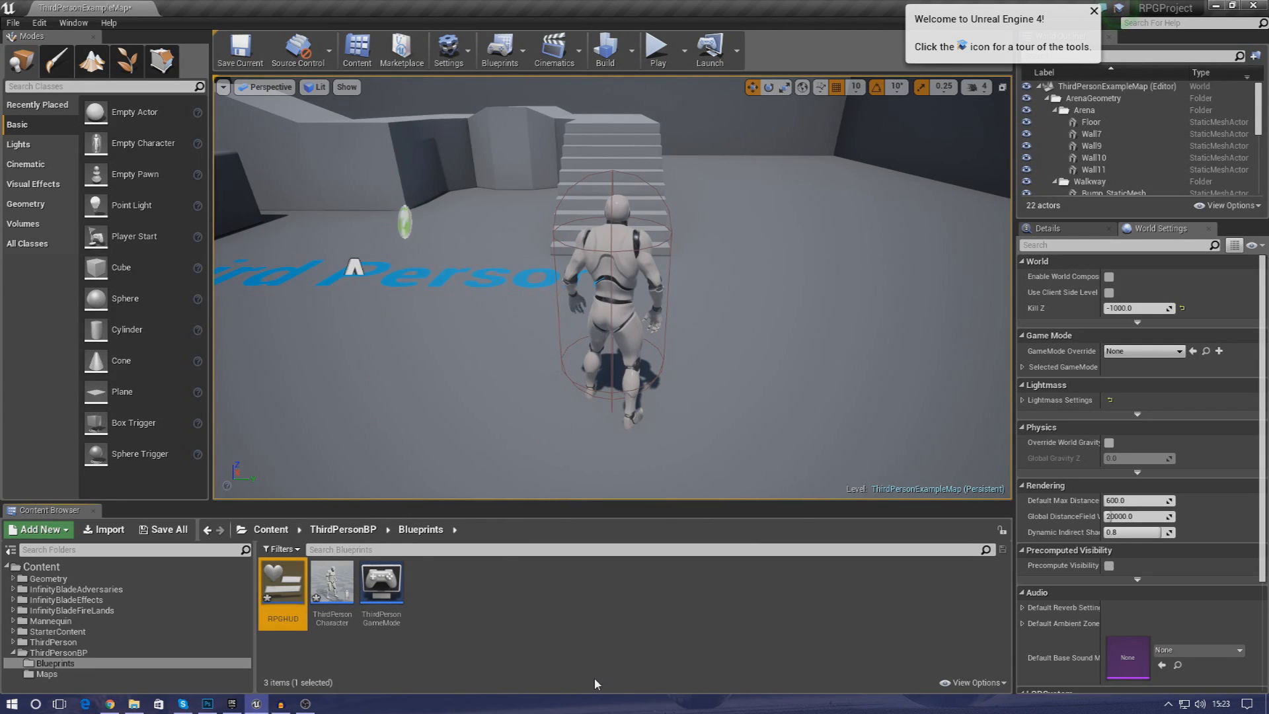
double_click(284, 575)
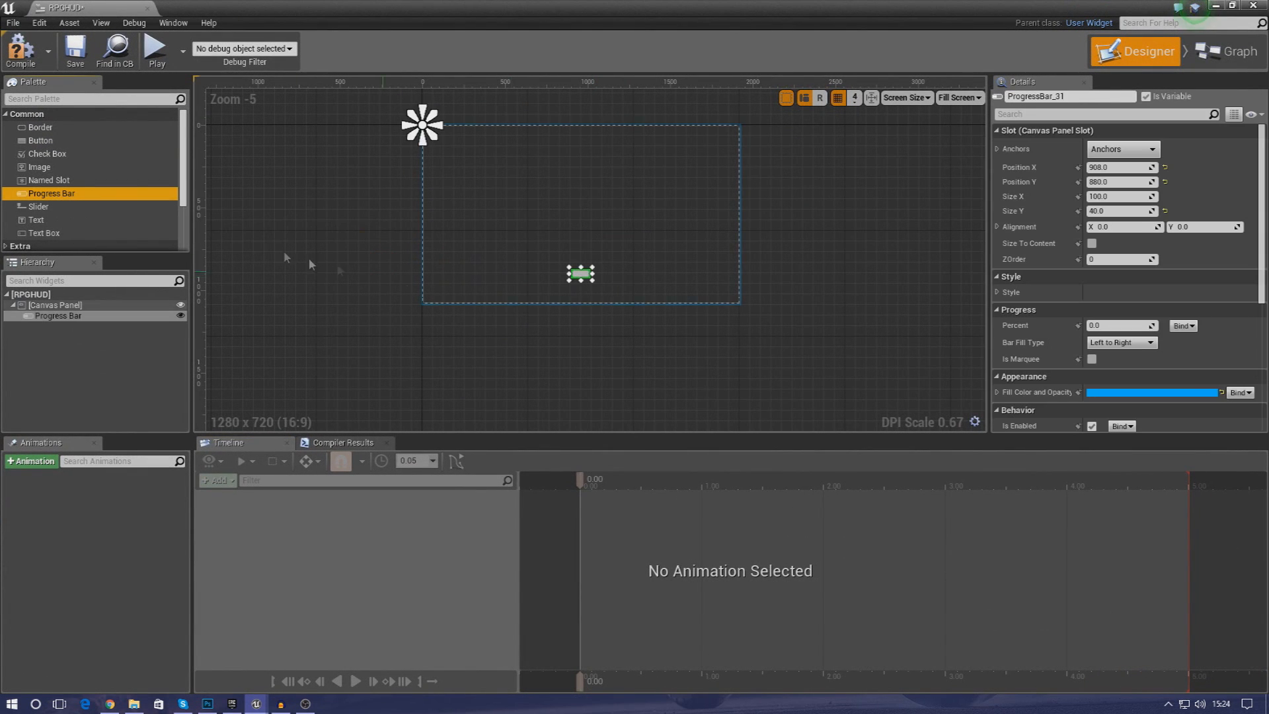
mouse_move(441, 299)
text(H)
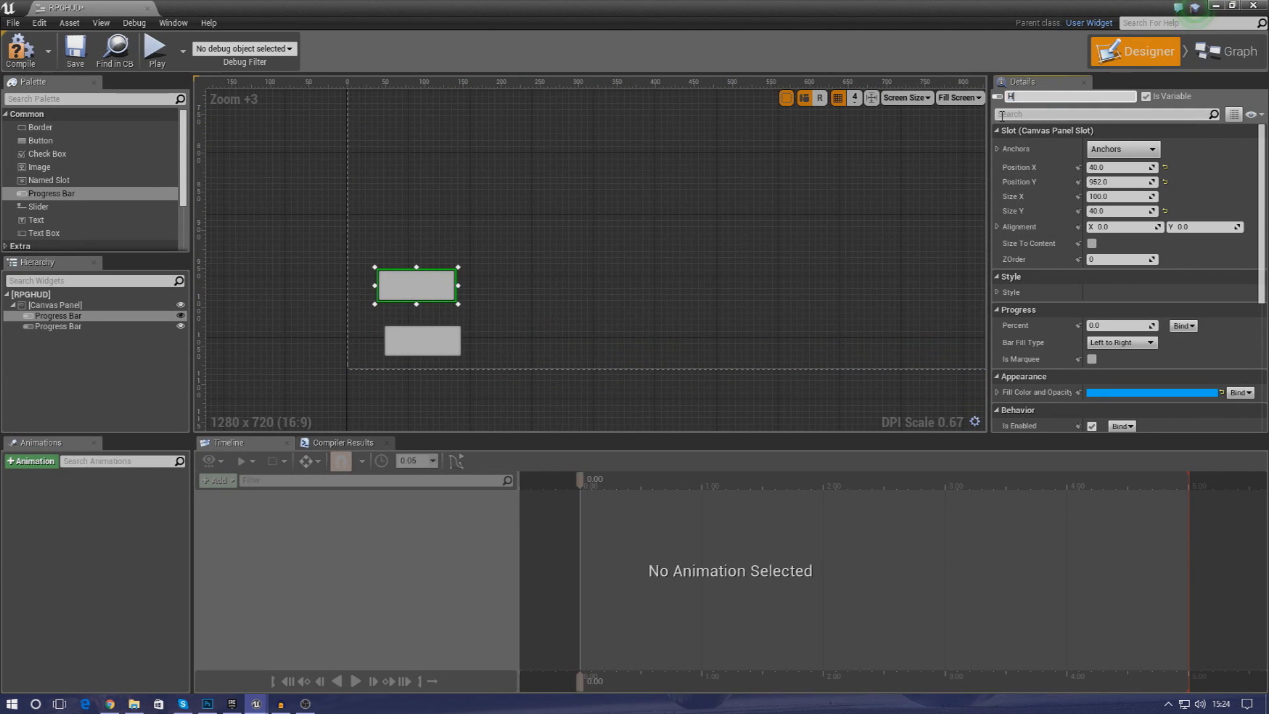
- Rename the second progress bar to Mana, then deselect it
click(422, 340)
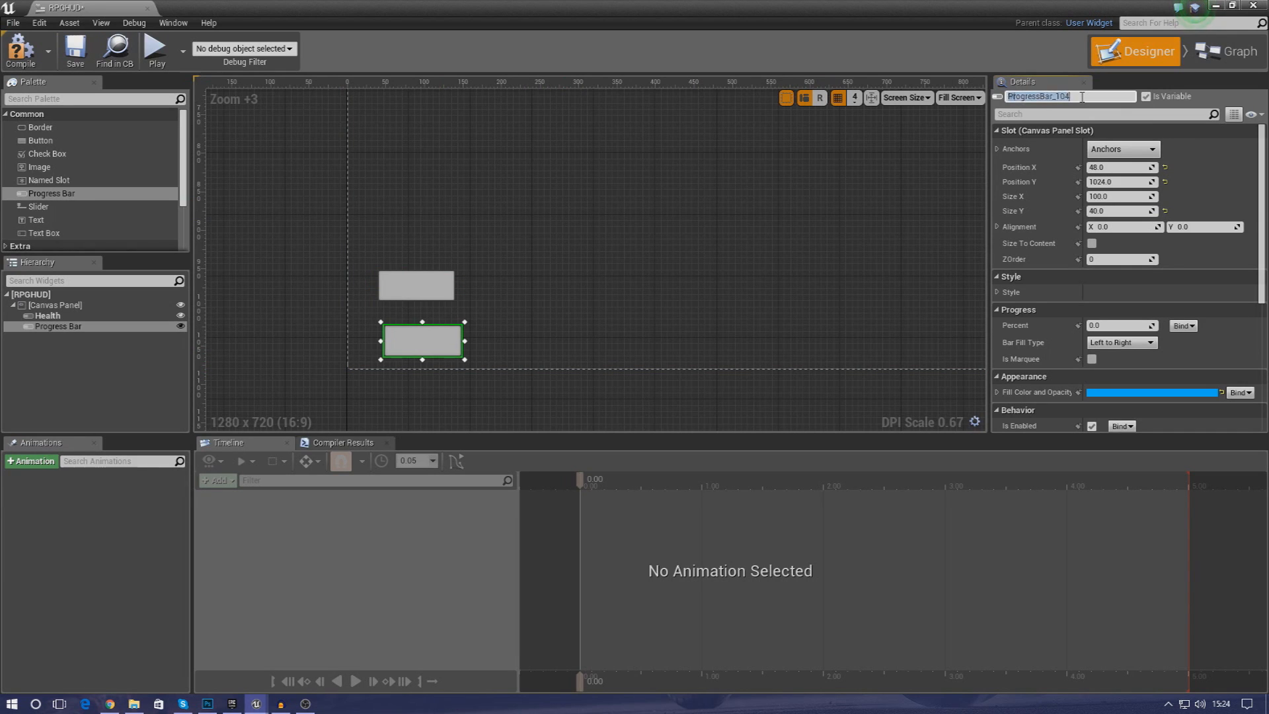
text(Mana)
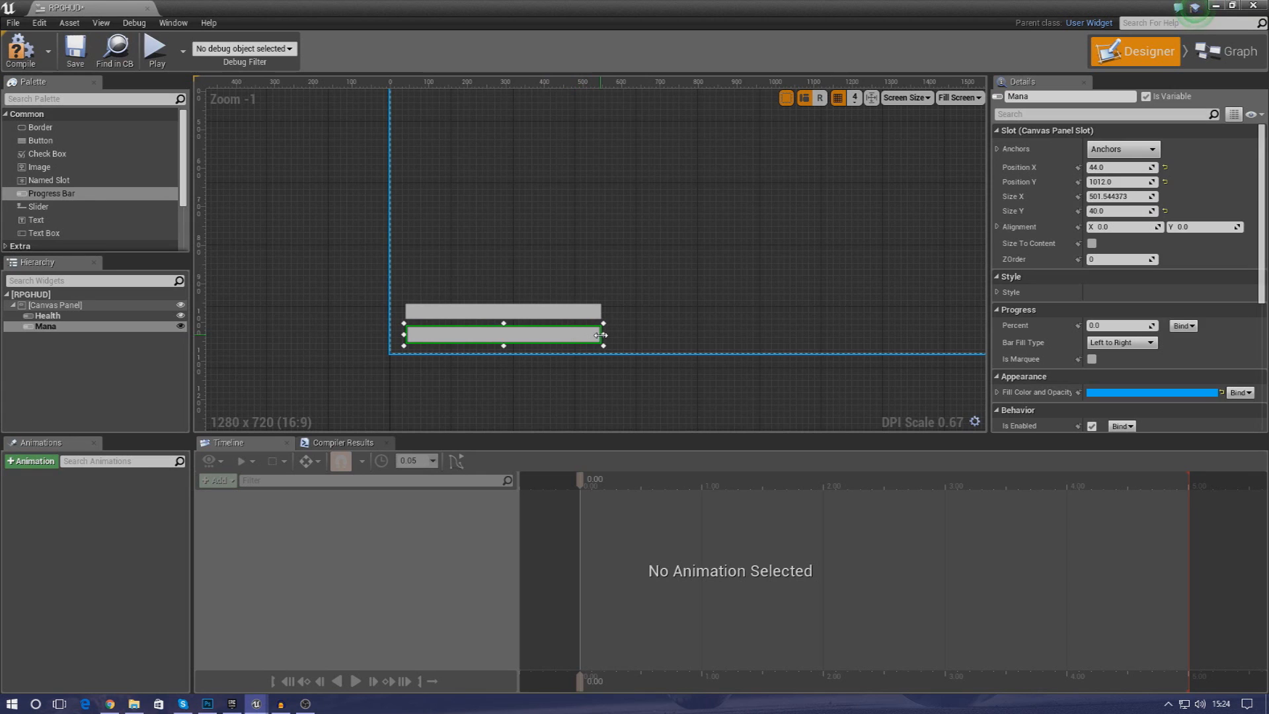
click(53, 305)
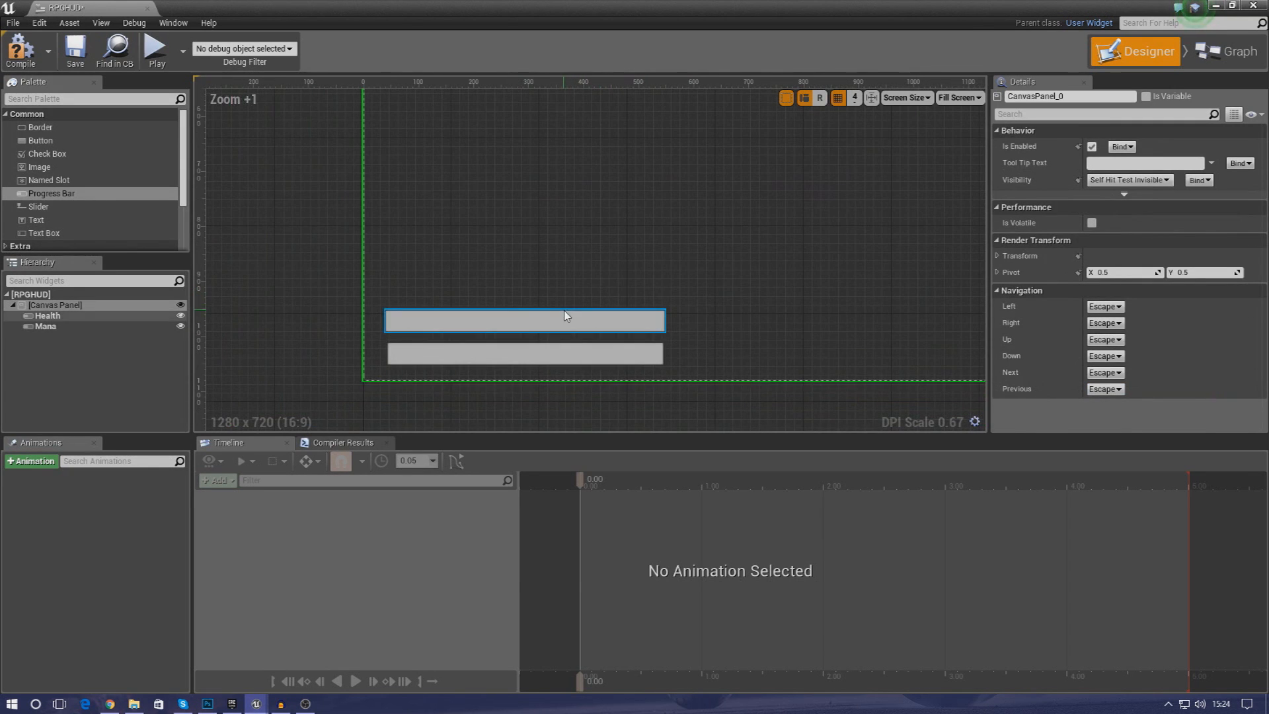
- Set the Health bar's fill to red and preview Percent at 0.577982 and 0.87156
click(524, 320)
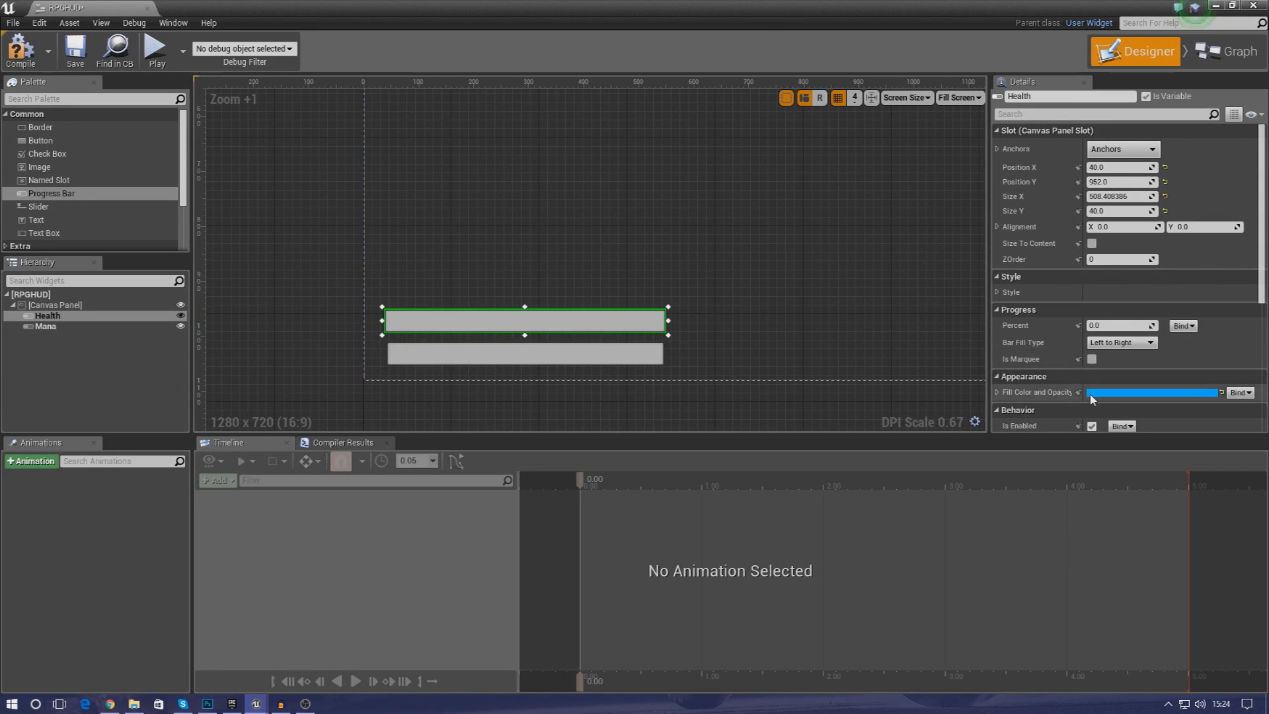
mouse_move(930, 336)
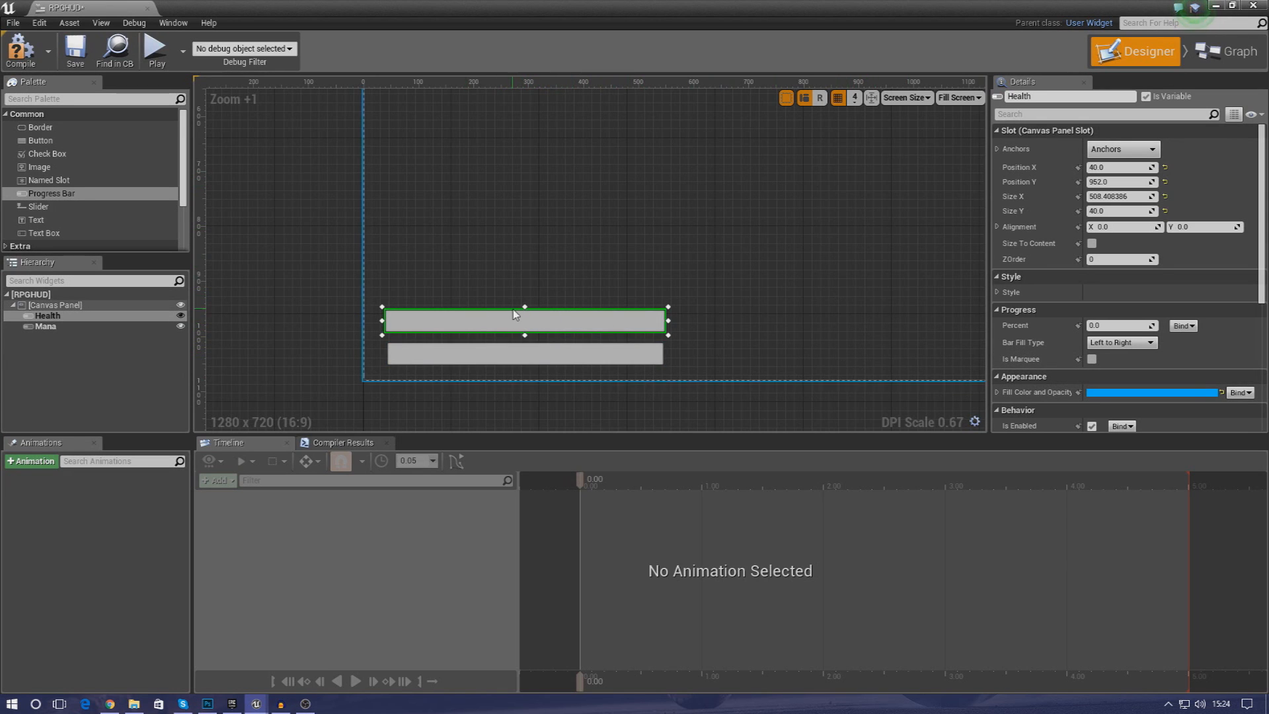
click(525, 354)
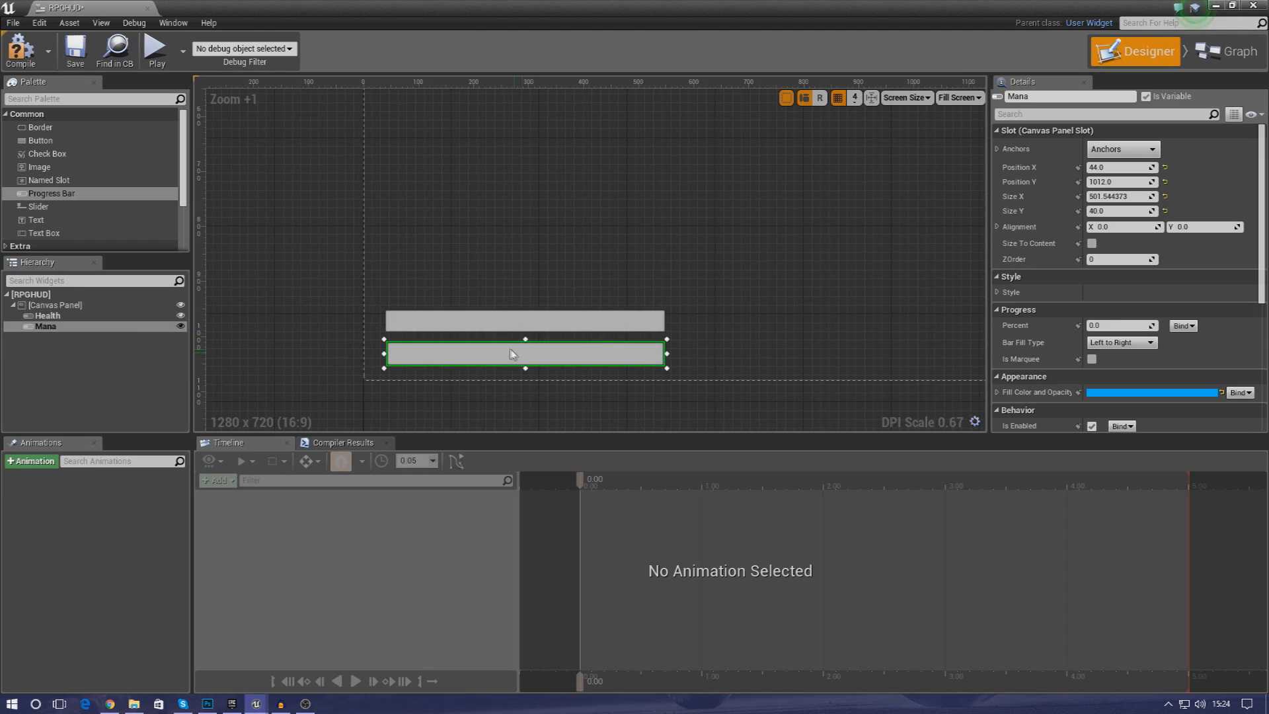
click(524, 320)
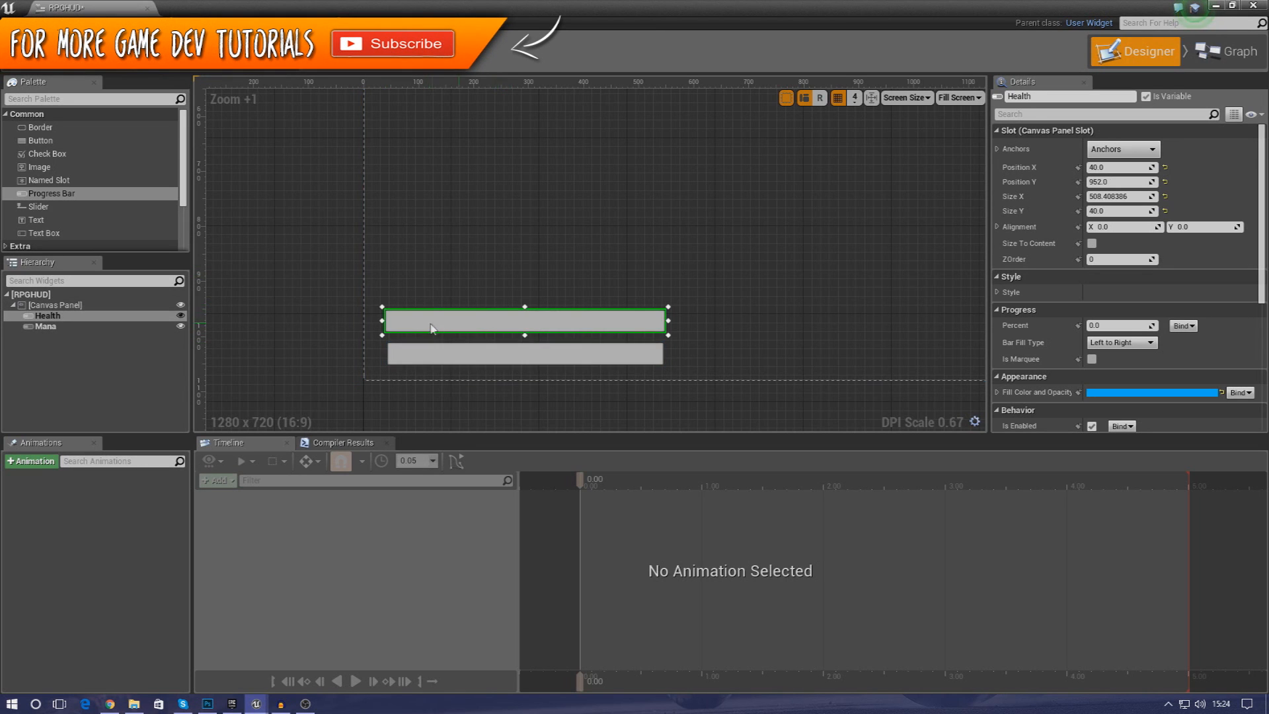
mouse_move(1077, 199)
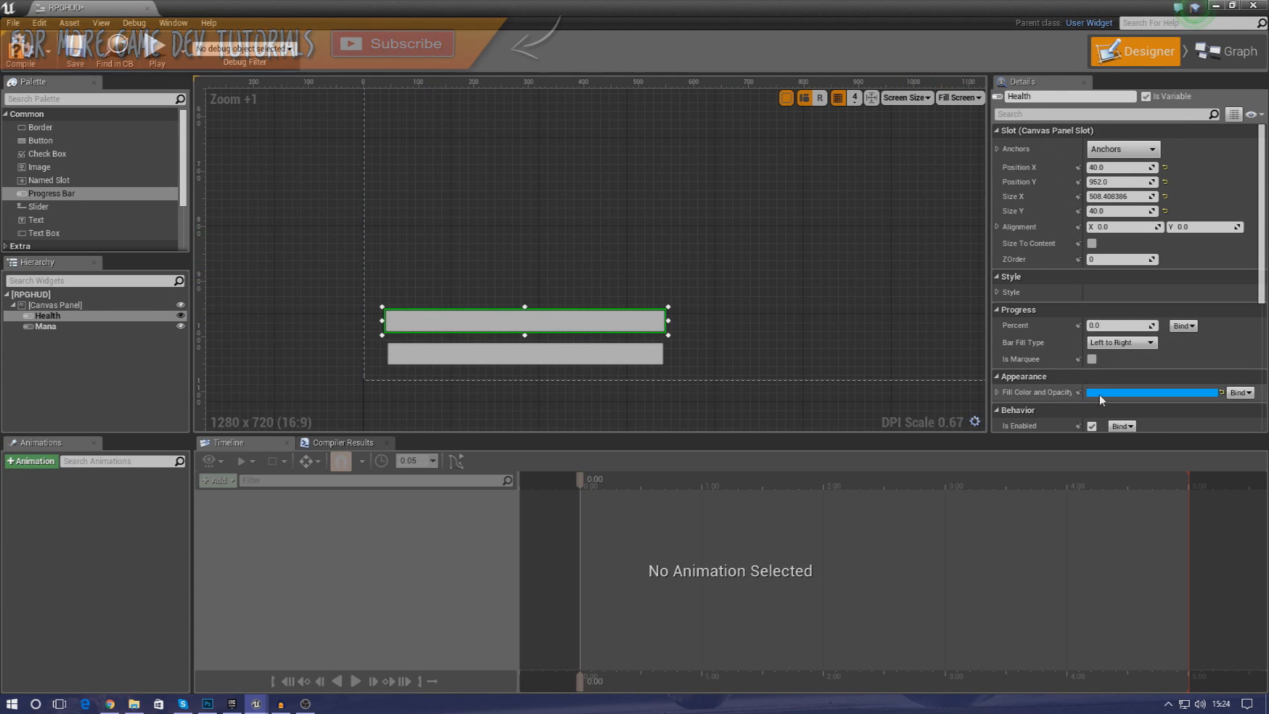
click(1153, 392)
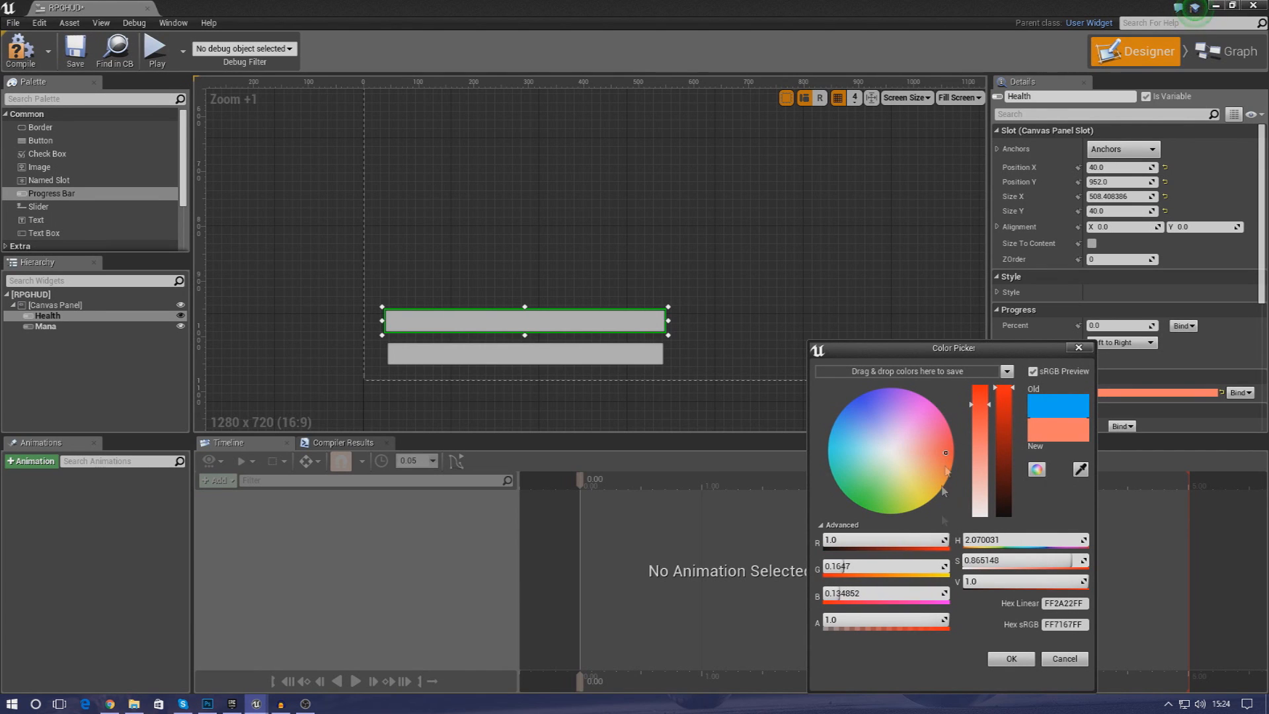
click(1009, 658)
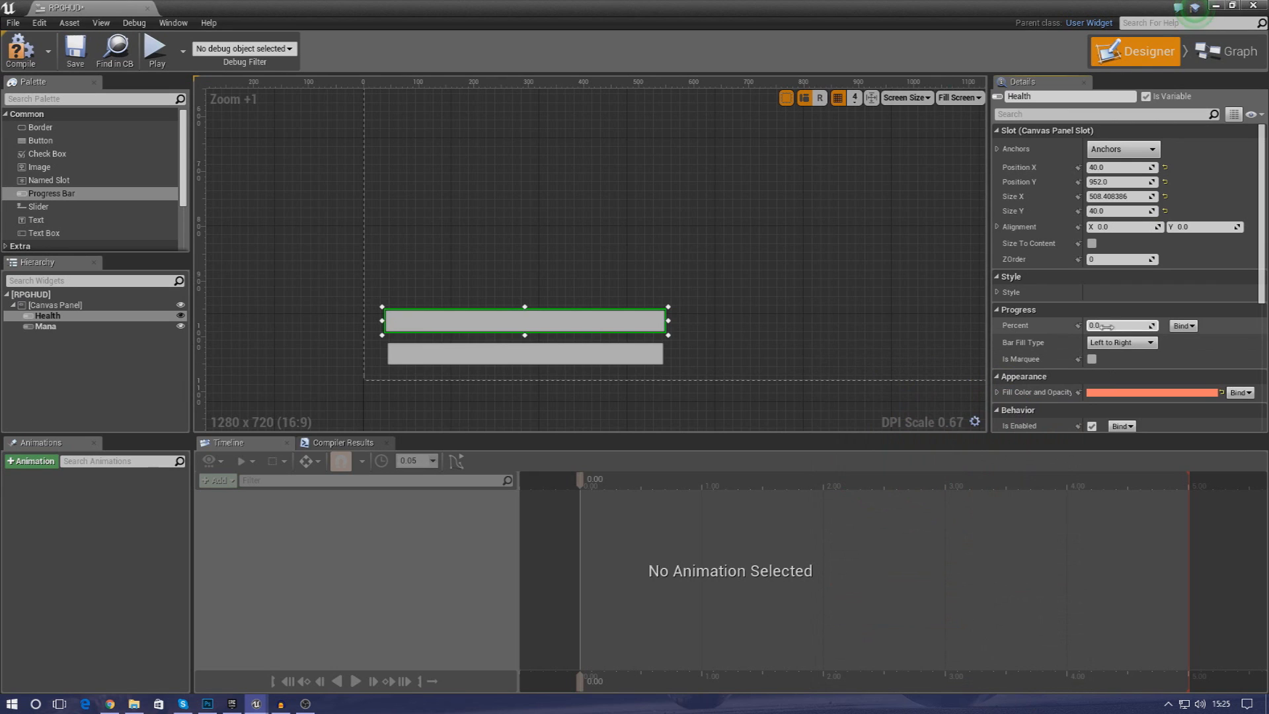
text(0.577982)
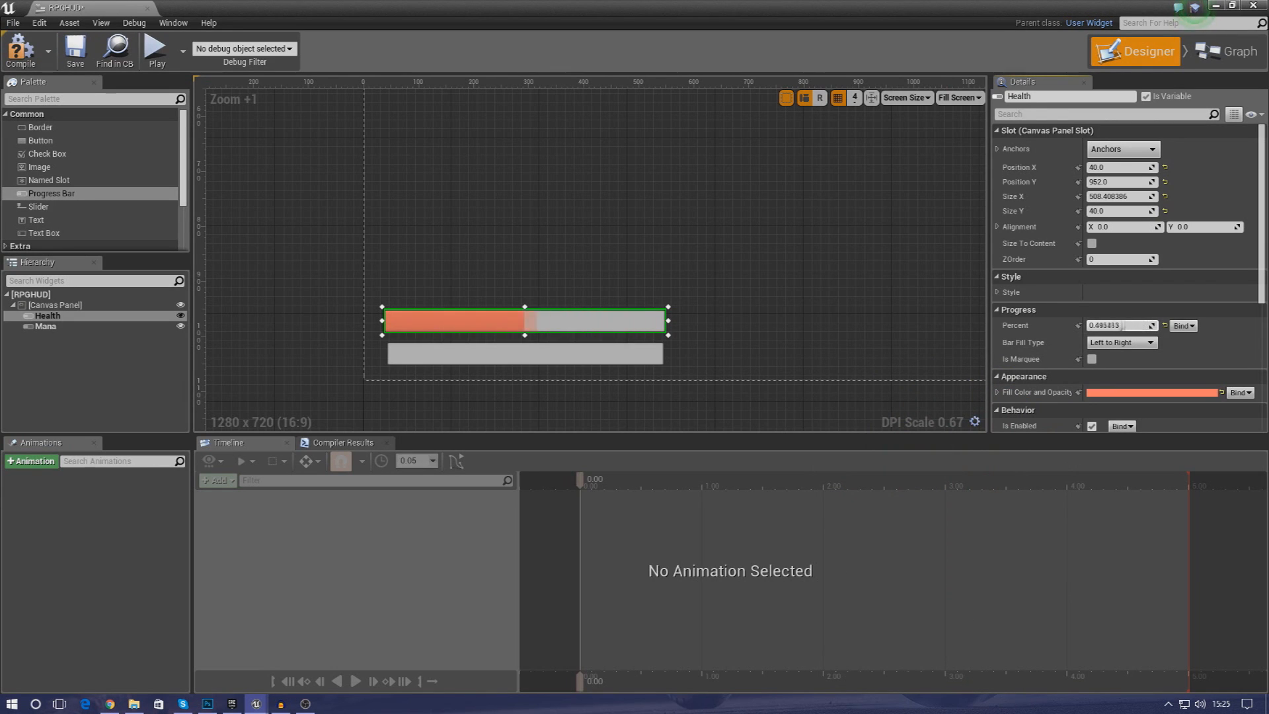
text(0.87156)
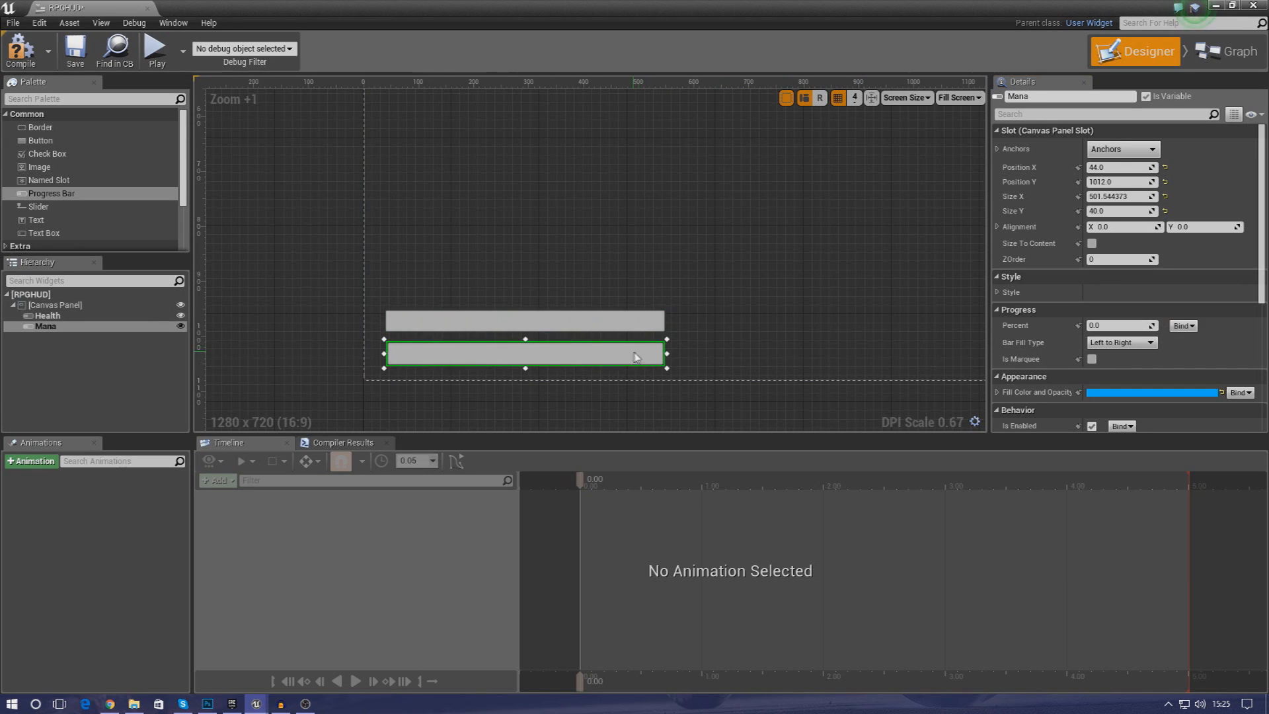
- Set the Mana bar's fill colour to a saturated purple
click(1153, 393)
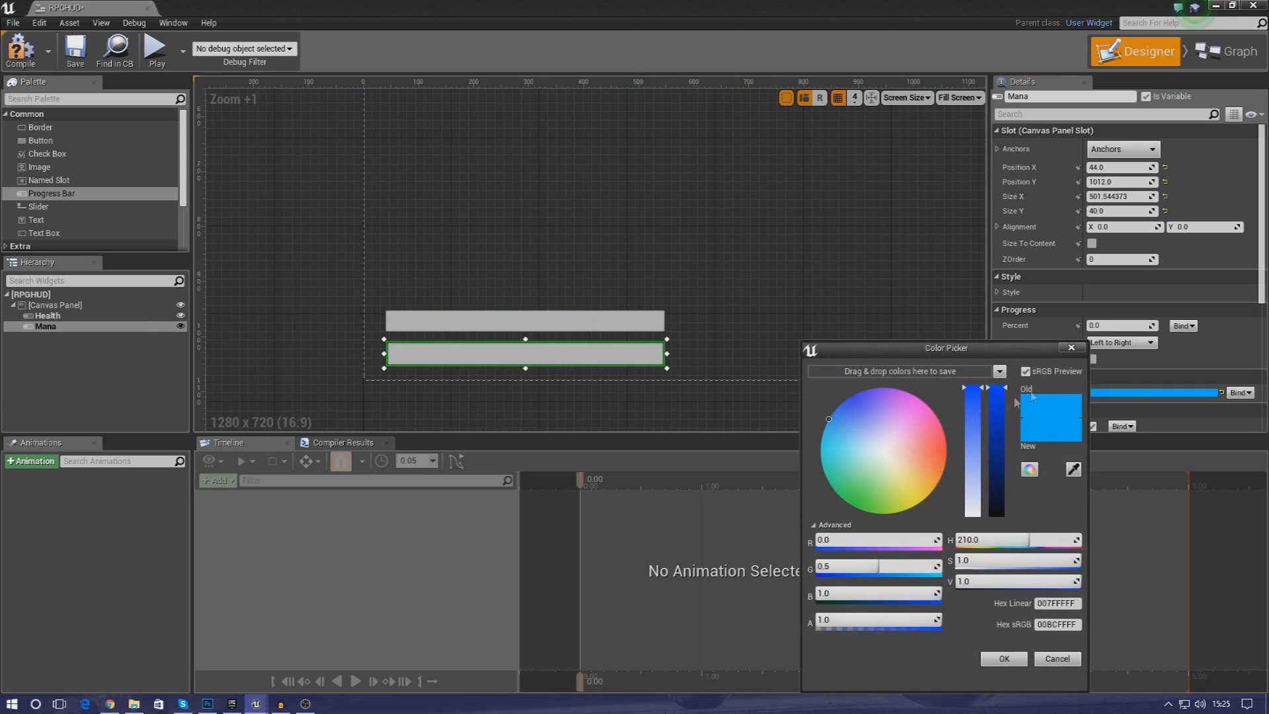
click(889, 420)
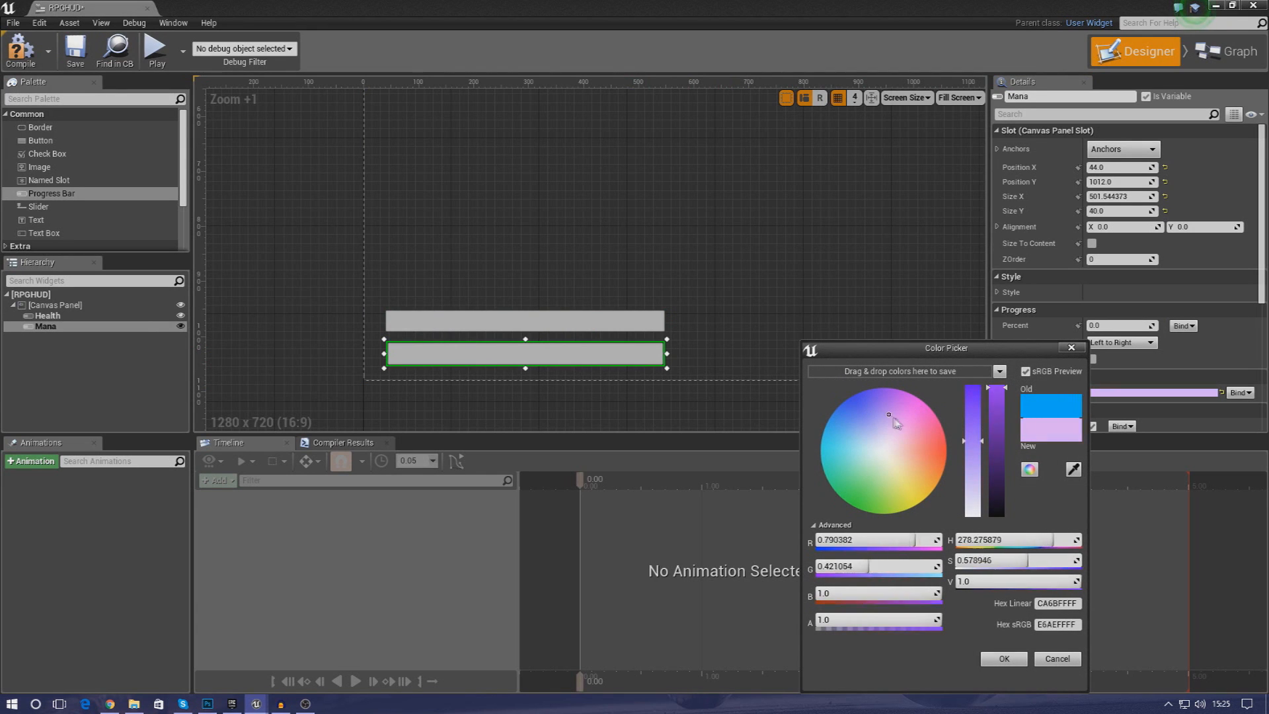
click(895, 418)
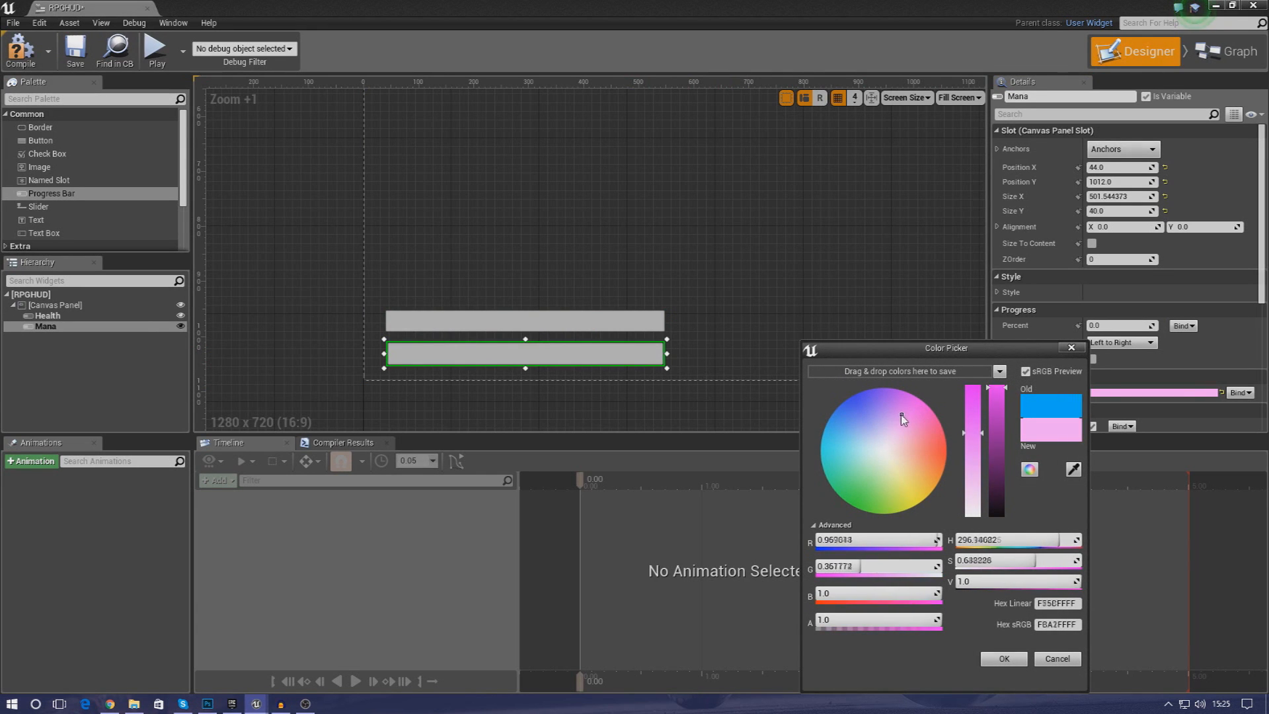
click(888, 407)
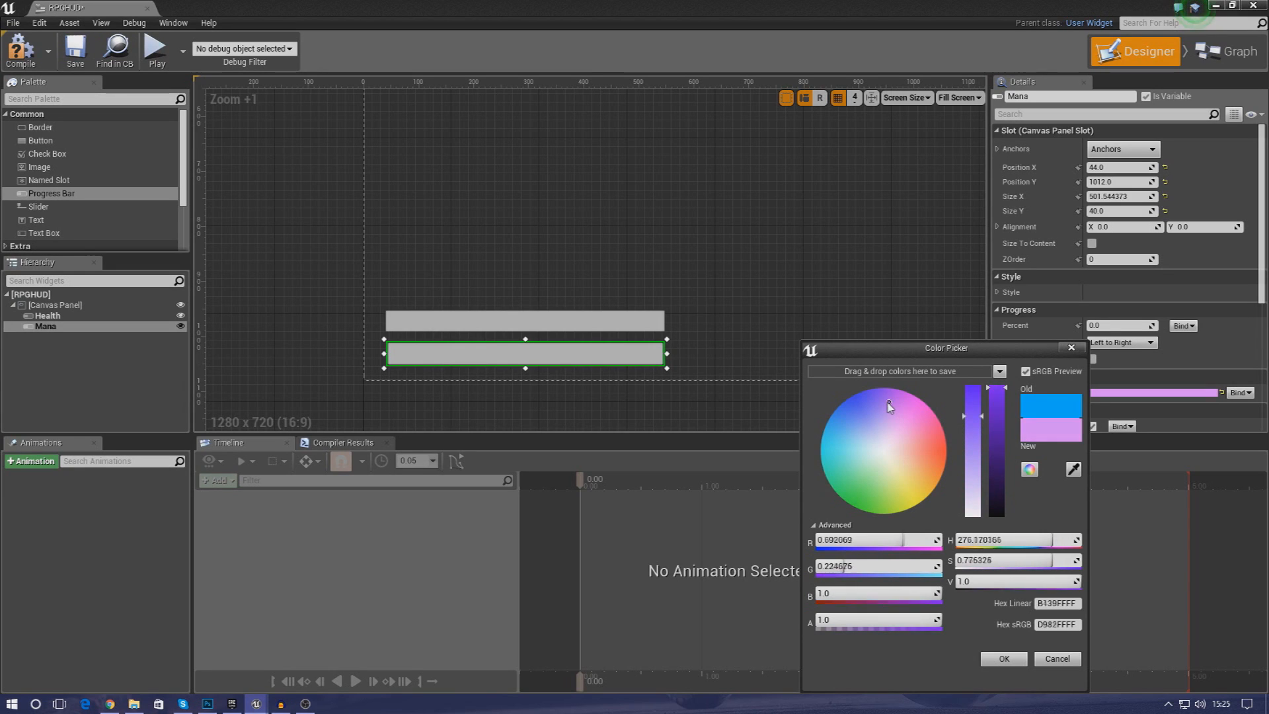
click(886, 403)
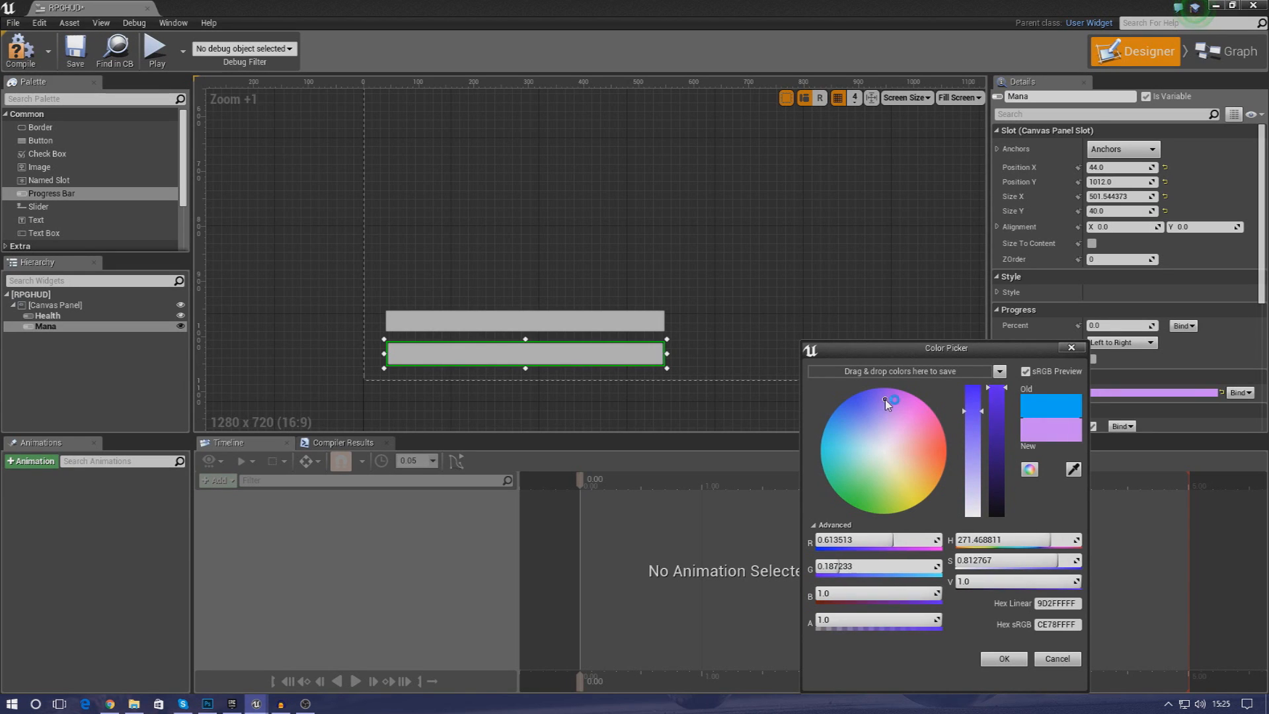
click(880, 401)
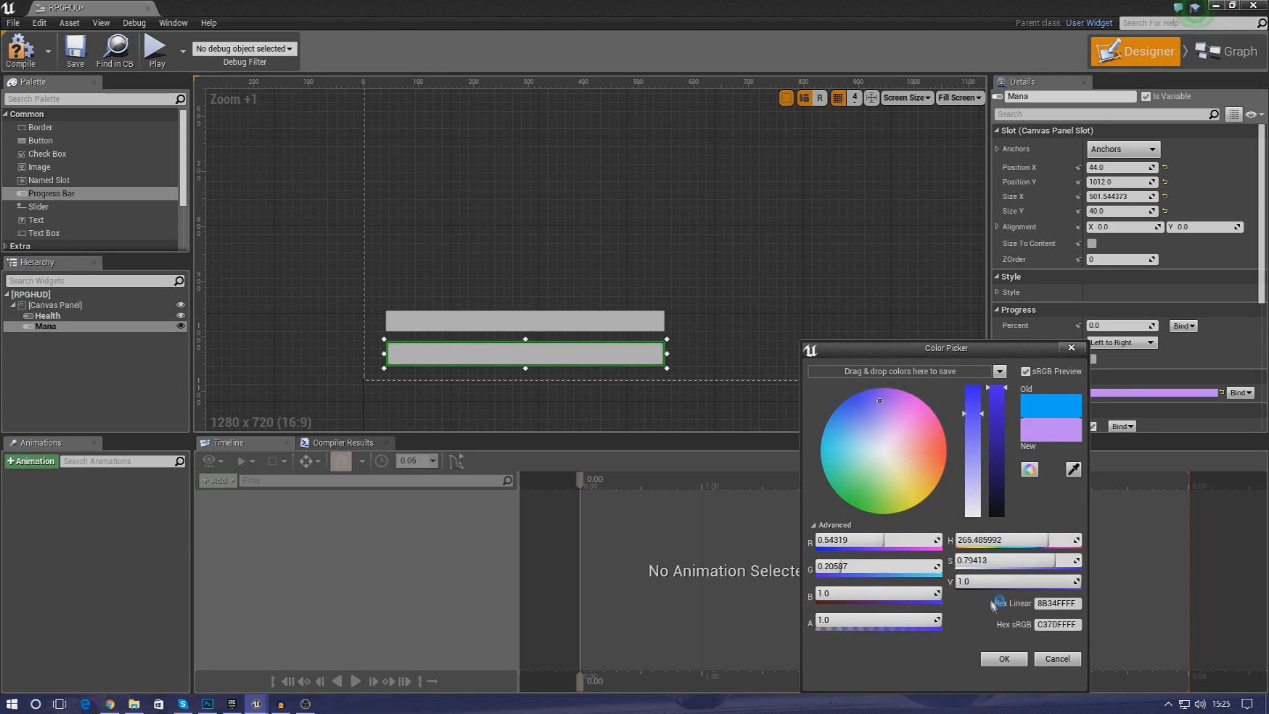
click(1003, 658)
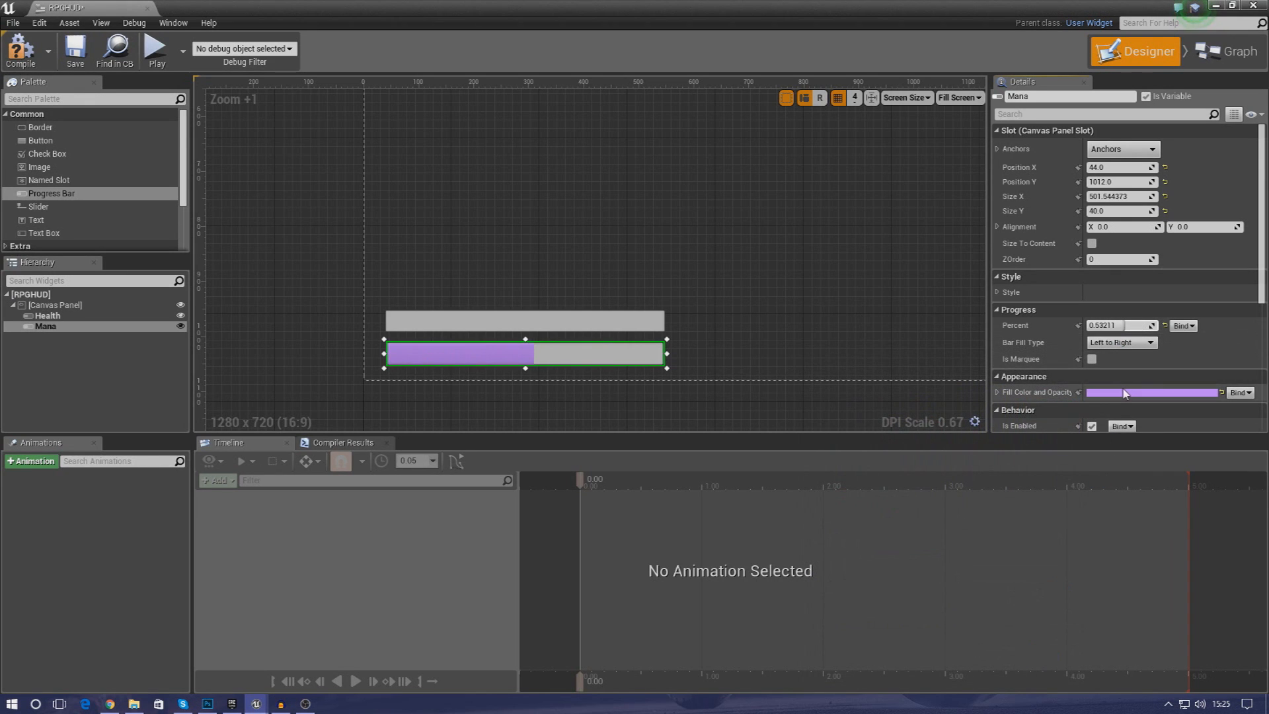
- Shift the Mana bar's purple fill to a deeper tone
click(1152, 392)
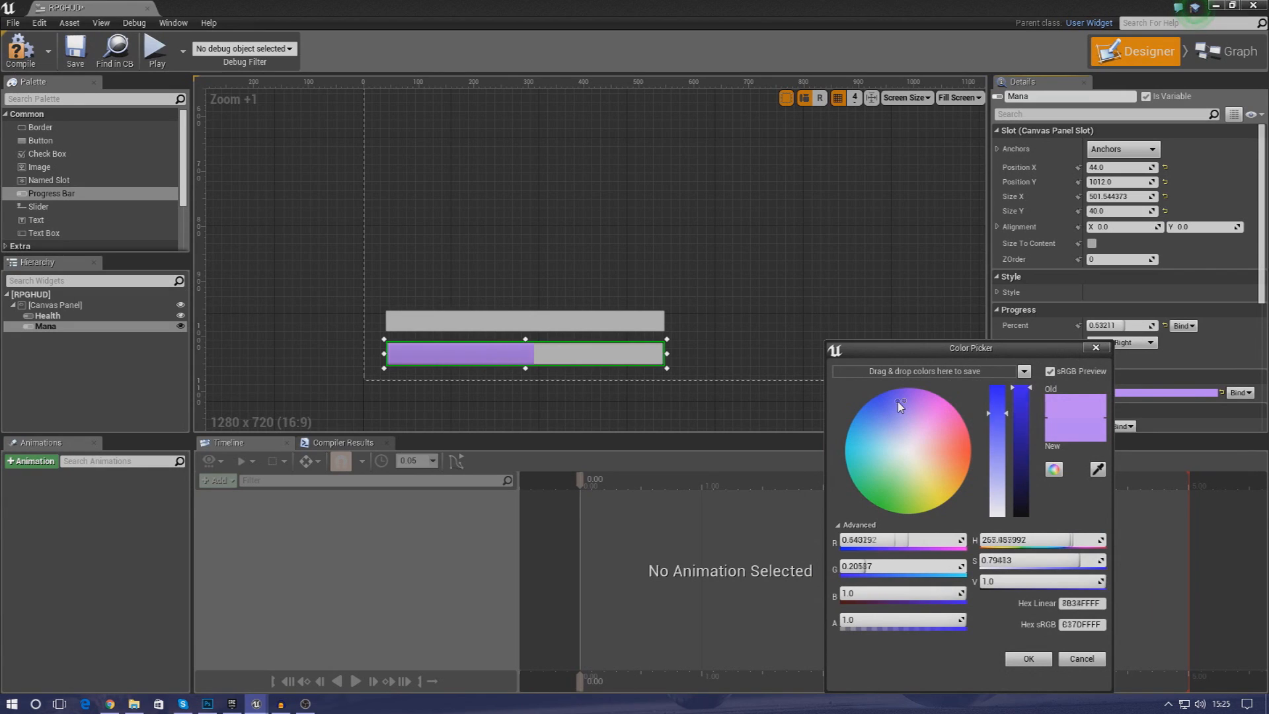
click(896, 401)
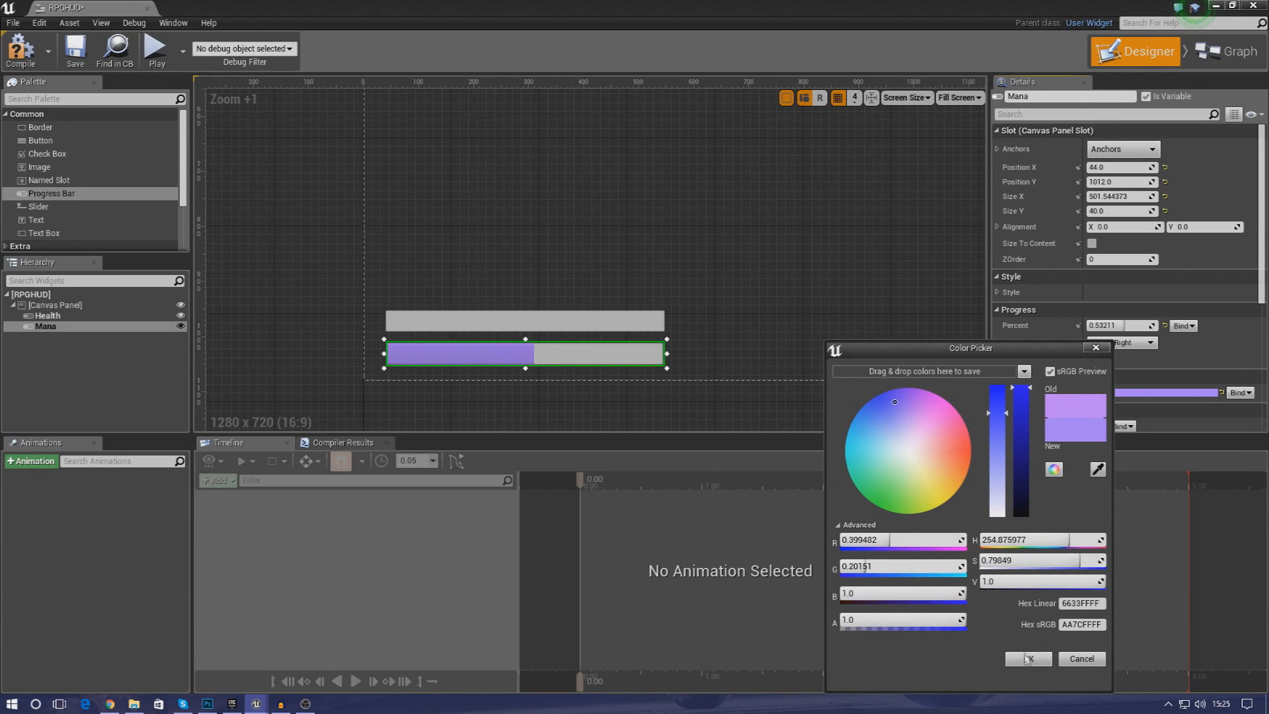
click(1028, 658)
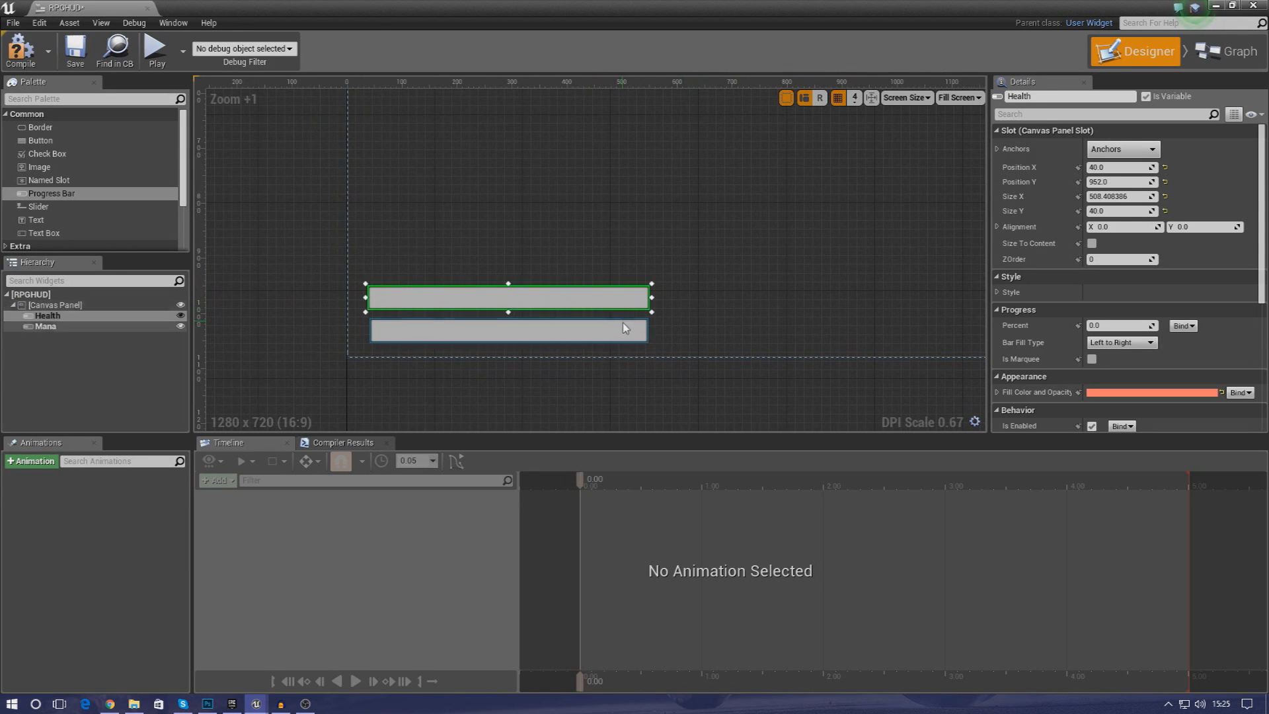
- Create a Percent binding on the Health bar, opening Get Health Percent 0
click(508, 329)
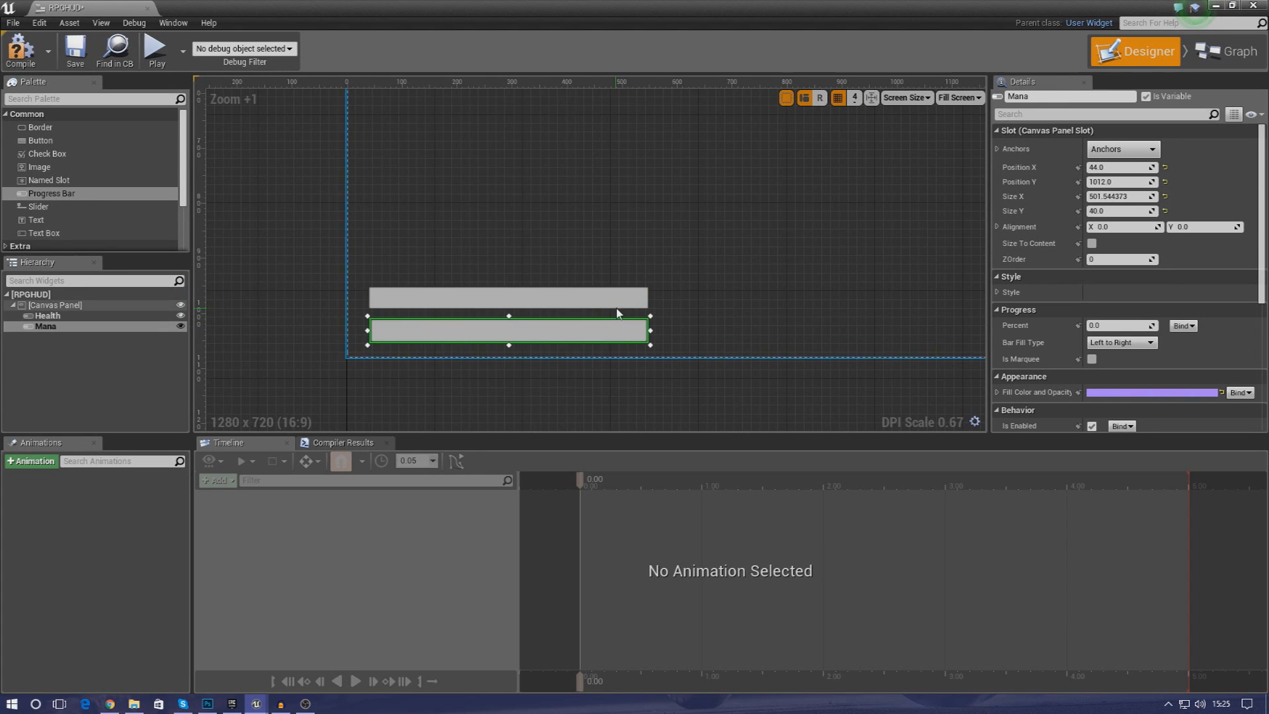
click(48, 316)
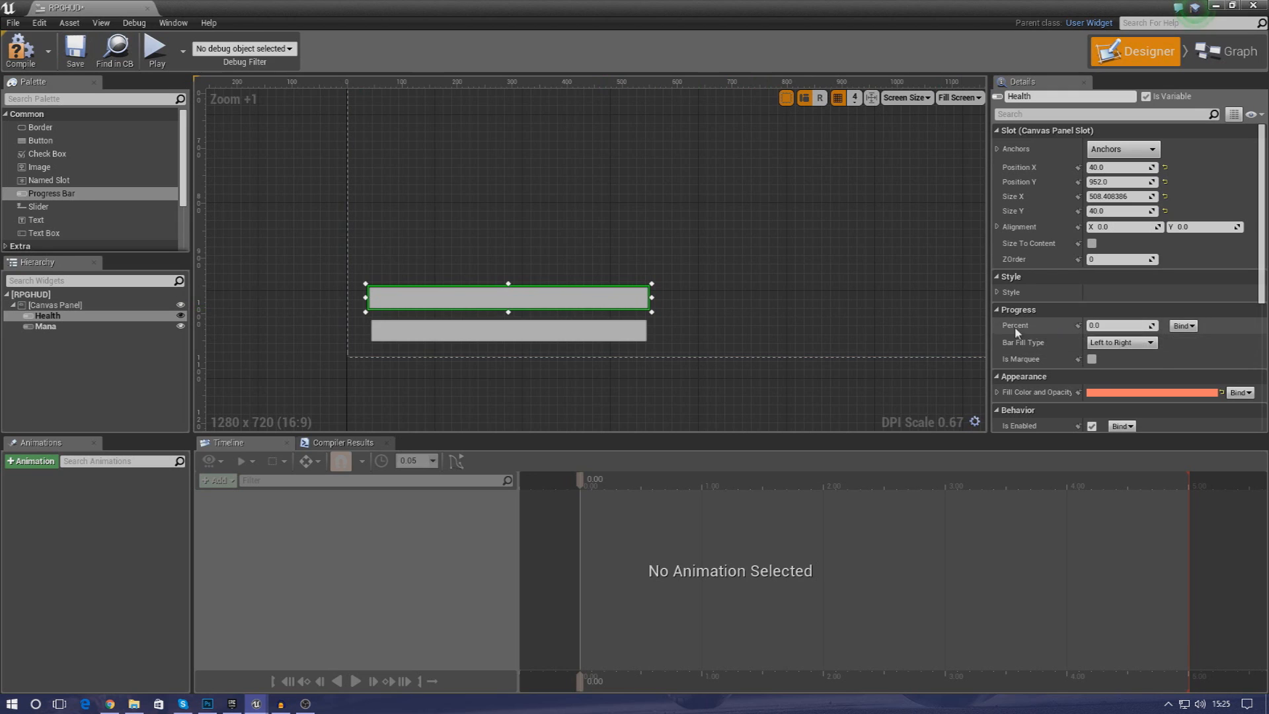
mouse_move(1169, 331)
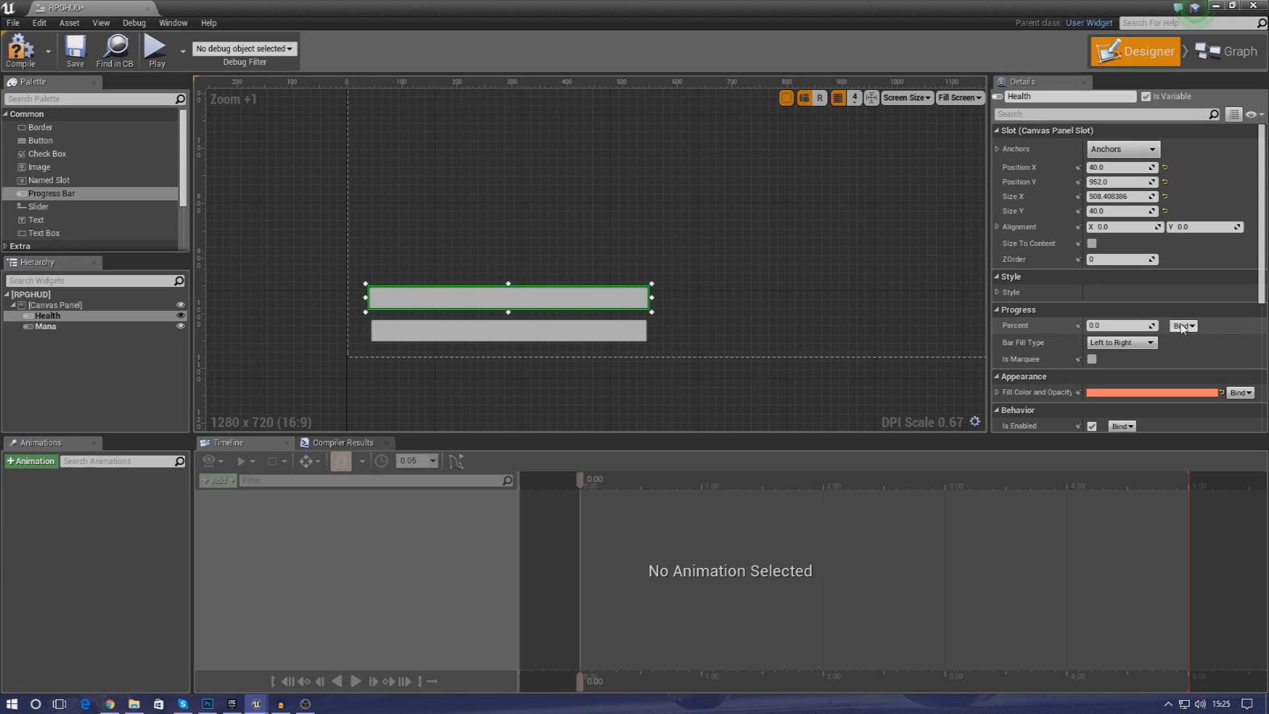
click(1182, 325)
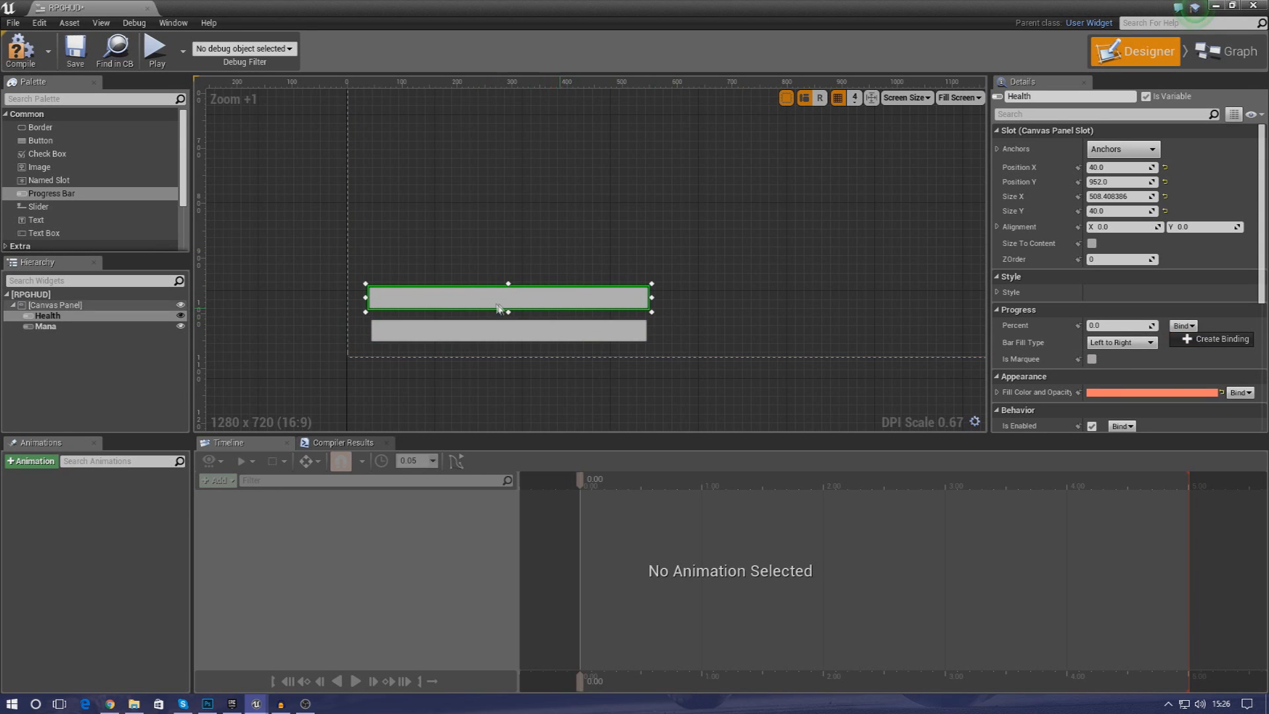
click(1225, 51)
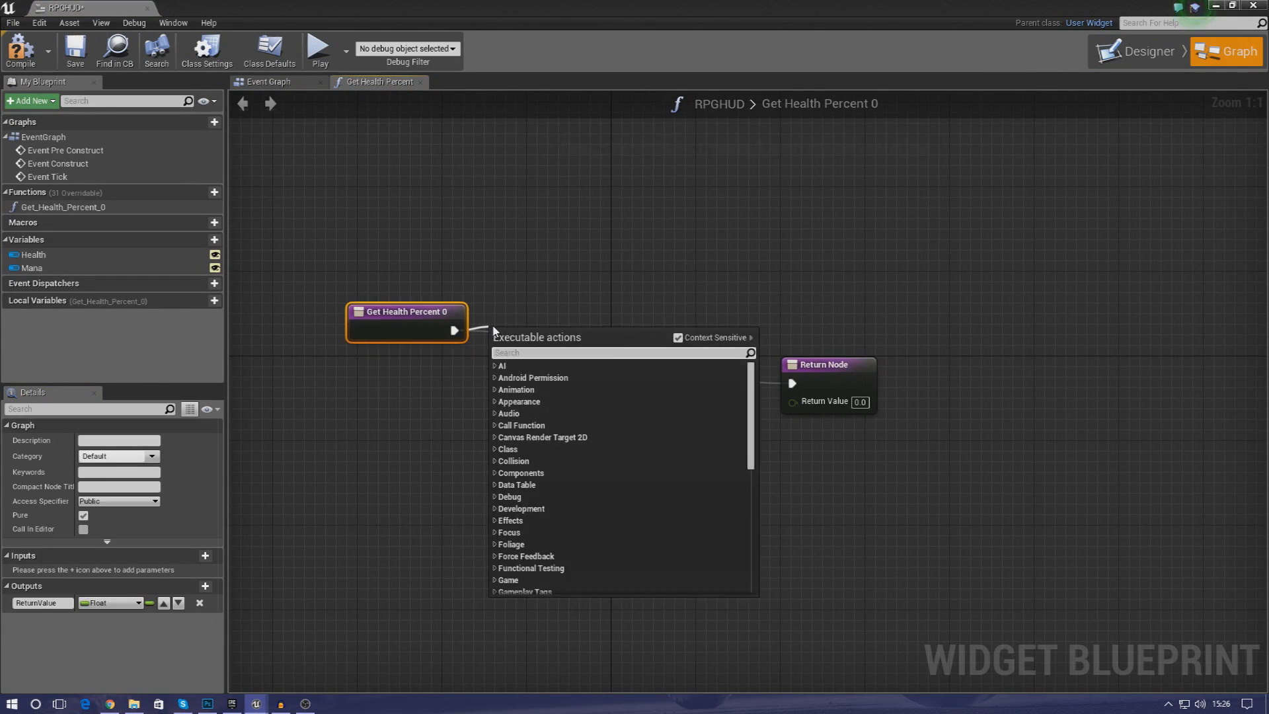
- Cast Get Player Character to ThirdPersonCharacter and wire its Health getter to the Return Node
text(cast to thirdpers)
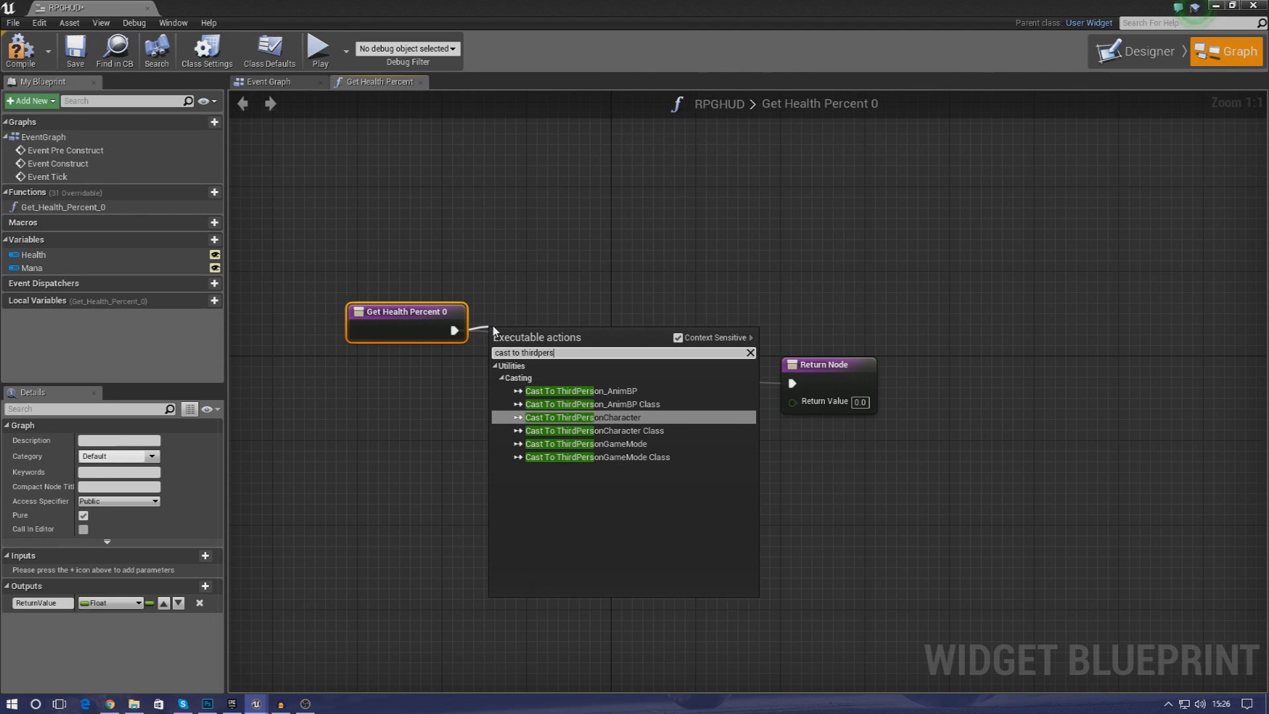
click(583, 417)
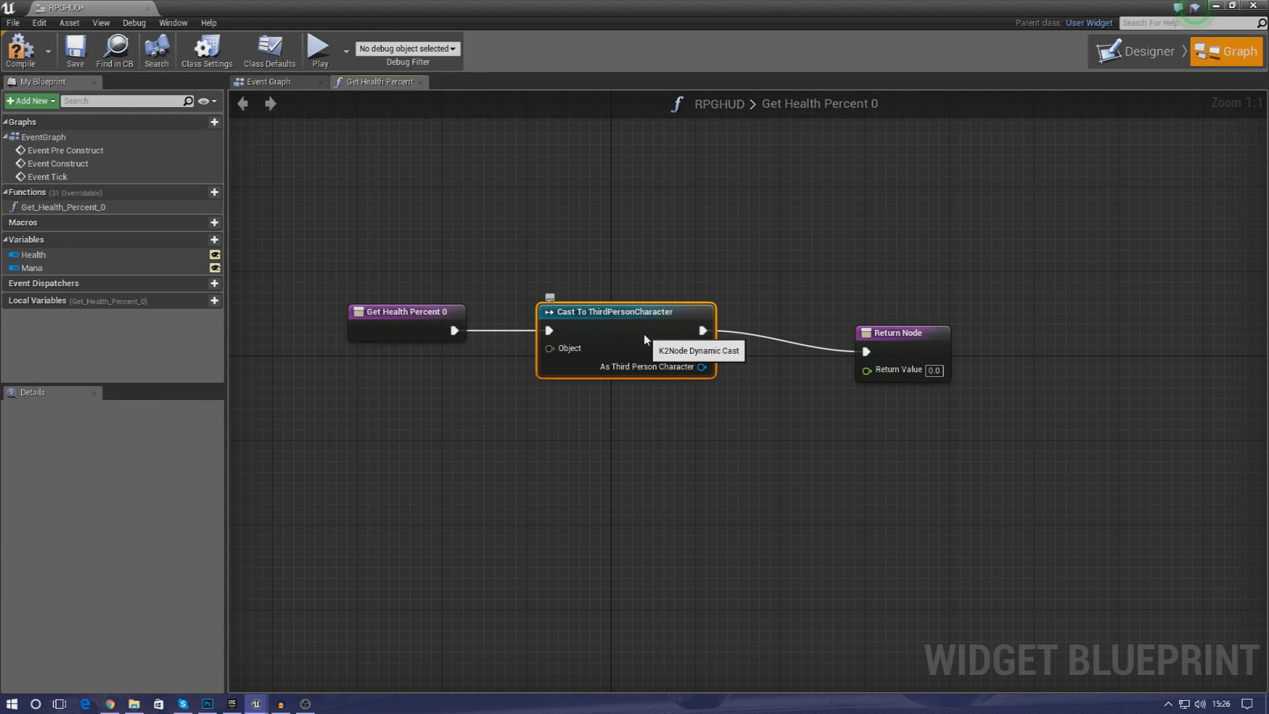
click(901, 333)
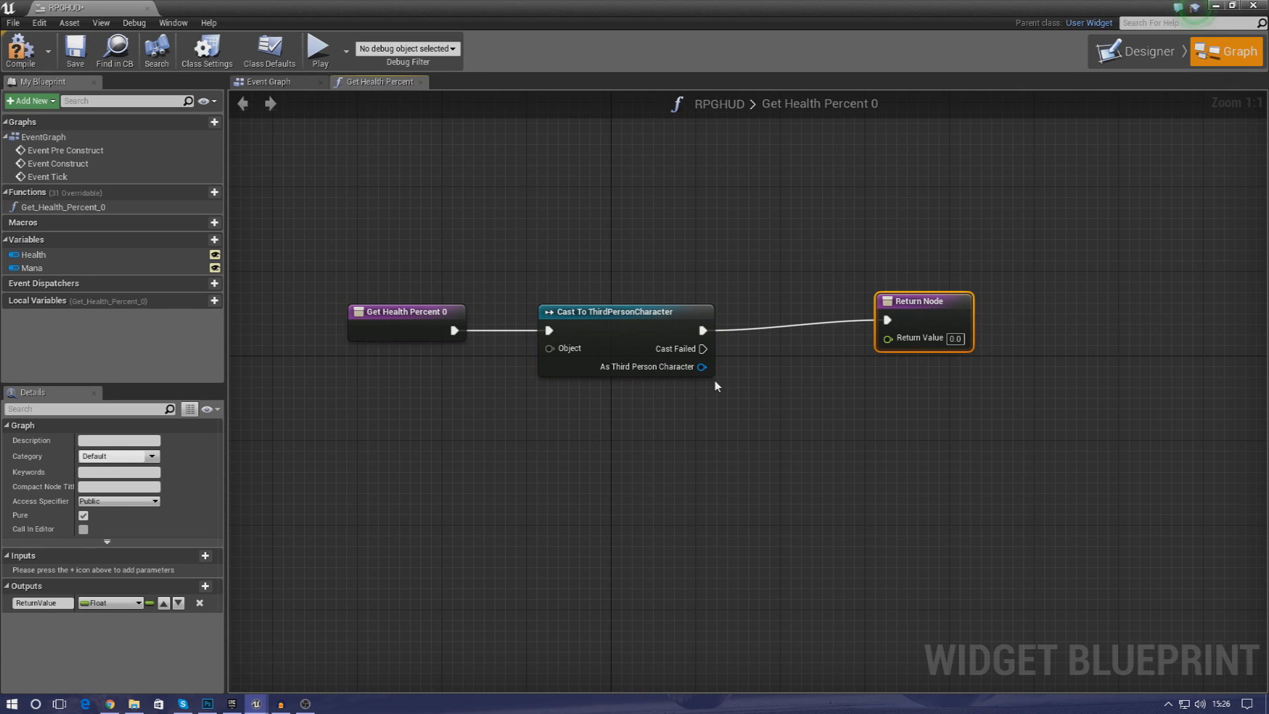
mouse_move(556, 354)
text(get h)
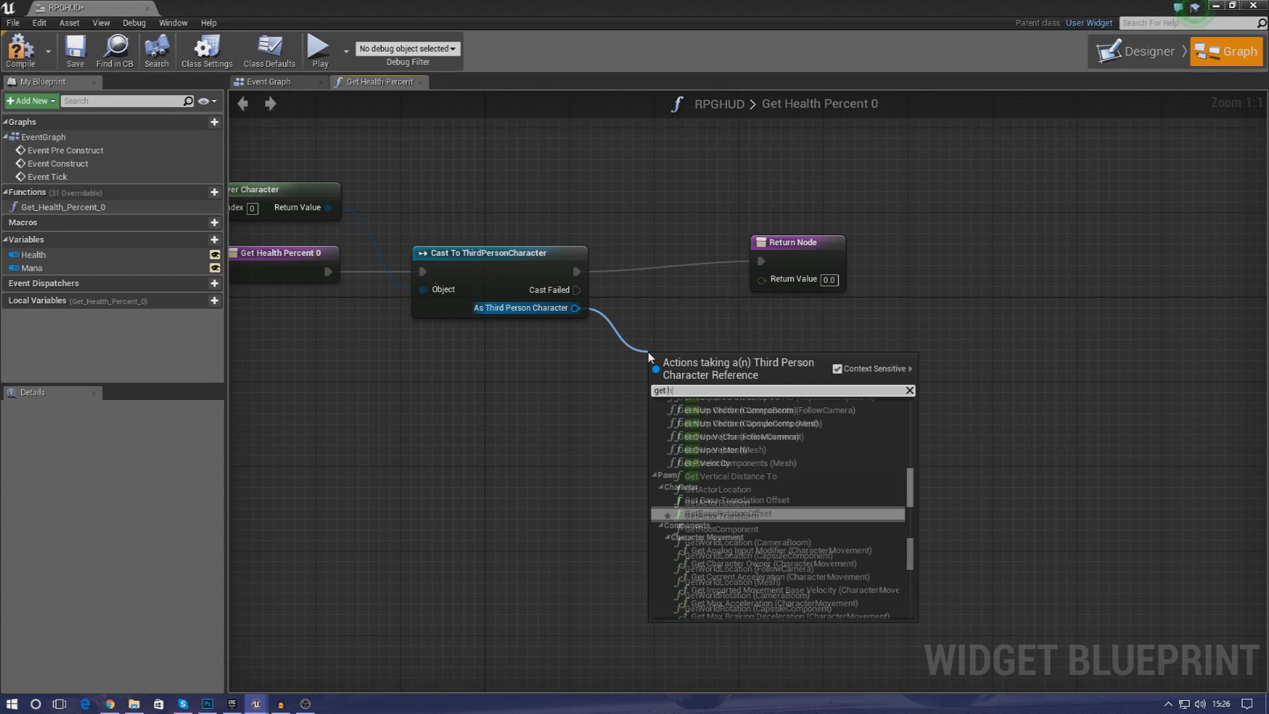
click(729, 514)
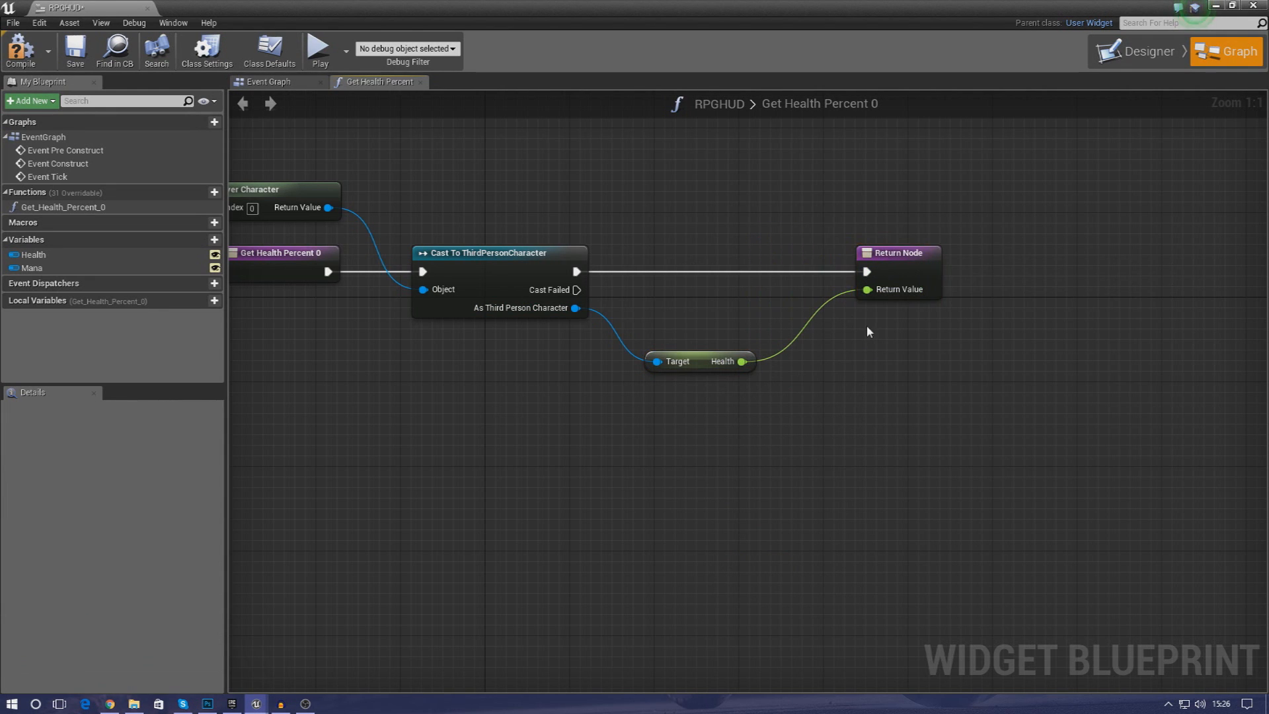
mouse_move(760, 277)
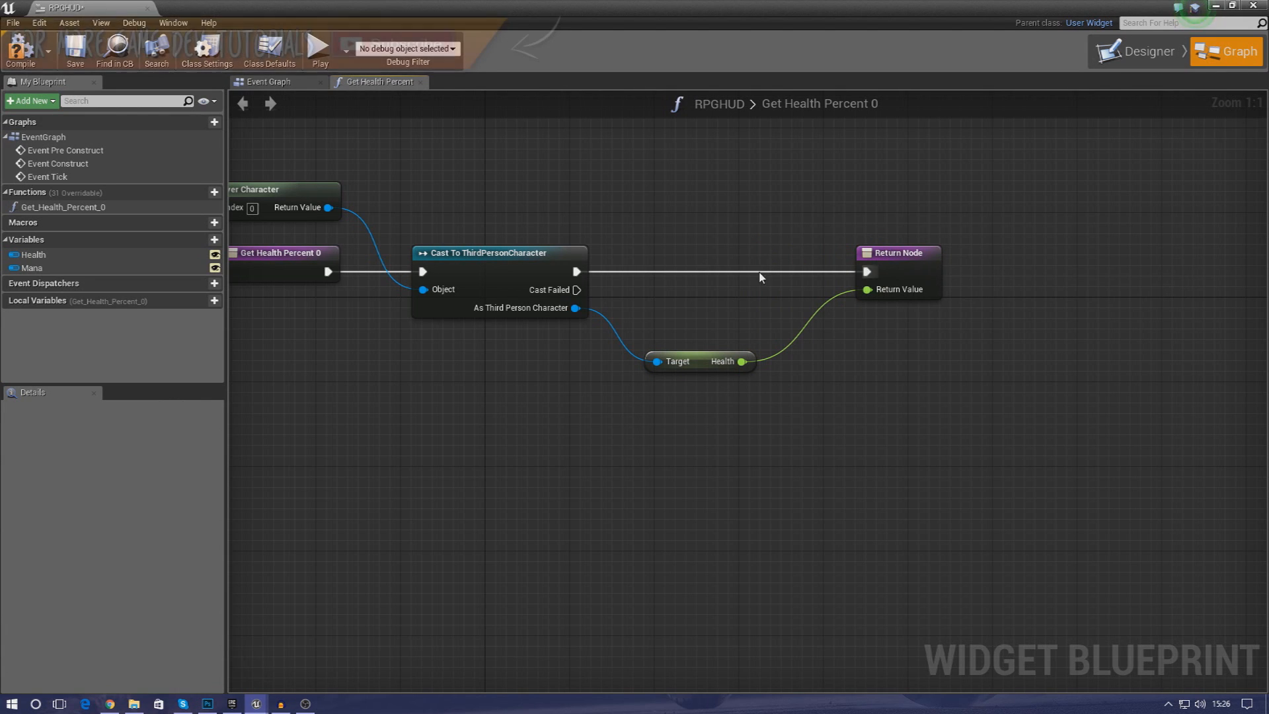
click(681, 361)
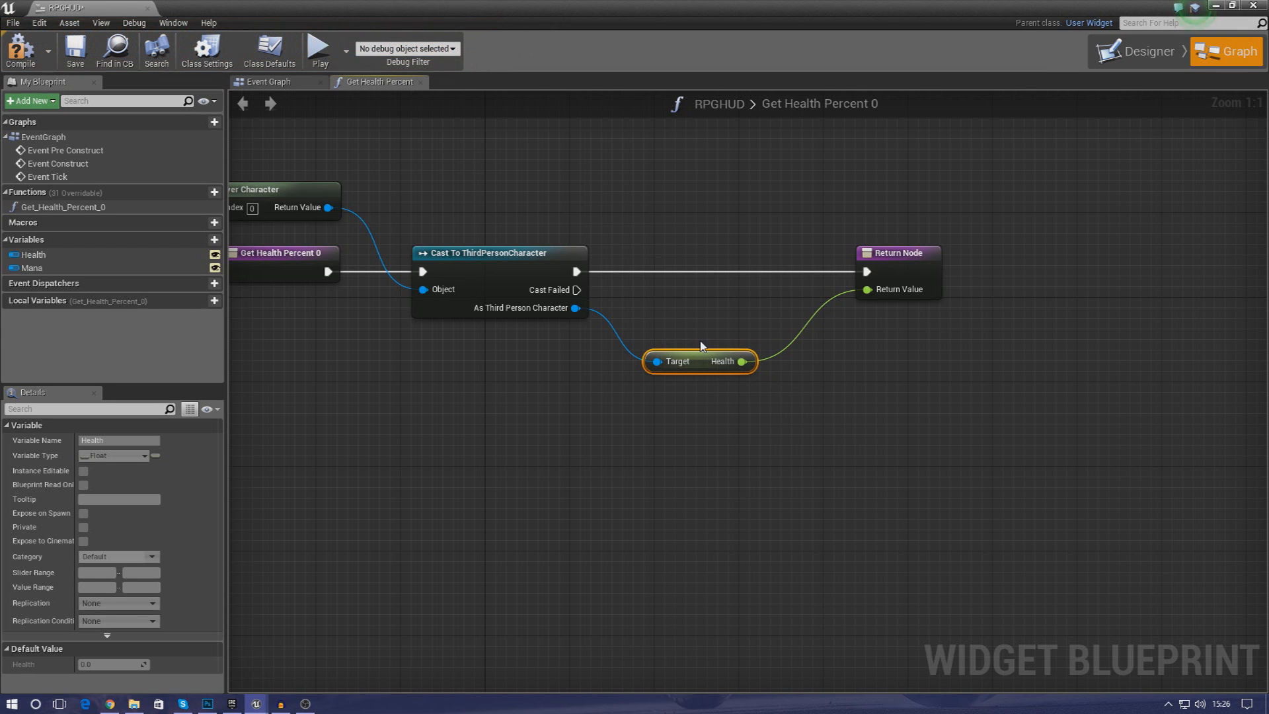
click(482, 214)
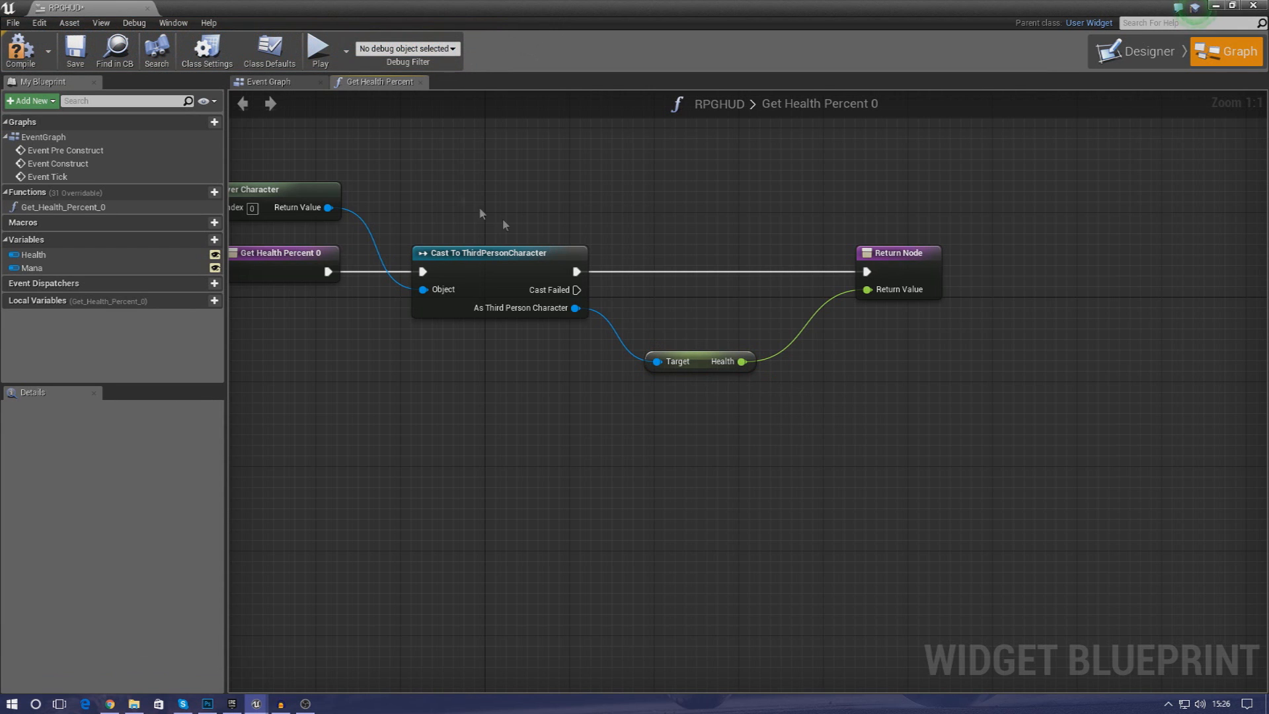
mouse_move(1145, 51)
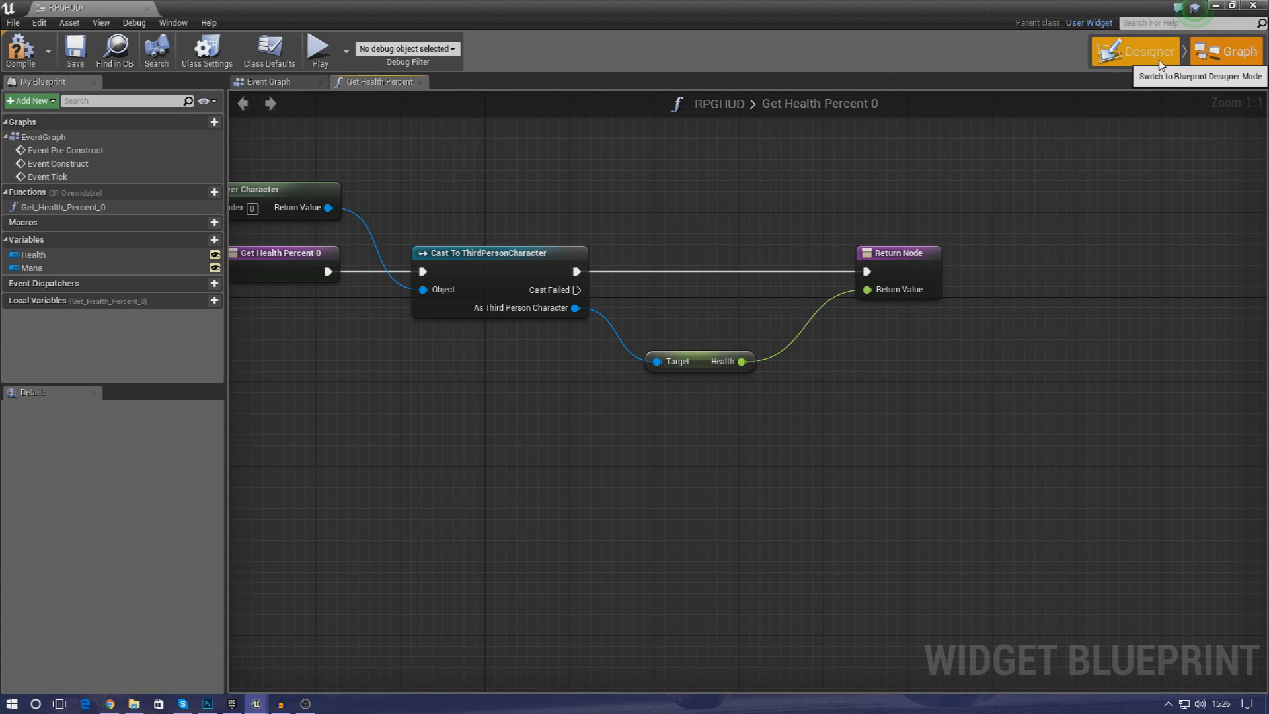
- Bind the Mana bar's Percent to a new function returning the ThirdPersonCharacter's Mana
click(1135, 51)
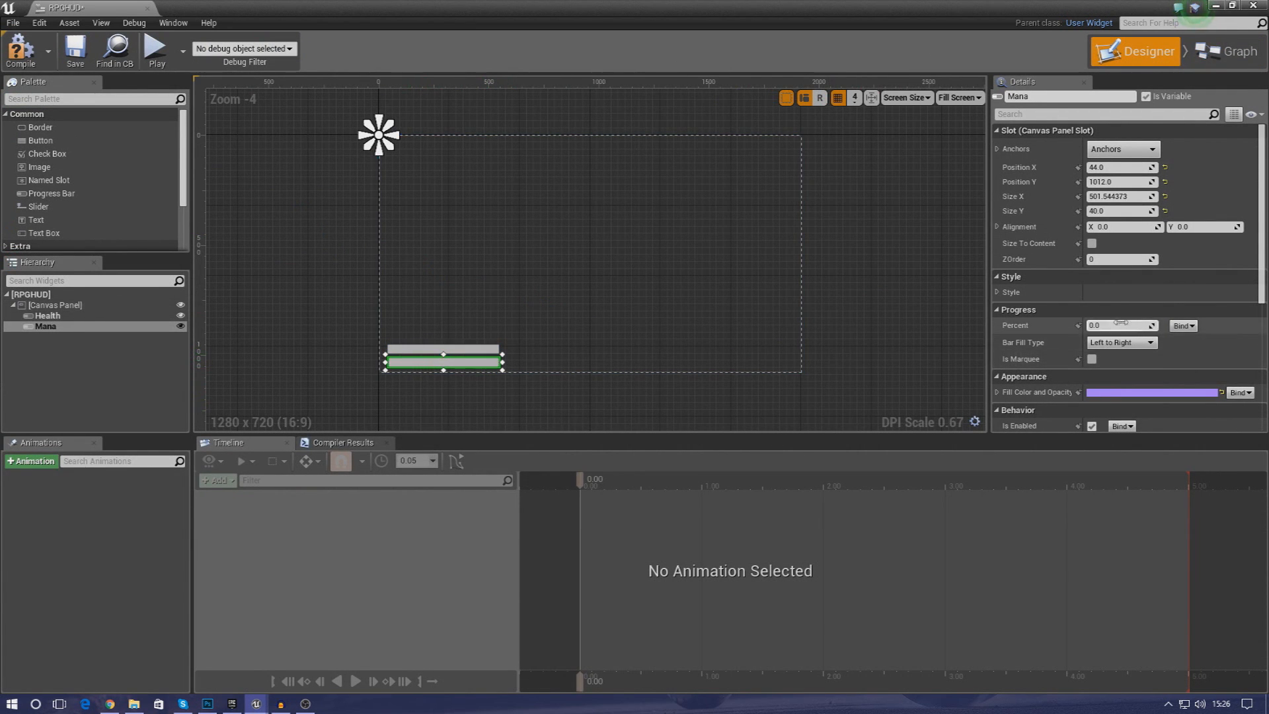
click(1225, 51)
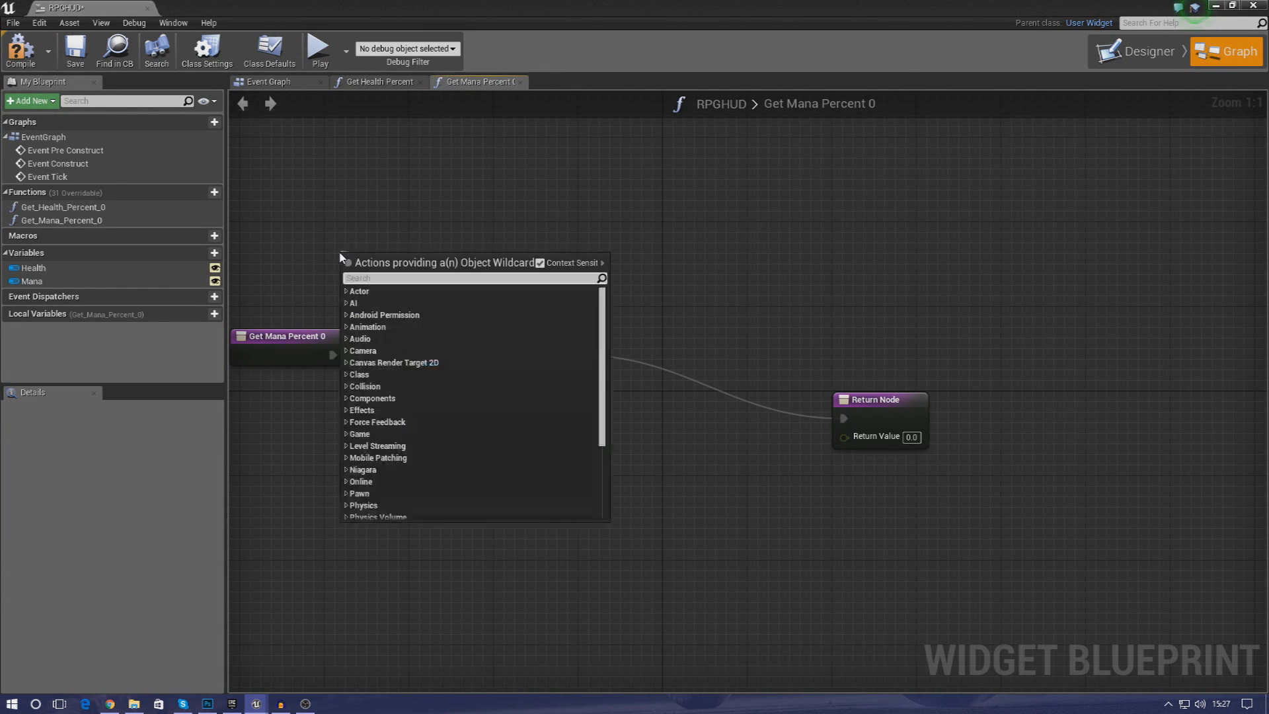
text(get player chara)
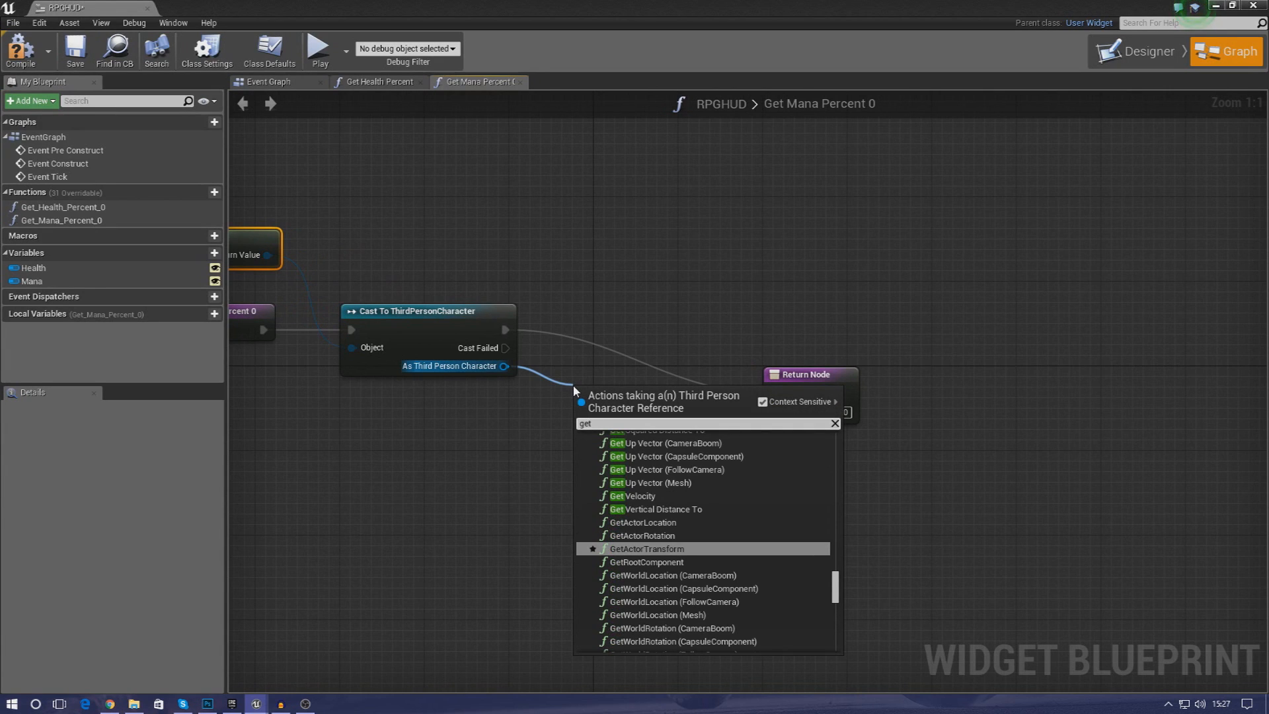
click(653, 398)
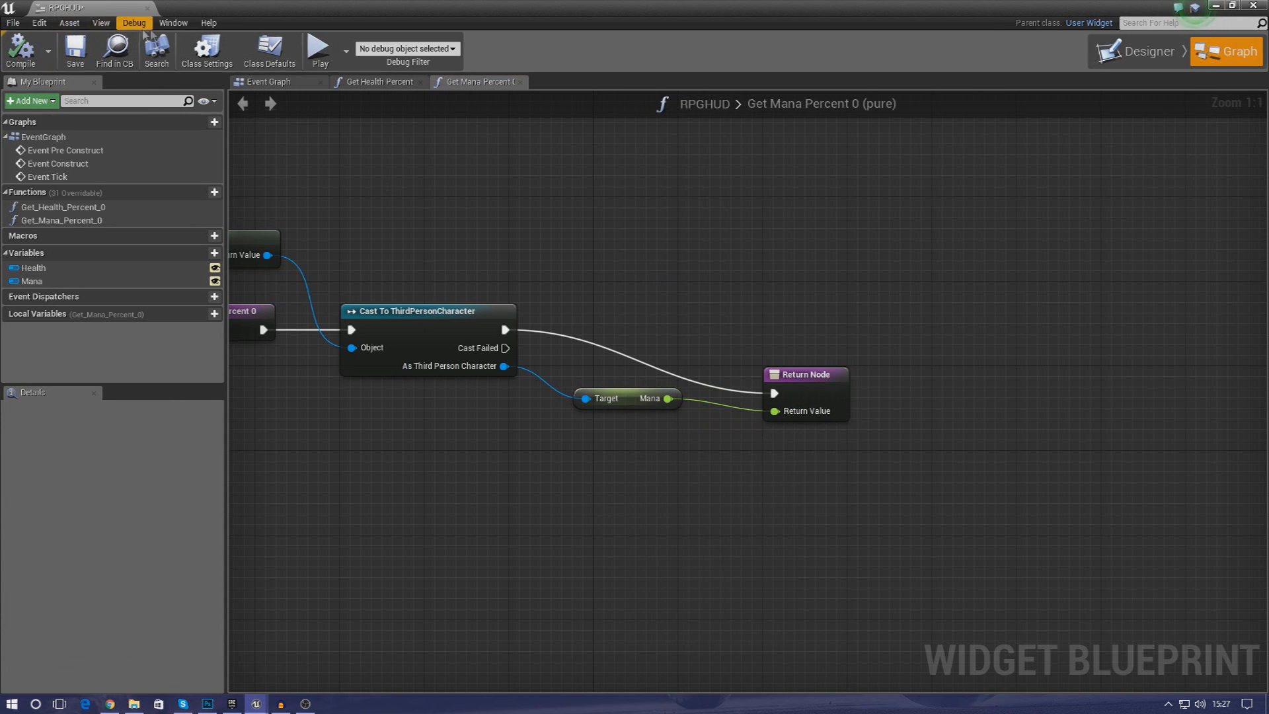
- Return to the widget Designer and select the Health bar
click(1142, 51)
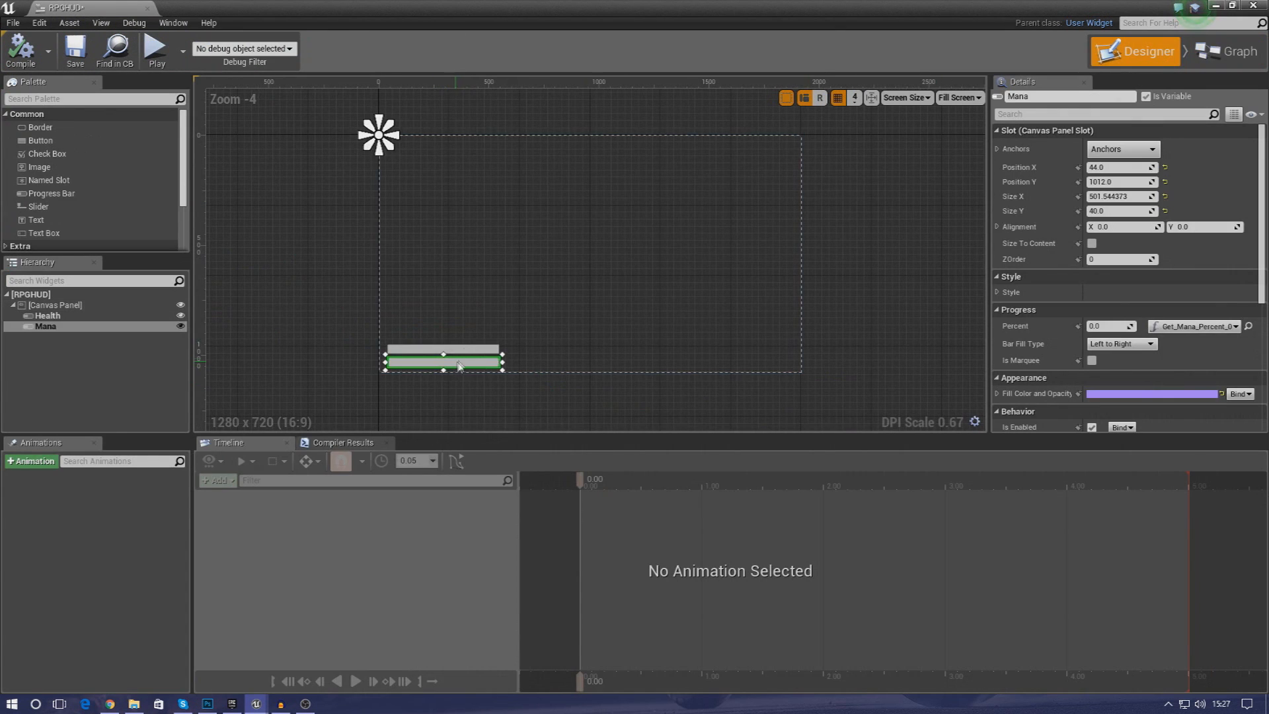
click(47, 316)
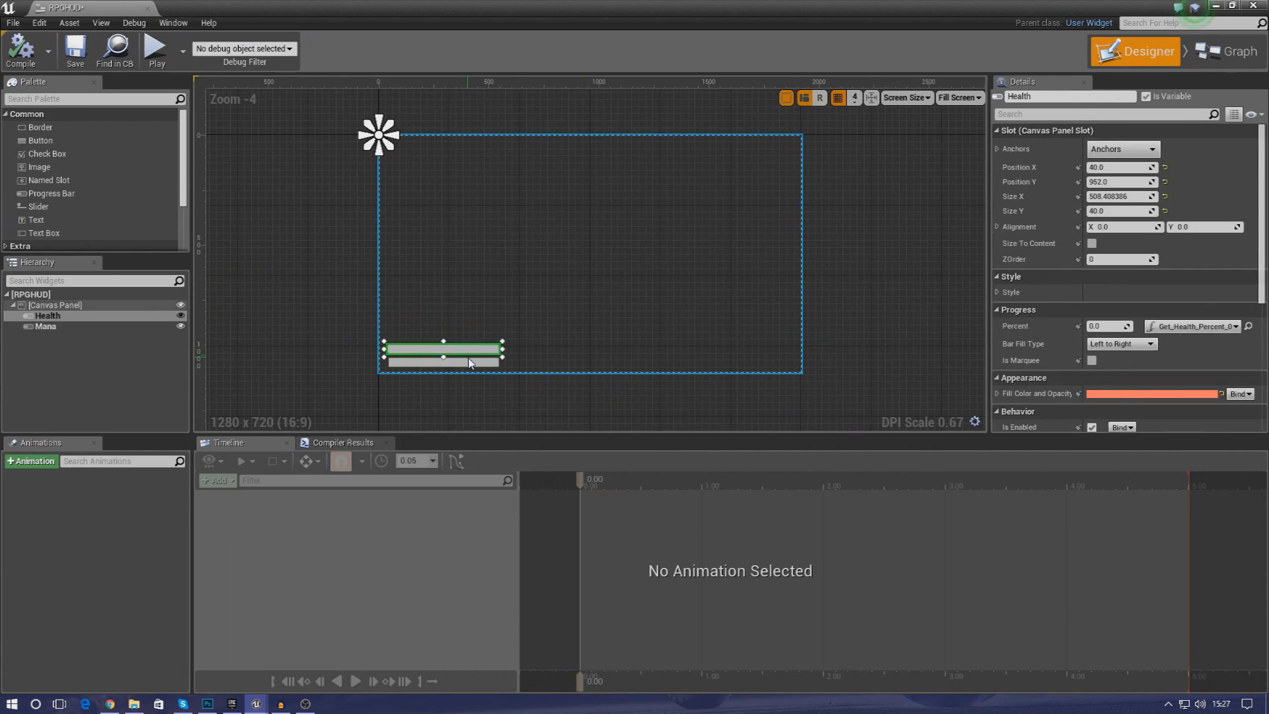
click(46, 325)
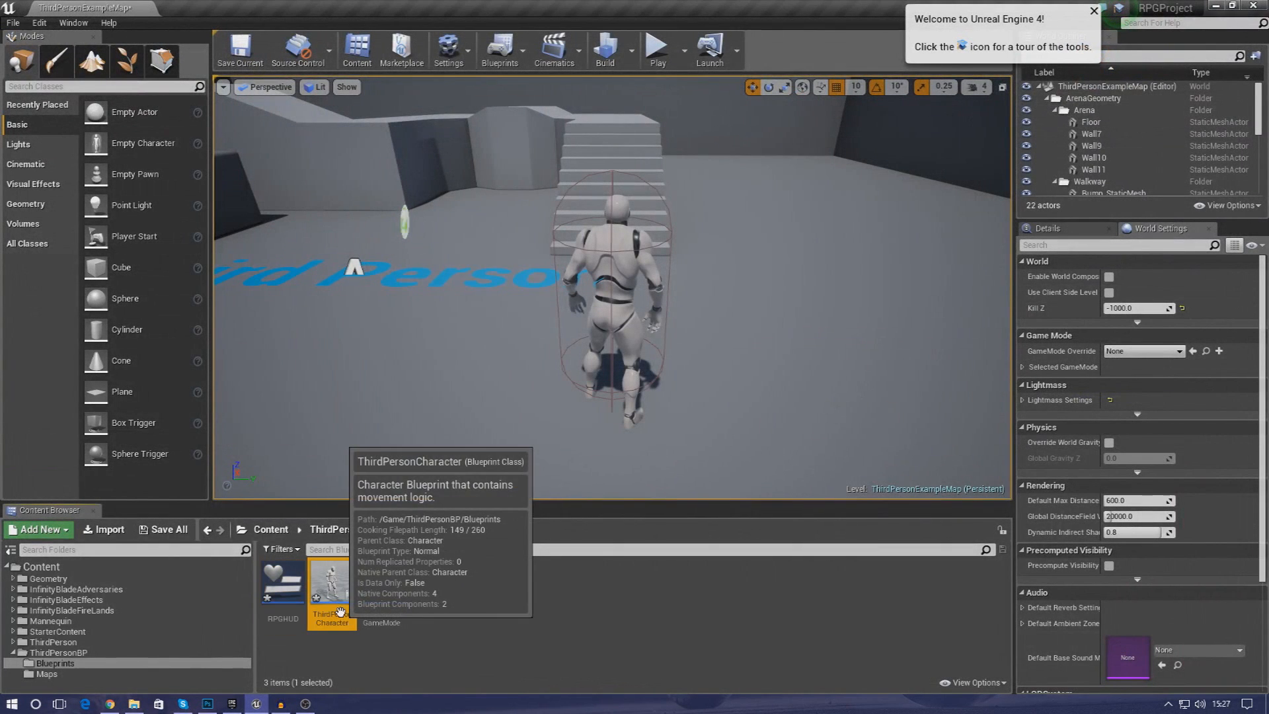
- In ThirdPersonCharacter, add a Create Widget node with class RPGHUD after Event BeginPlay
double_click(330, 583)
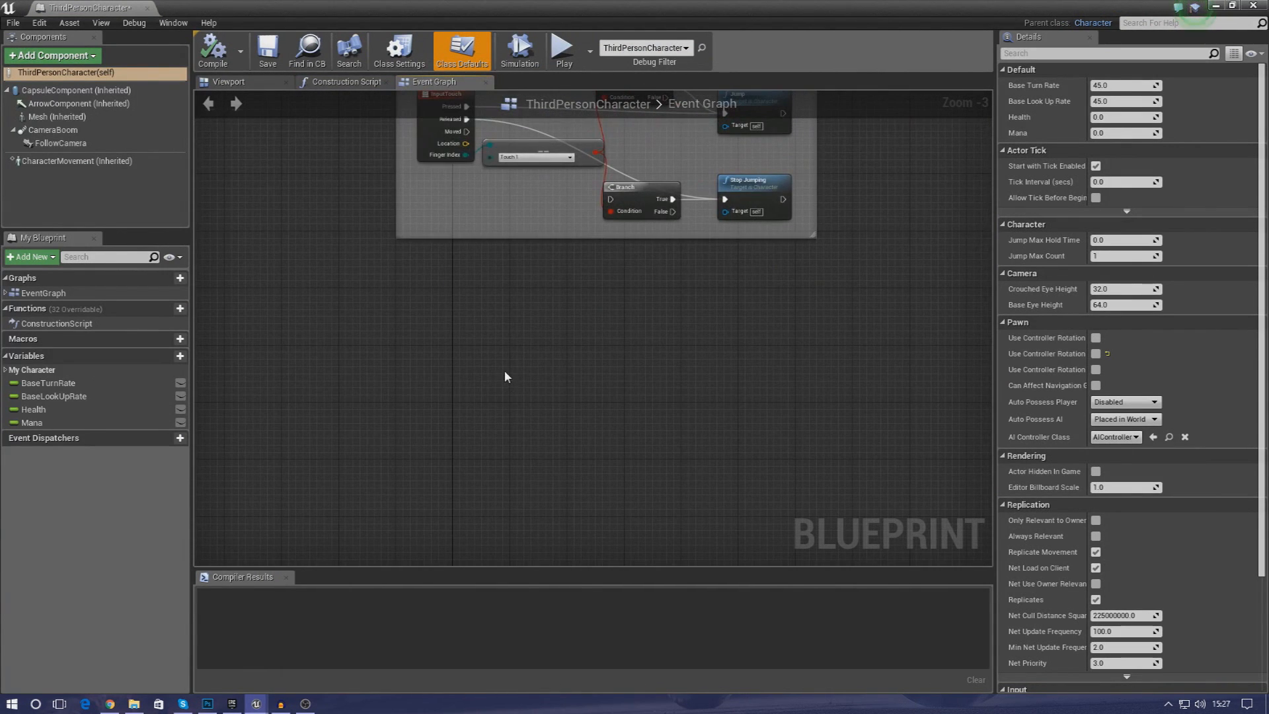
mouse_move(458, 351)
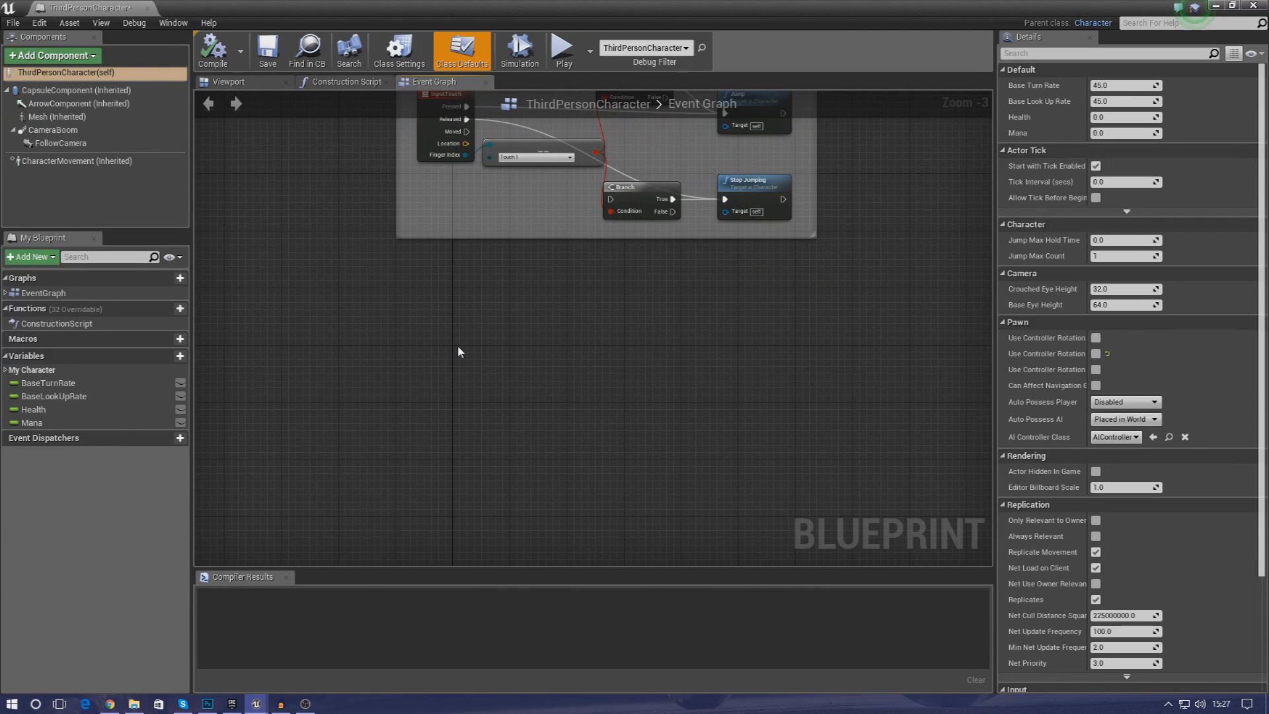
right_click(458, 351)
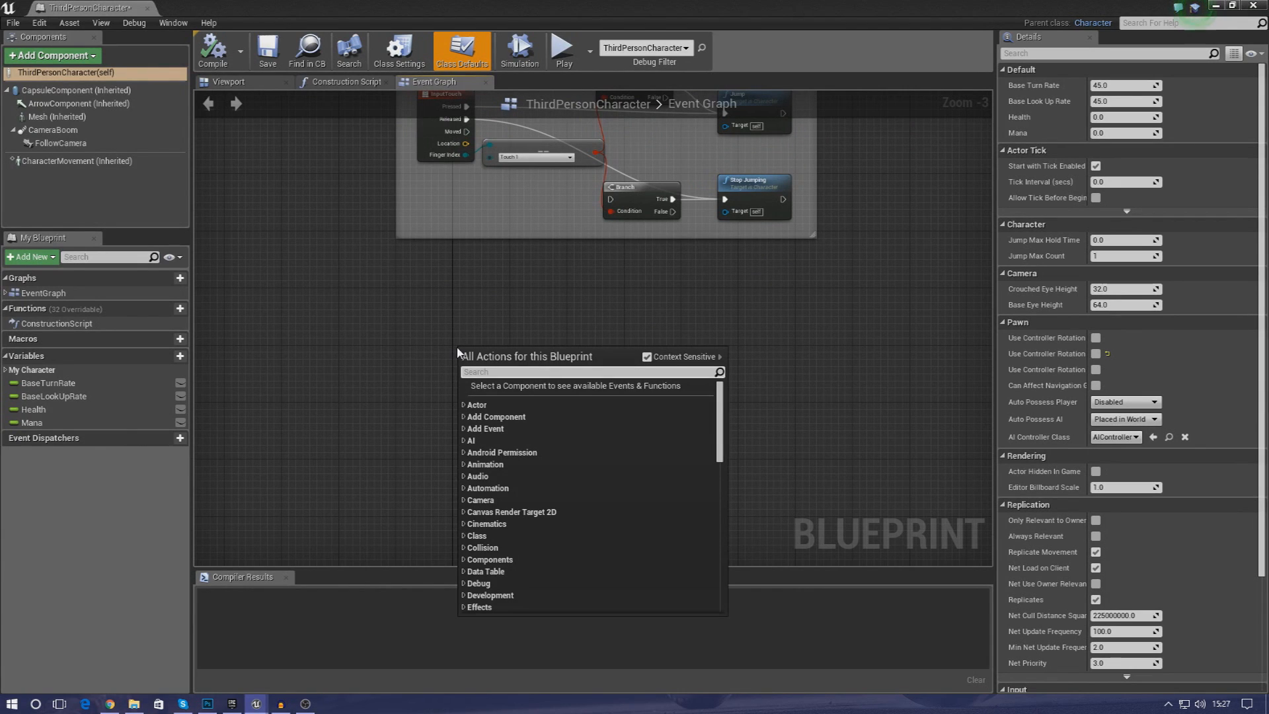
mouse_move(353, 354)
text(create widget)
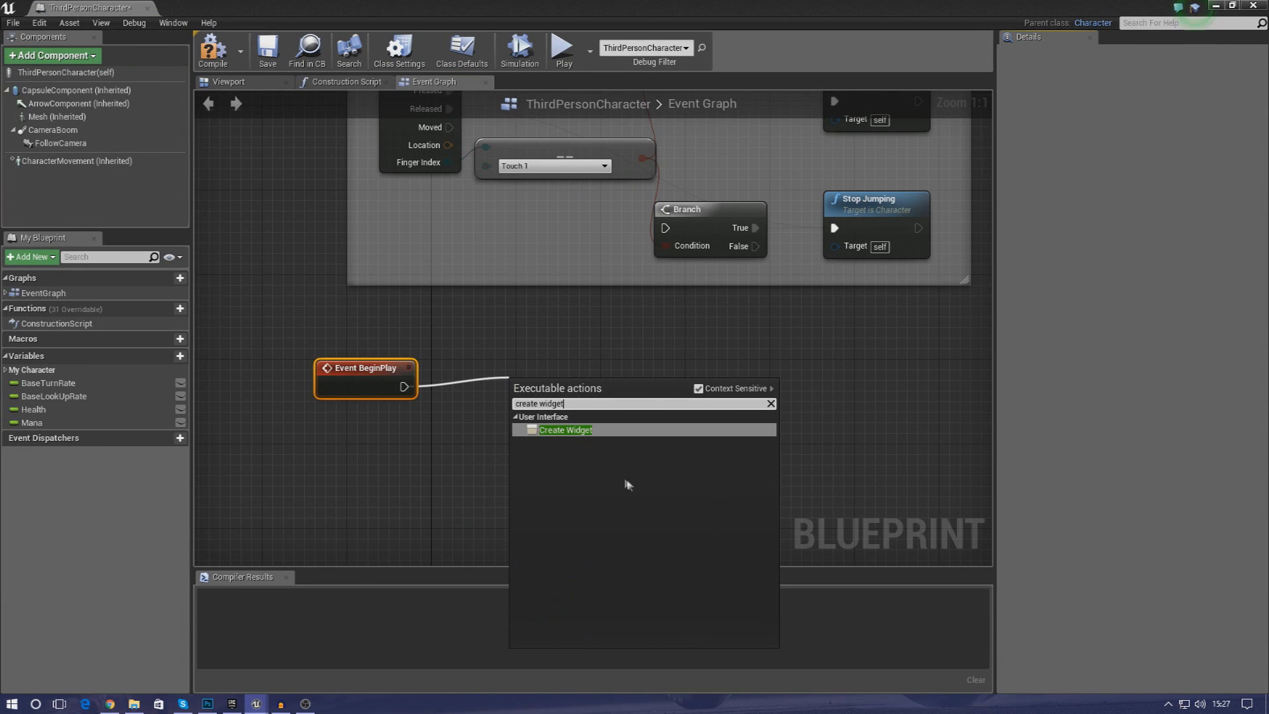
click(565, 430)
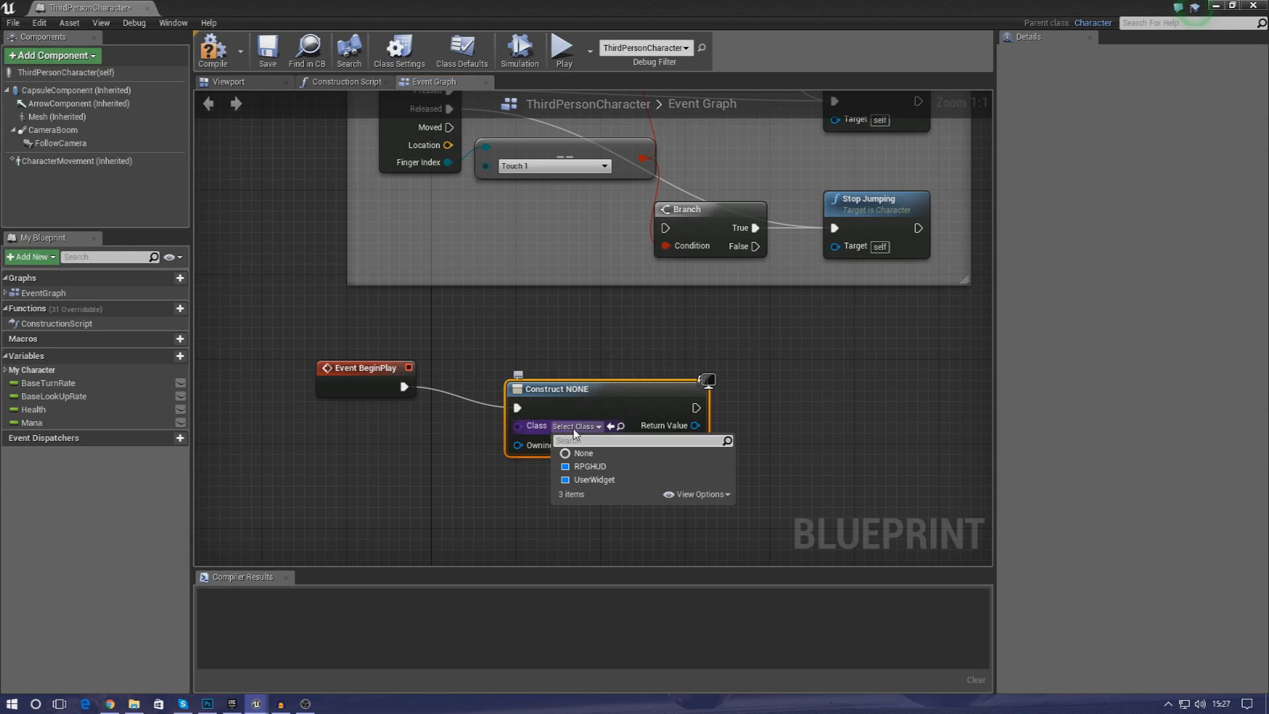
click(602, 469)
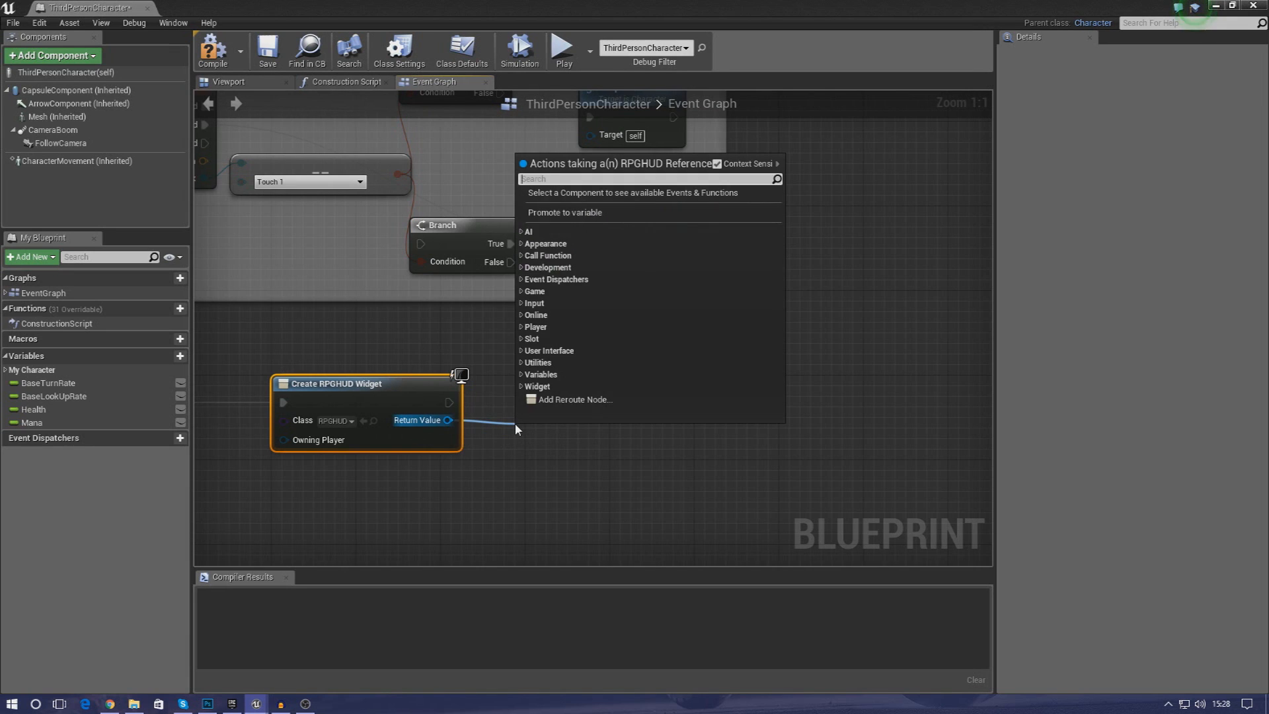
- Add an Add to Viewport node for the created HUD widget
text(addd)
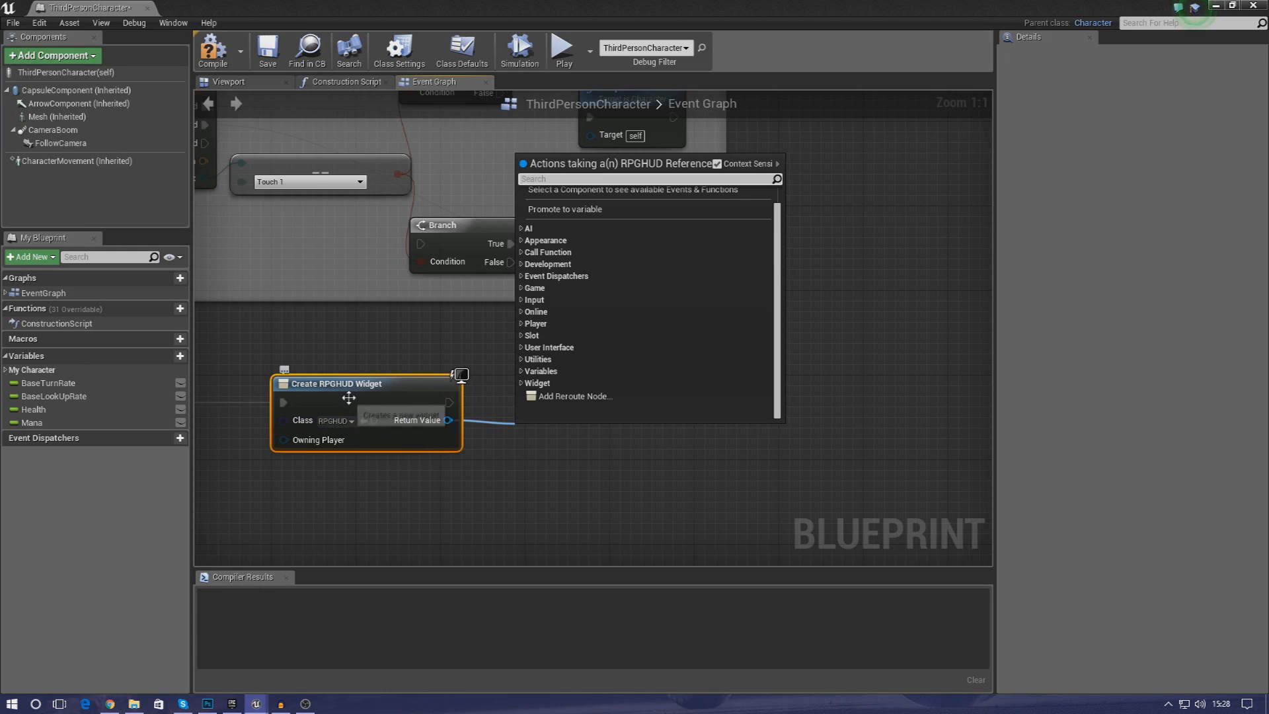
mouse_move(404, 390)
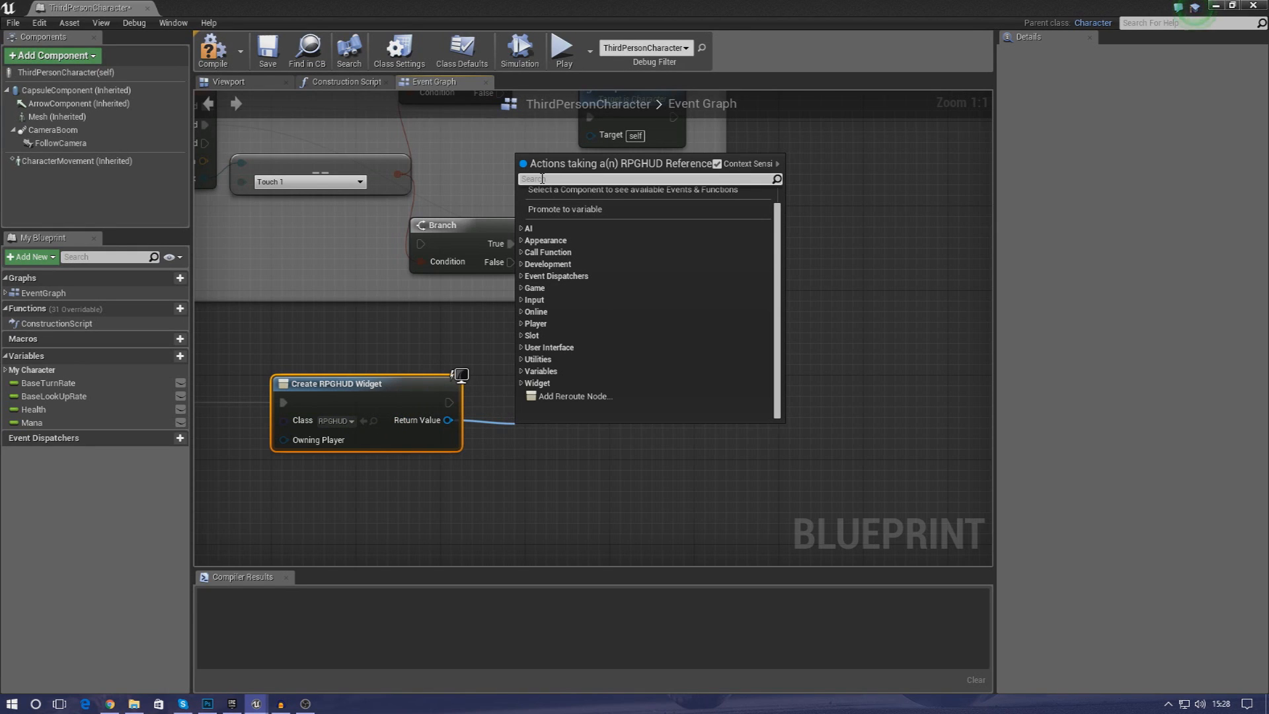
text(add)
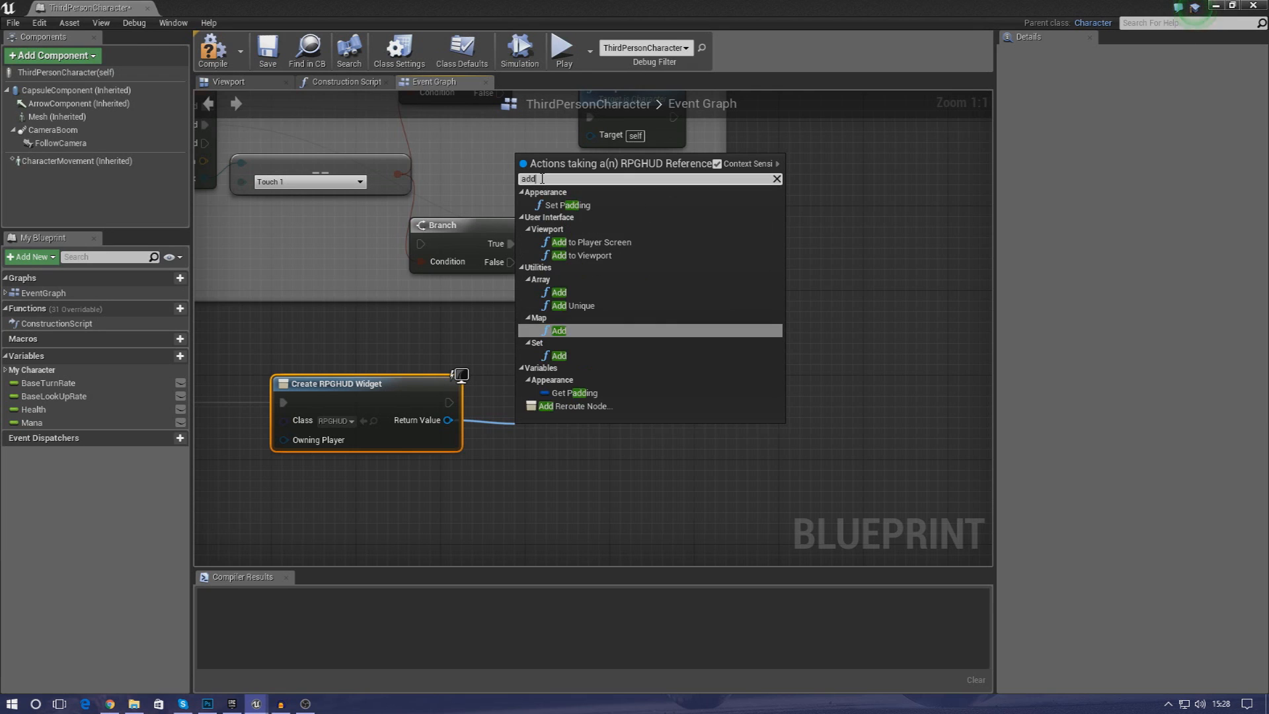
click(587, 255)
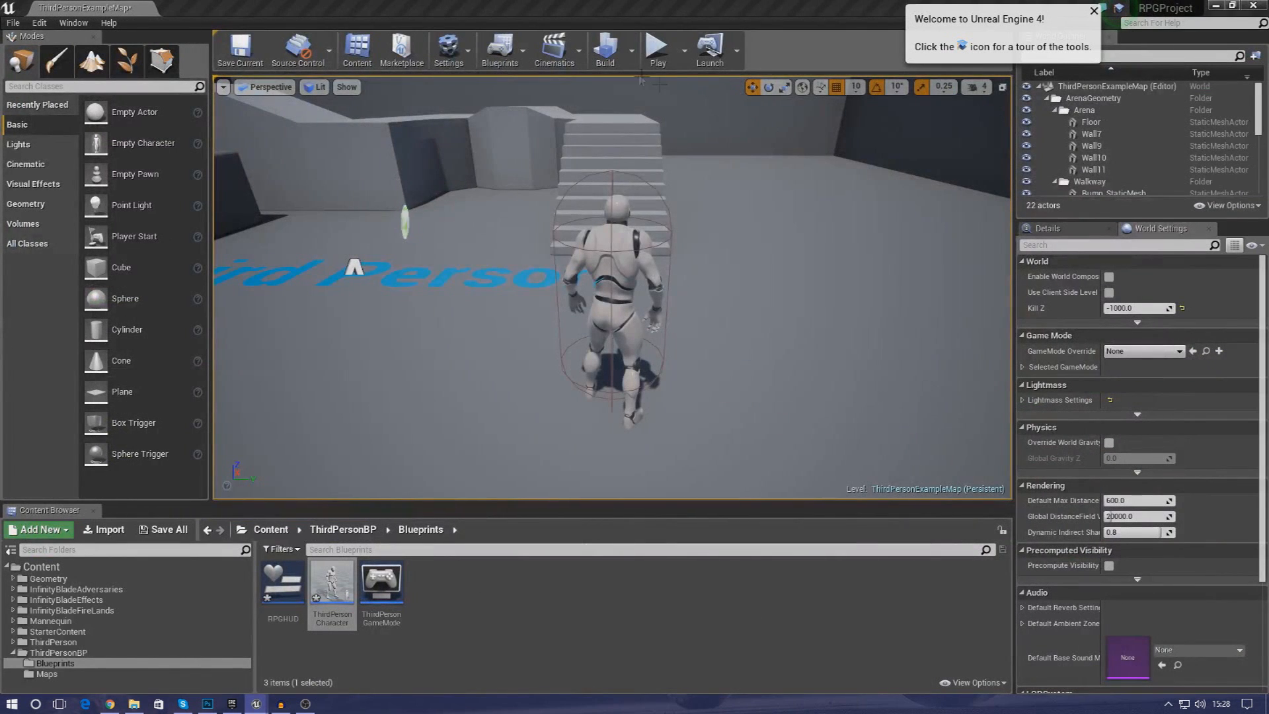
- Play-test the level to see the two empty HUD bars, then stop
click(657, 48)
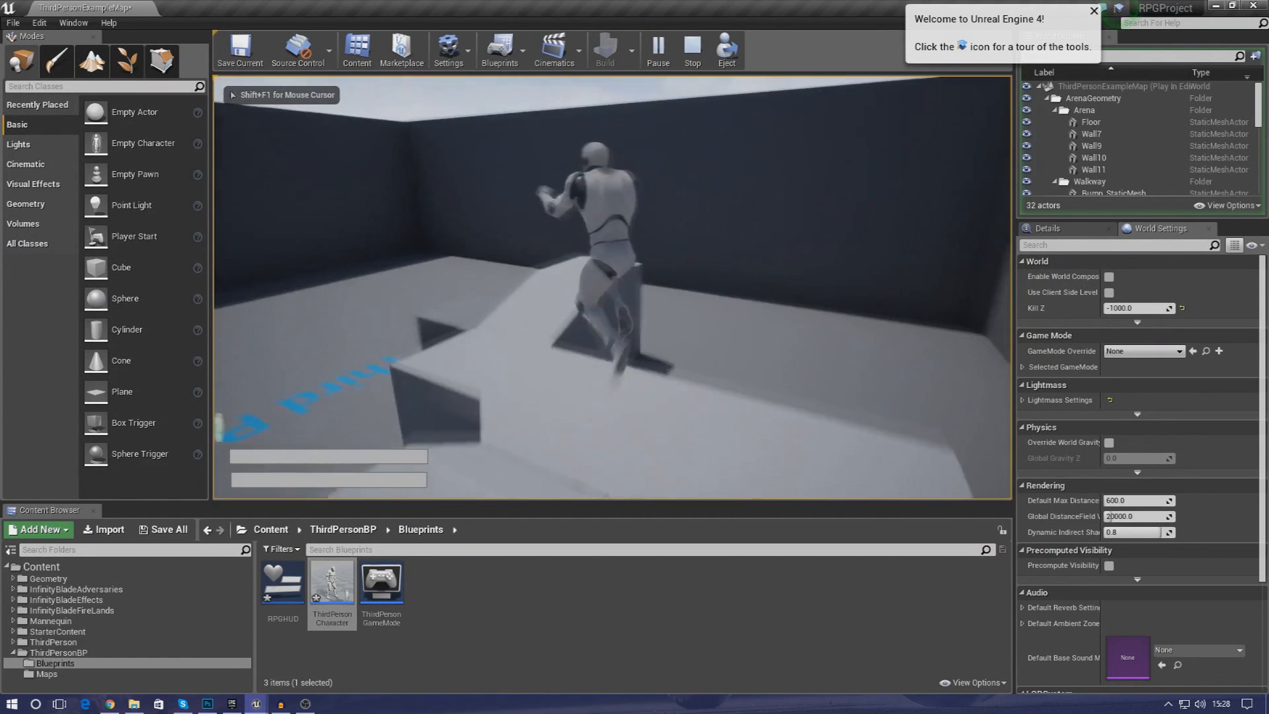
click(691, 44)
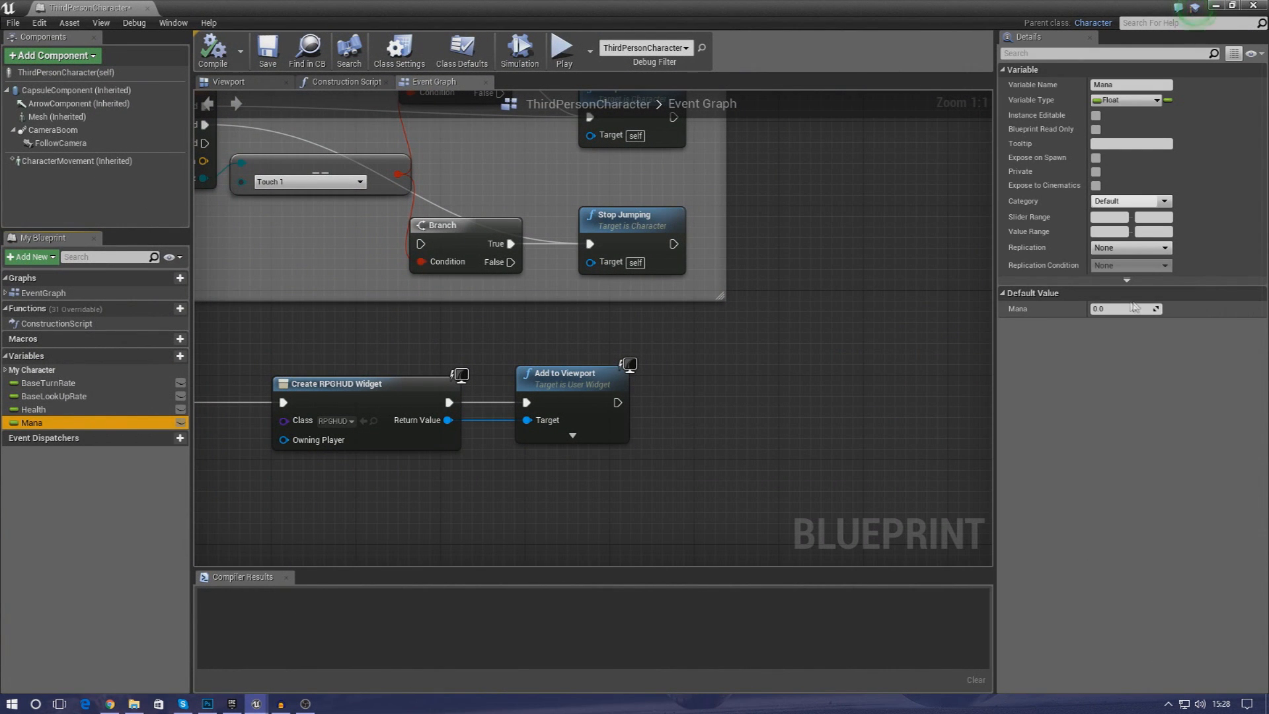
- Edit the Health variable's default value, then play-test to see the red and purple bars
click(33, 409)
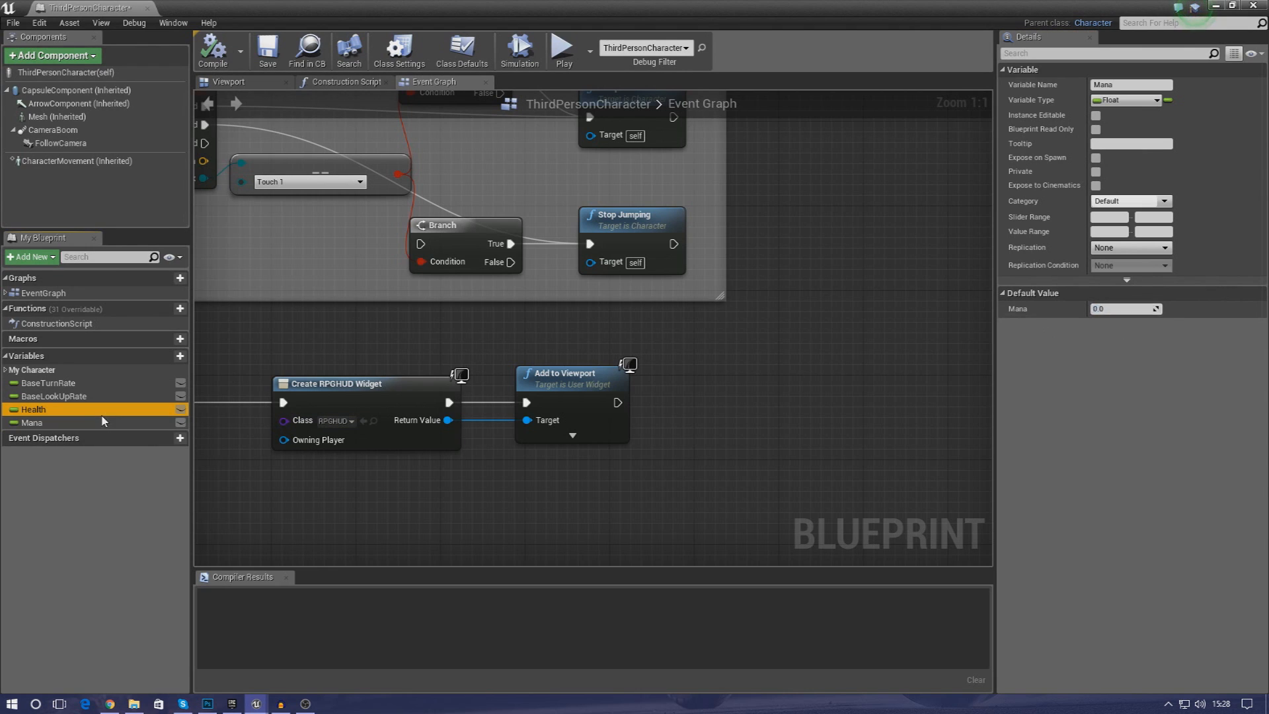
click(34, 410)
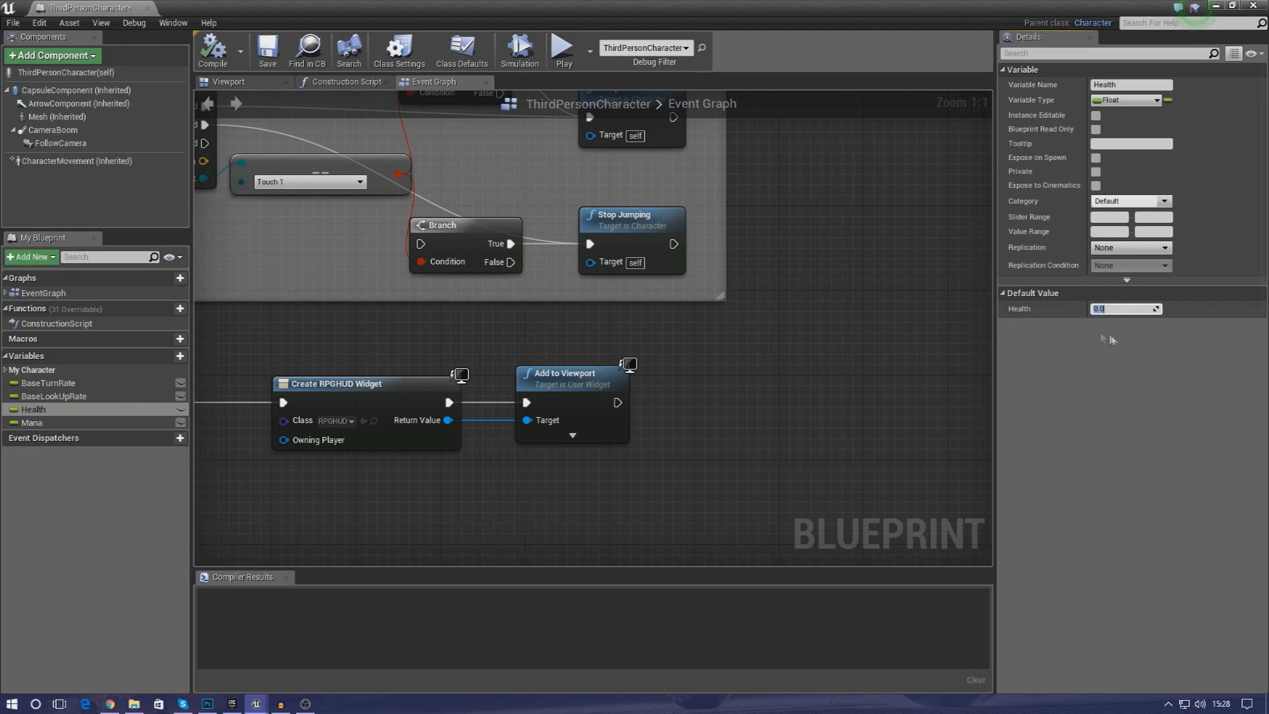
click(34, 422)
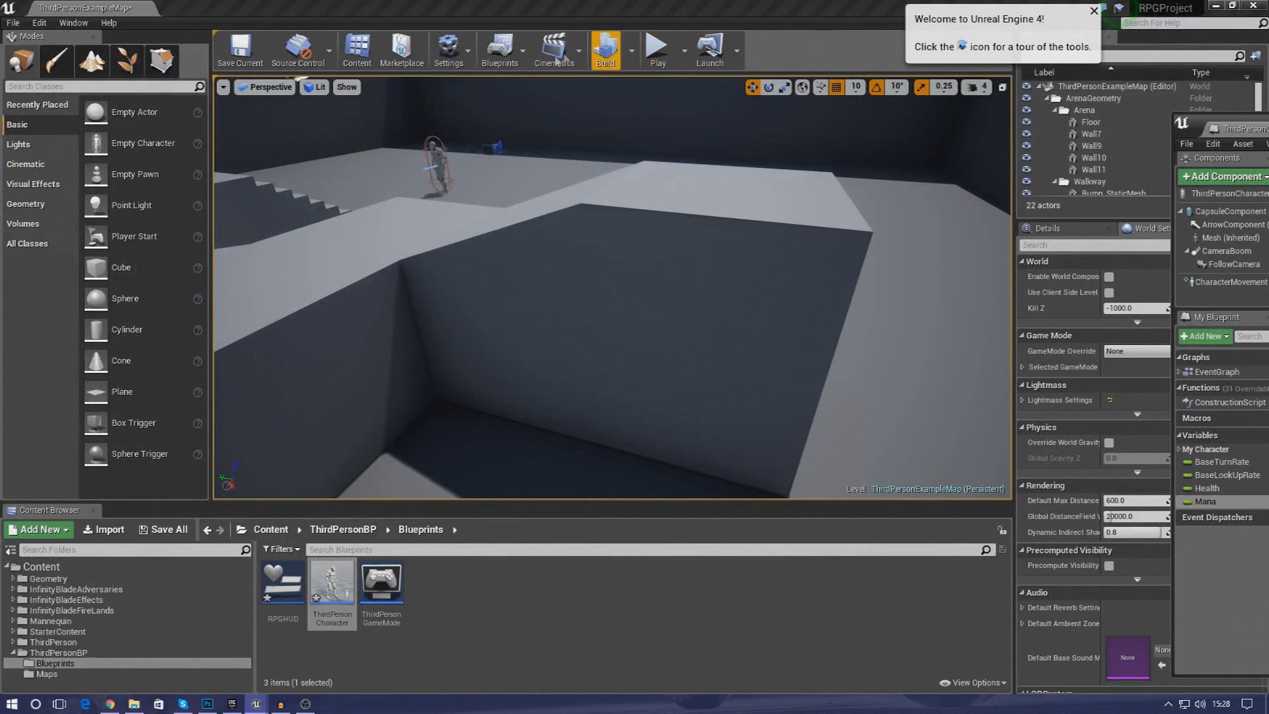
click(655, 48)
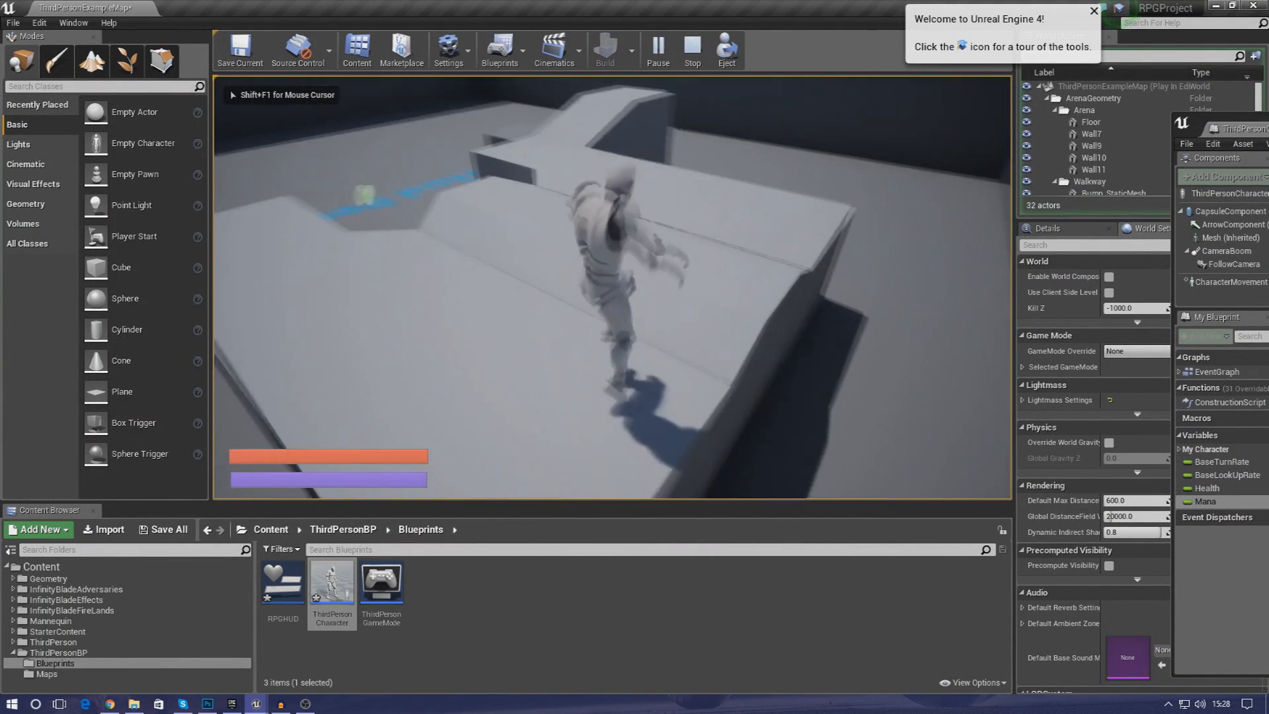
click(657, 49)
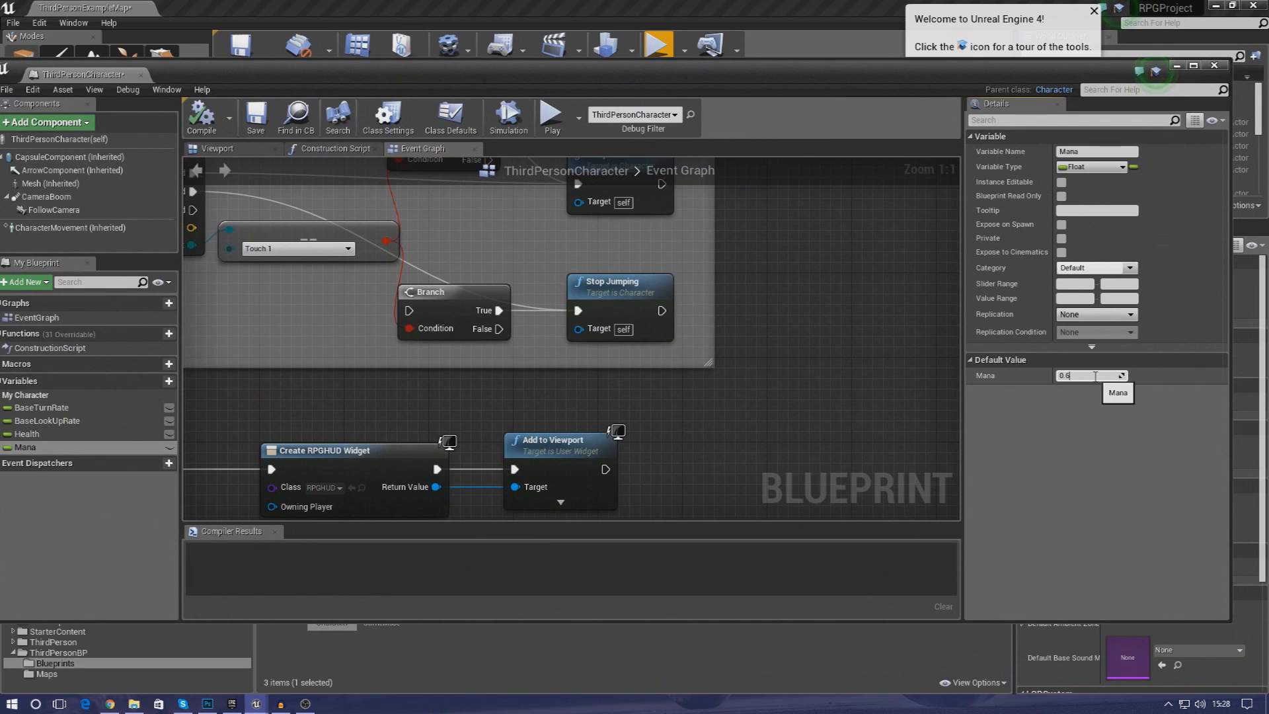
- Give the Mana variable a default of 0.6 and play-test the level again
click(27, 434)
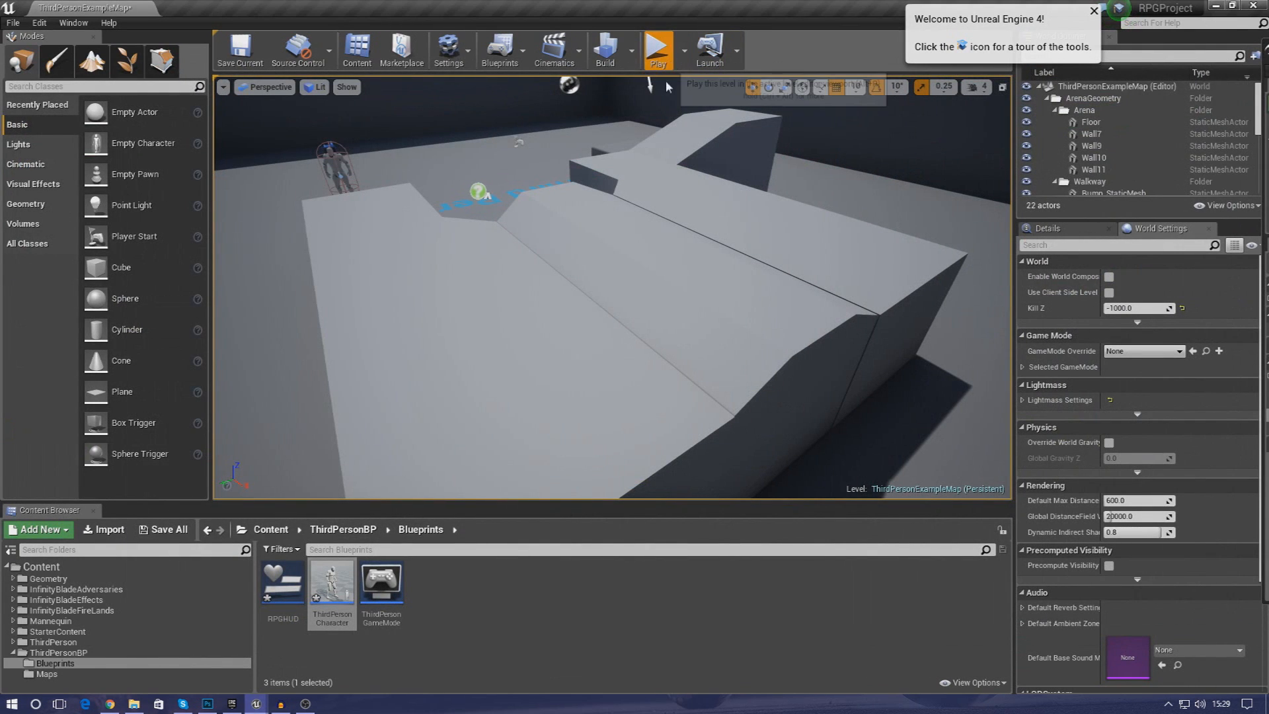
click(657, 48)
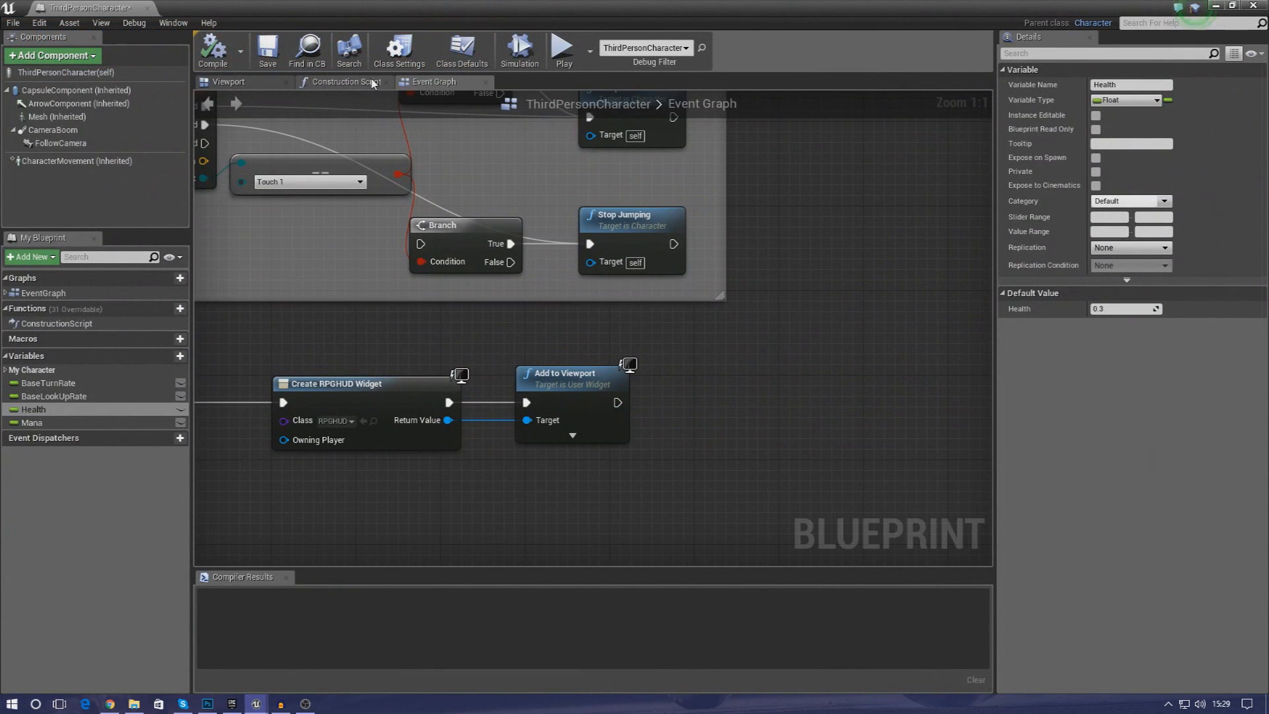
mouse_move(321, 199)
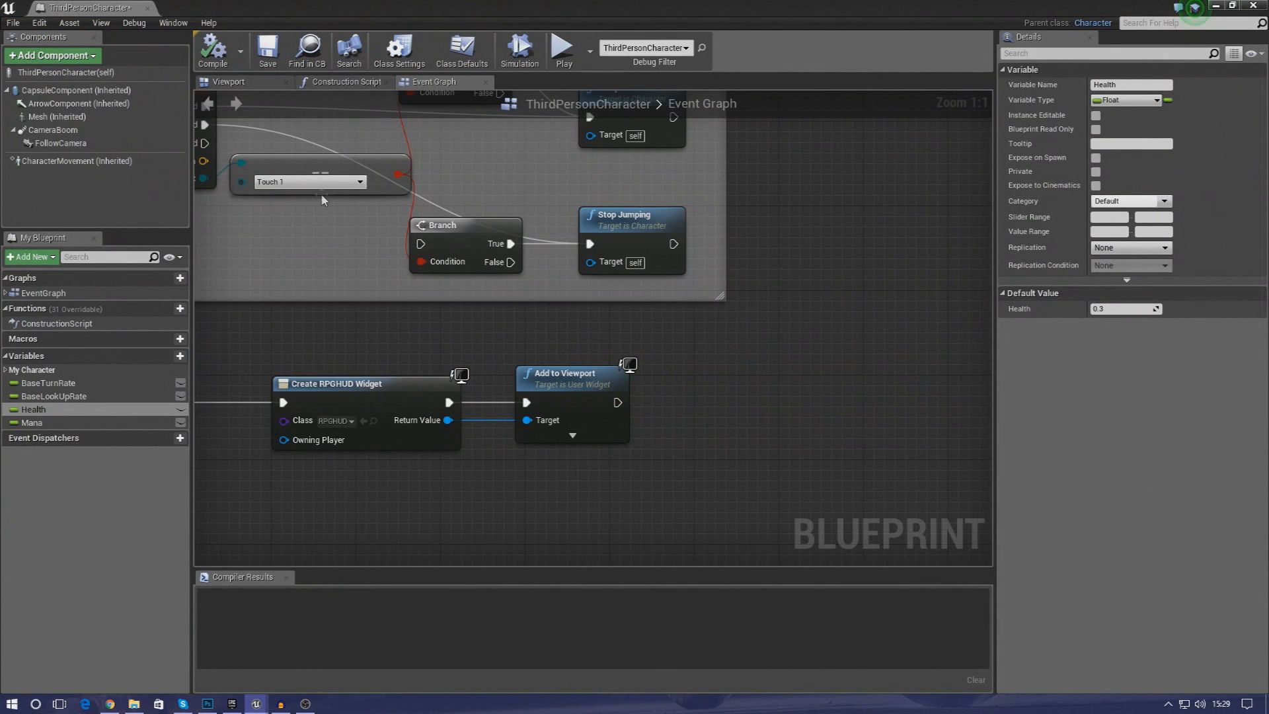